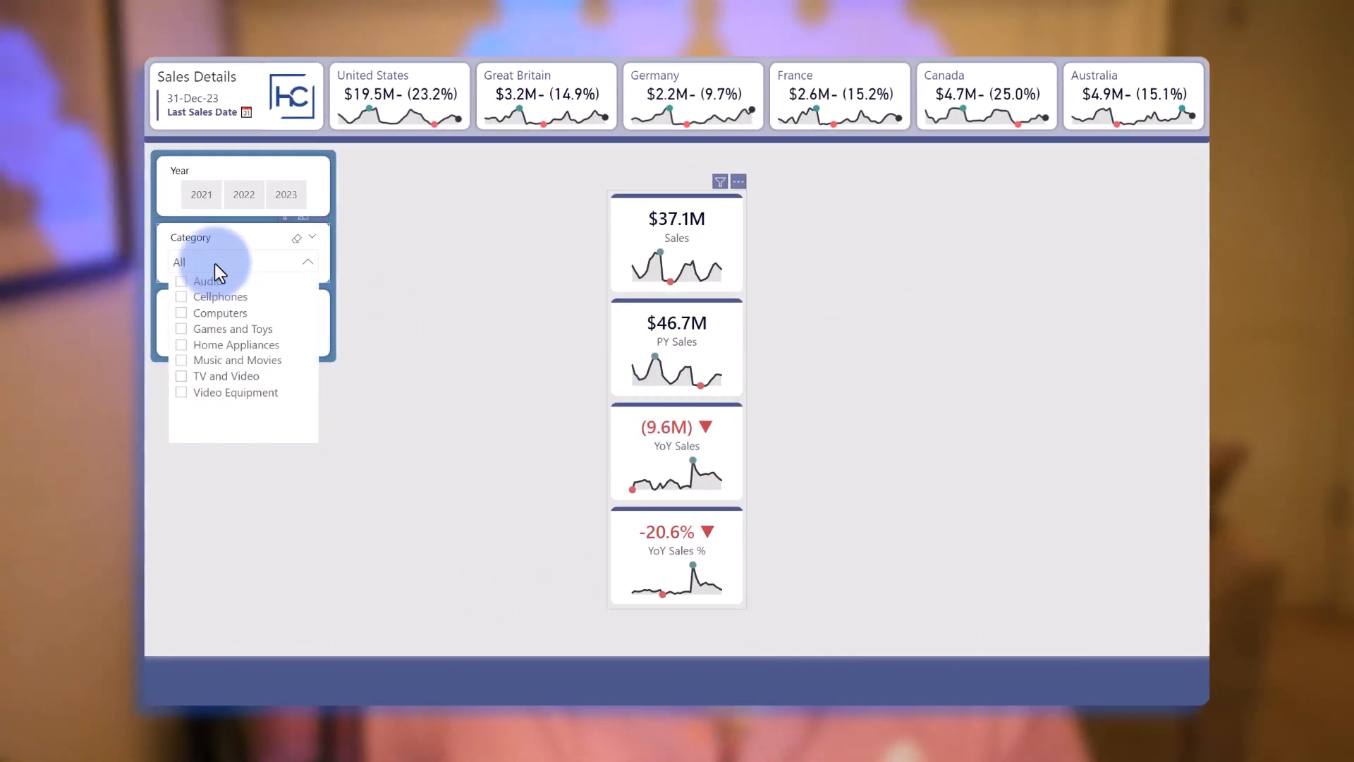
Filter the page to Video Equipment and expand the DAX measures table
click(181, 392)
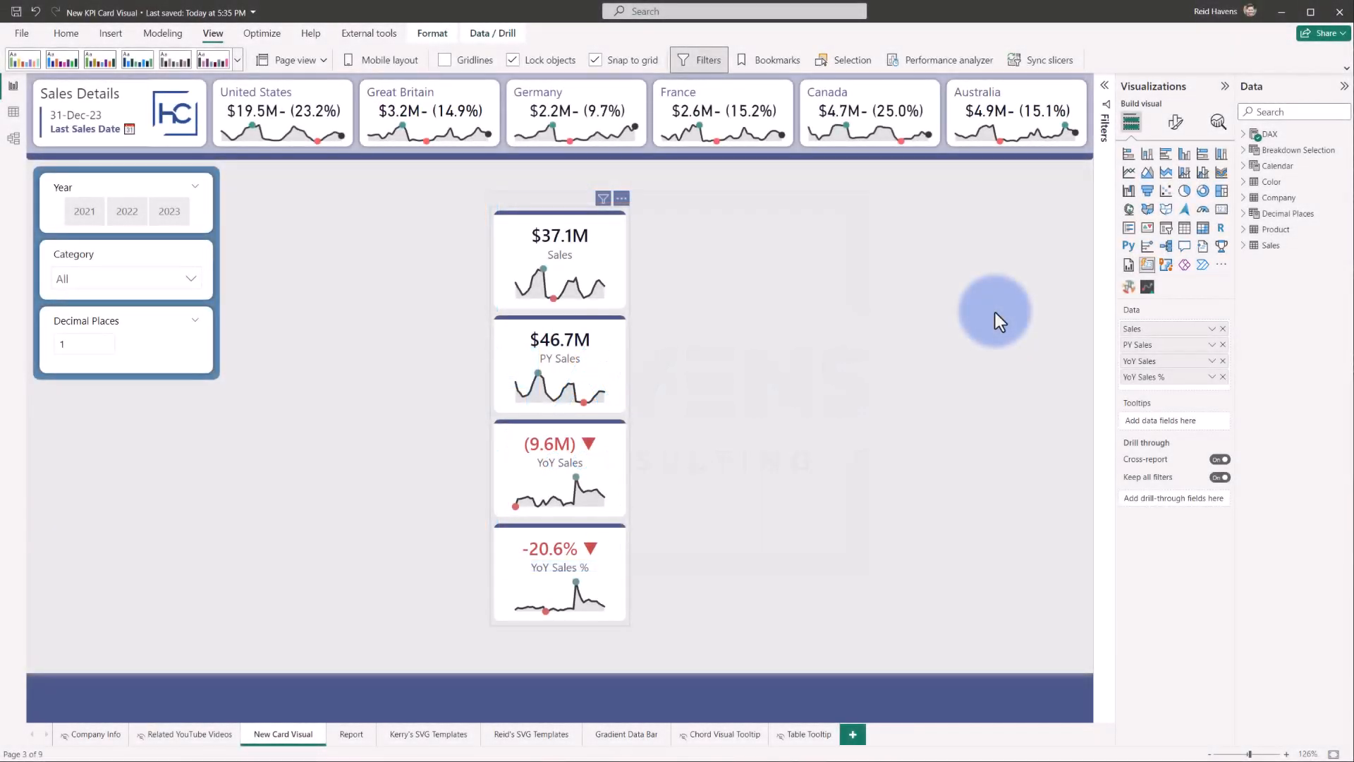
mouse_move(1147, 265)
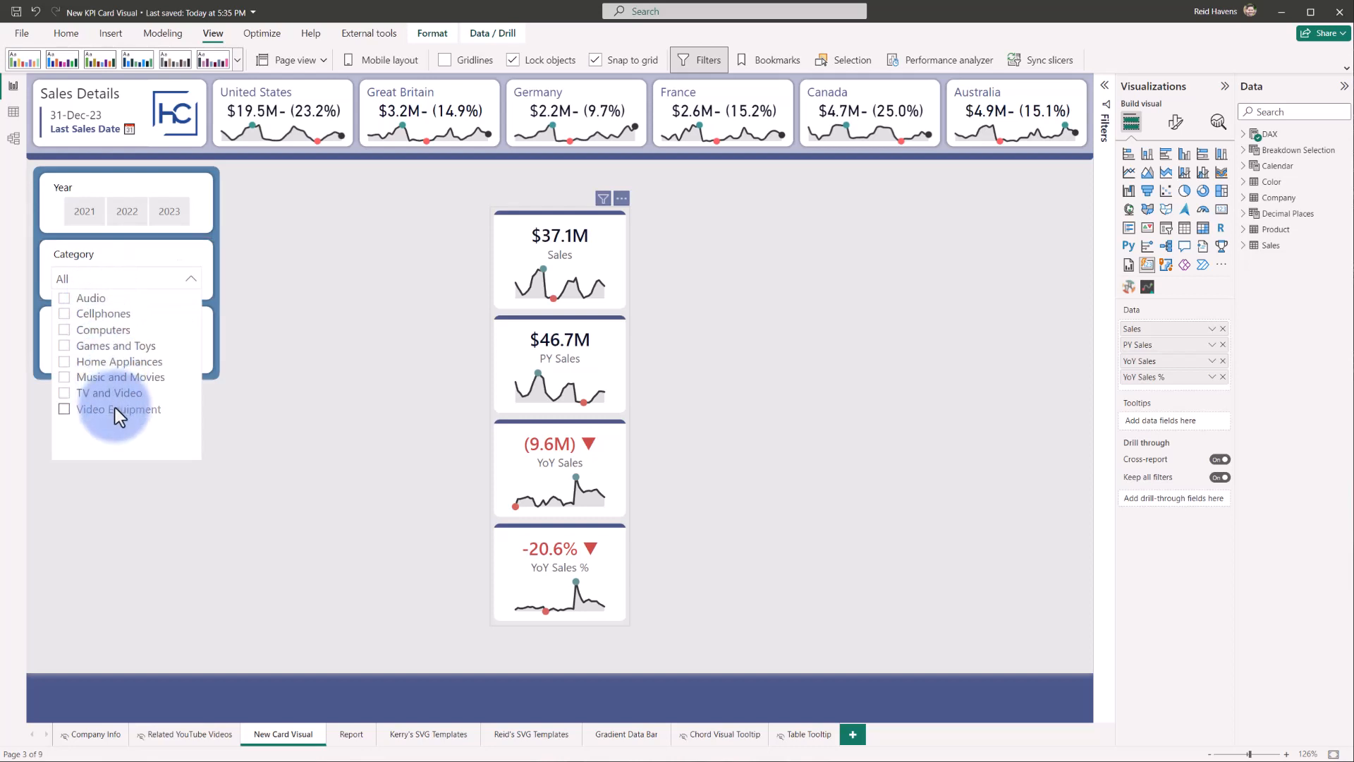
click(64, 408)
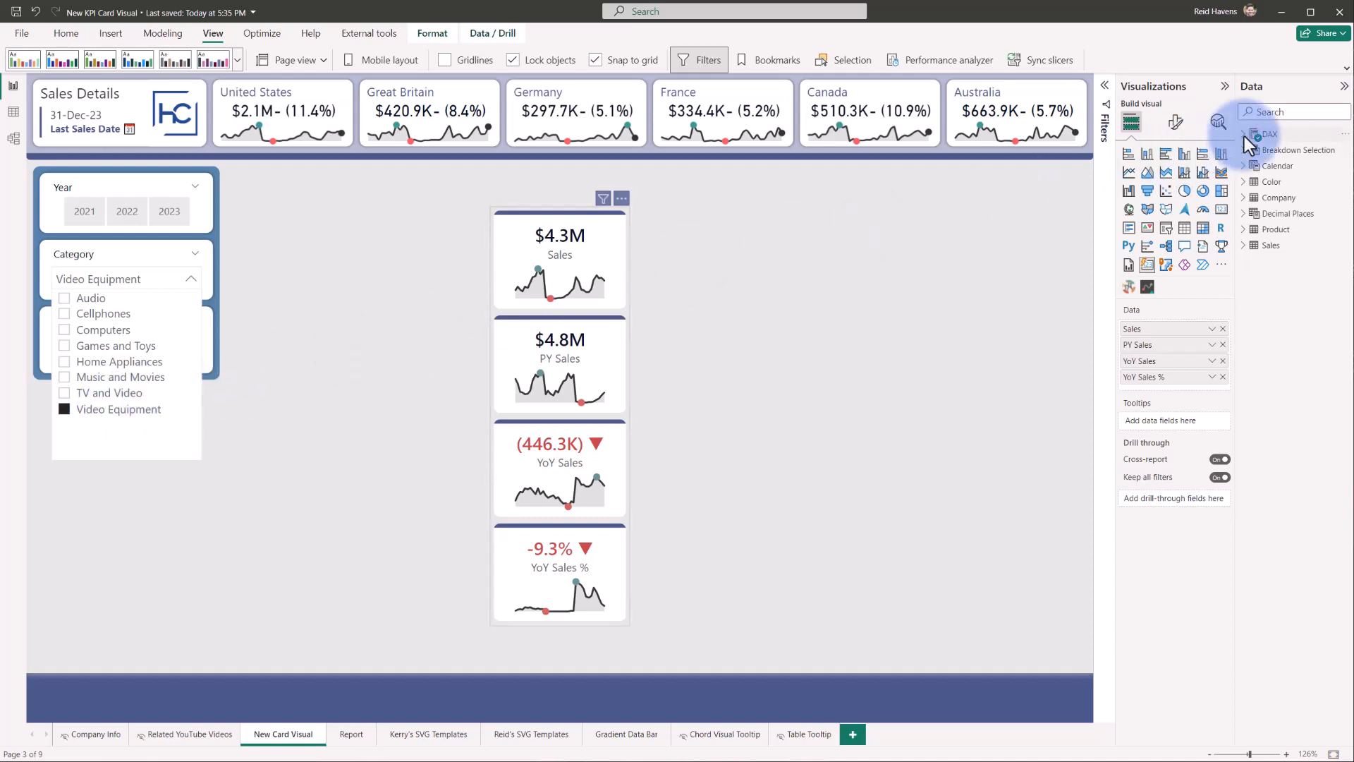
click(1244, 134)
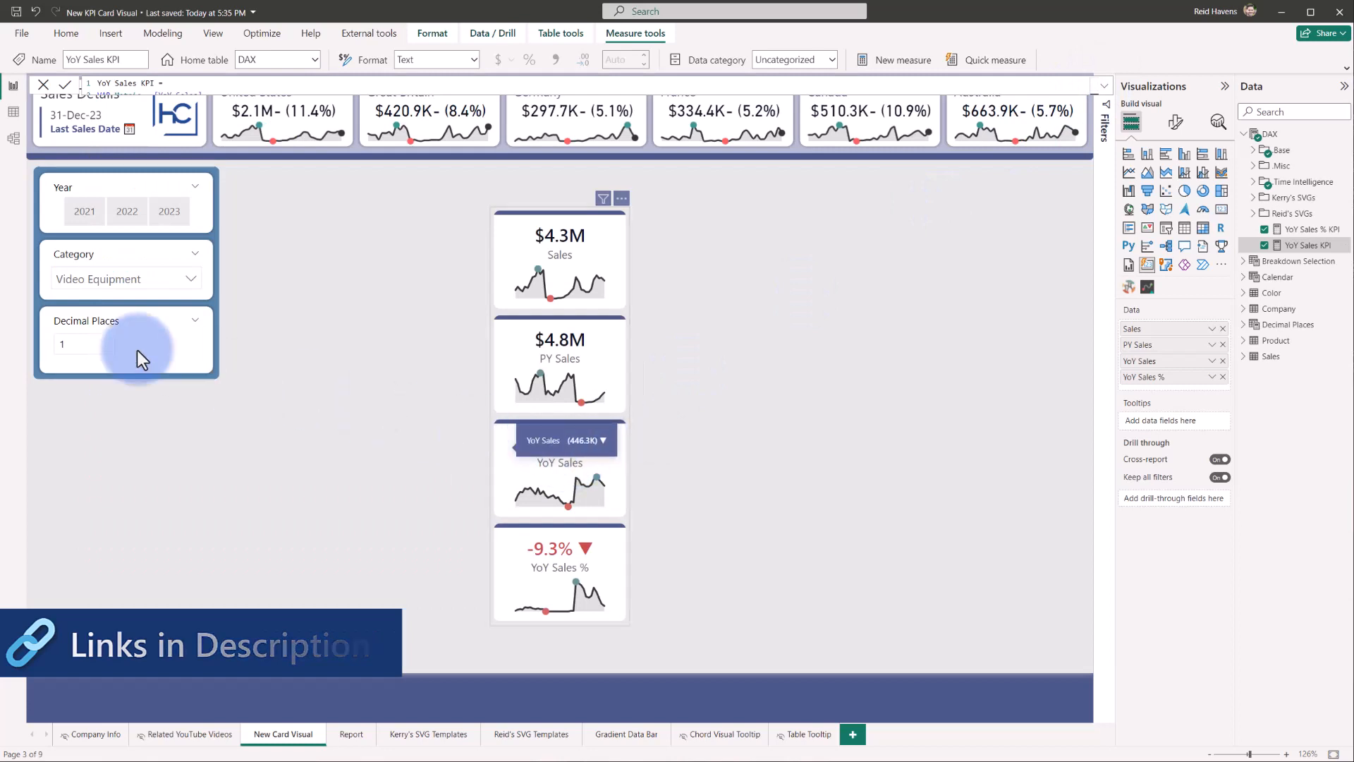
Try 3 decimal places, revert to 1, and close the YoY Sales KPI formula
click(84, 343)
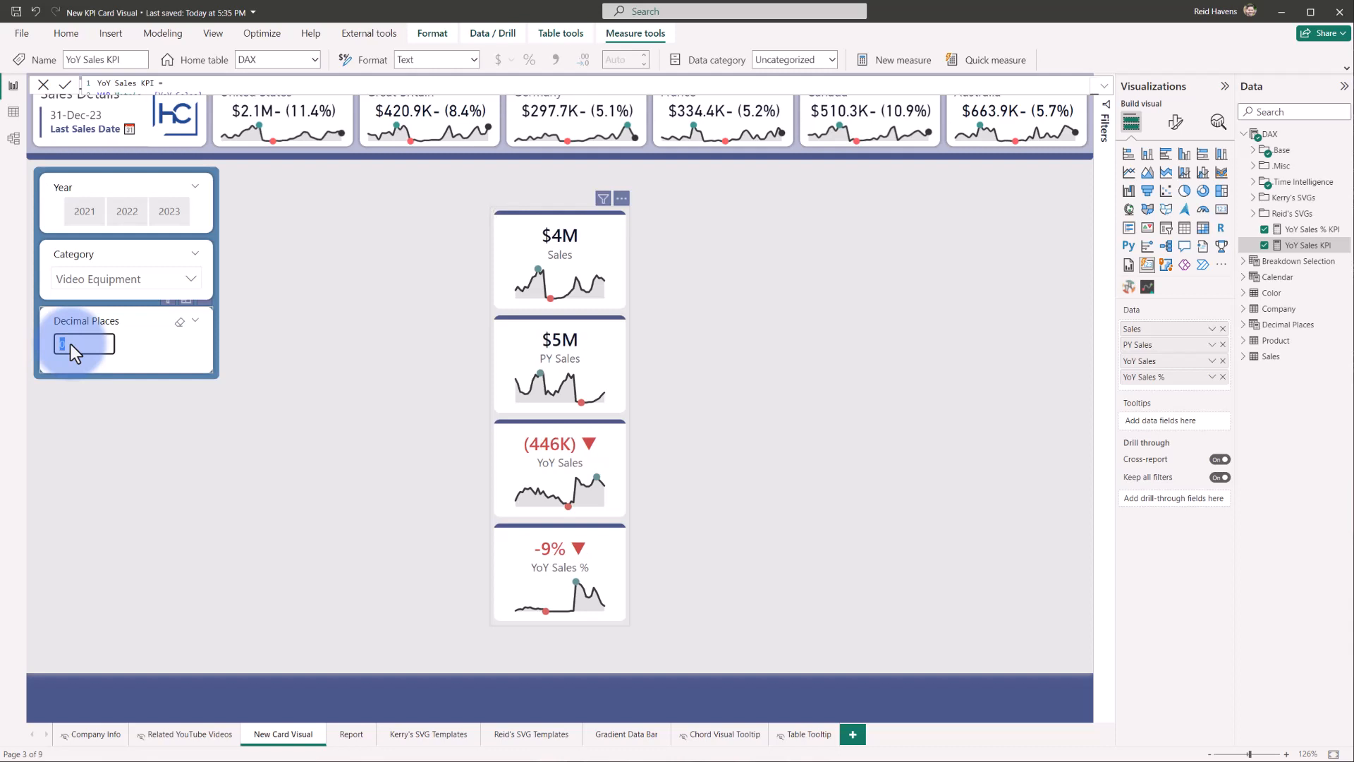
text(3)
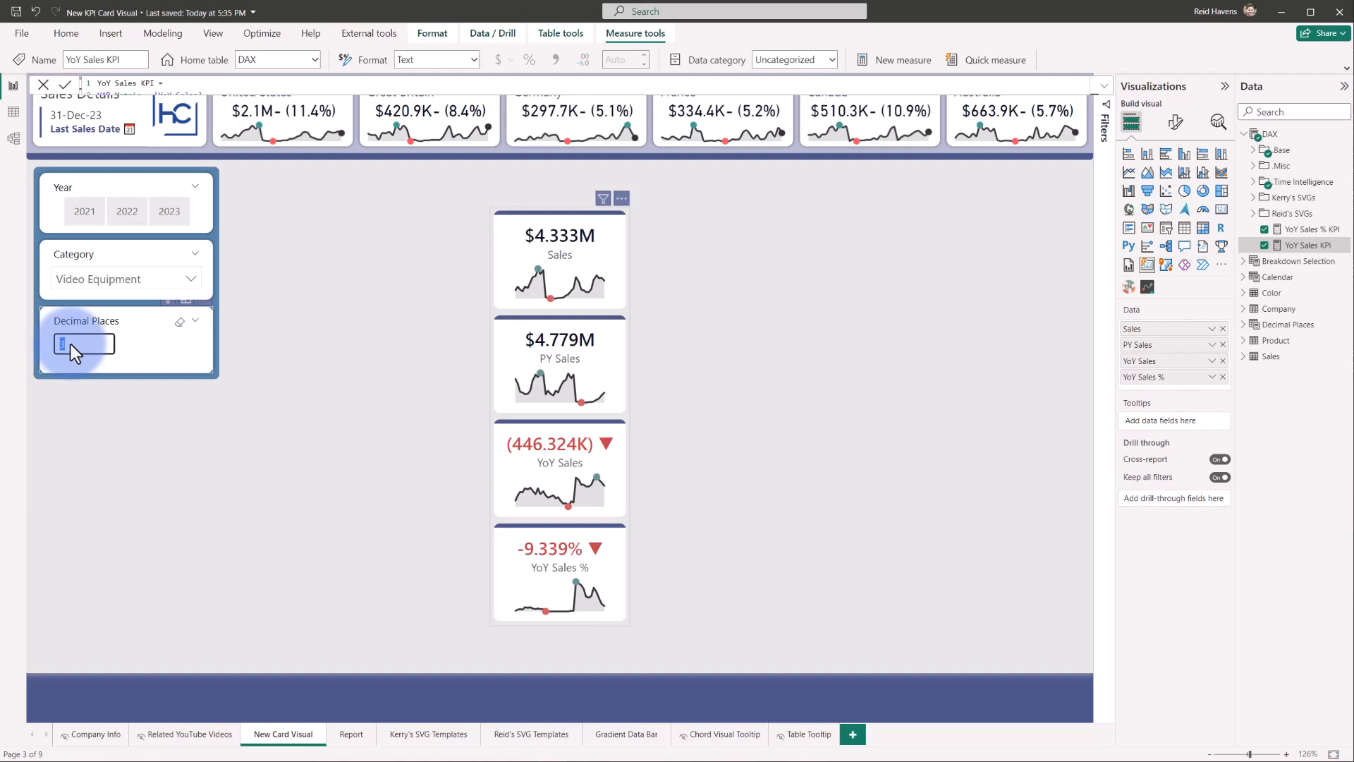
click(84, 344)
text(1)
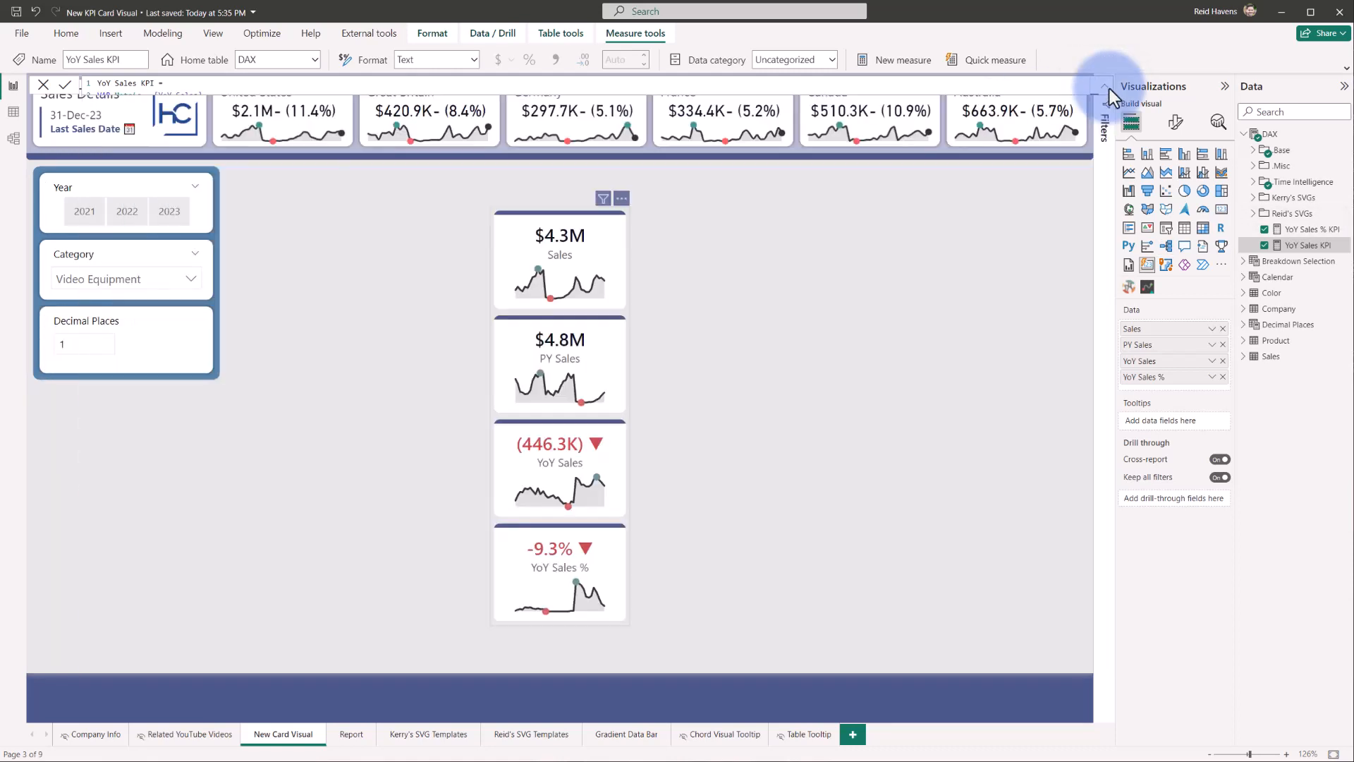
click(473, 59)
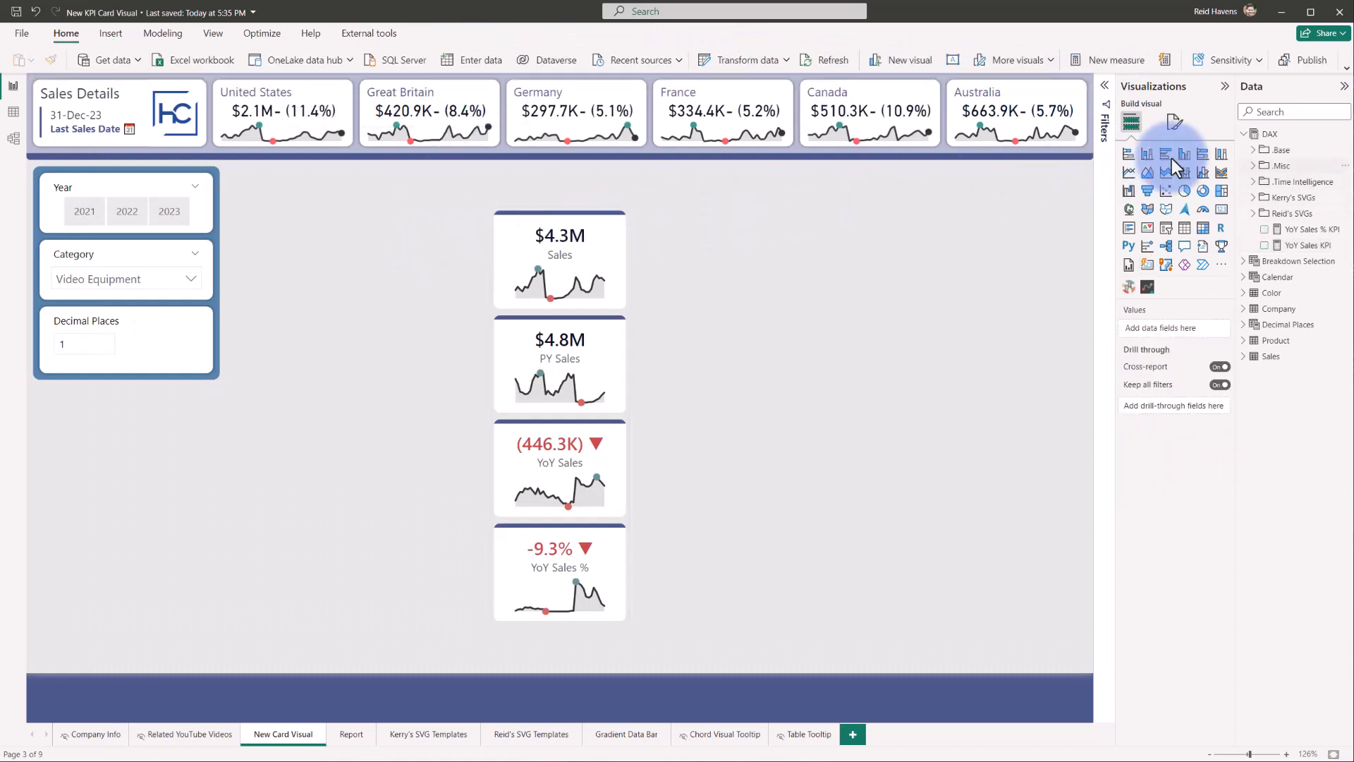
Expand the Base folder and strip the card down to just the Sales measure
click(1304, 182)
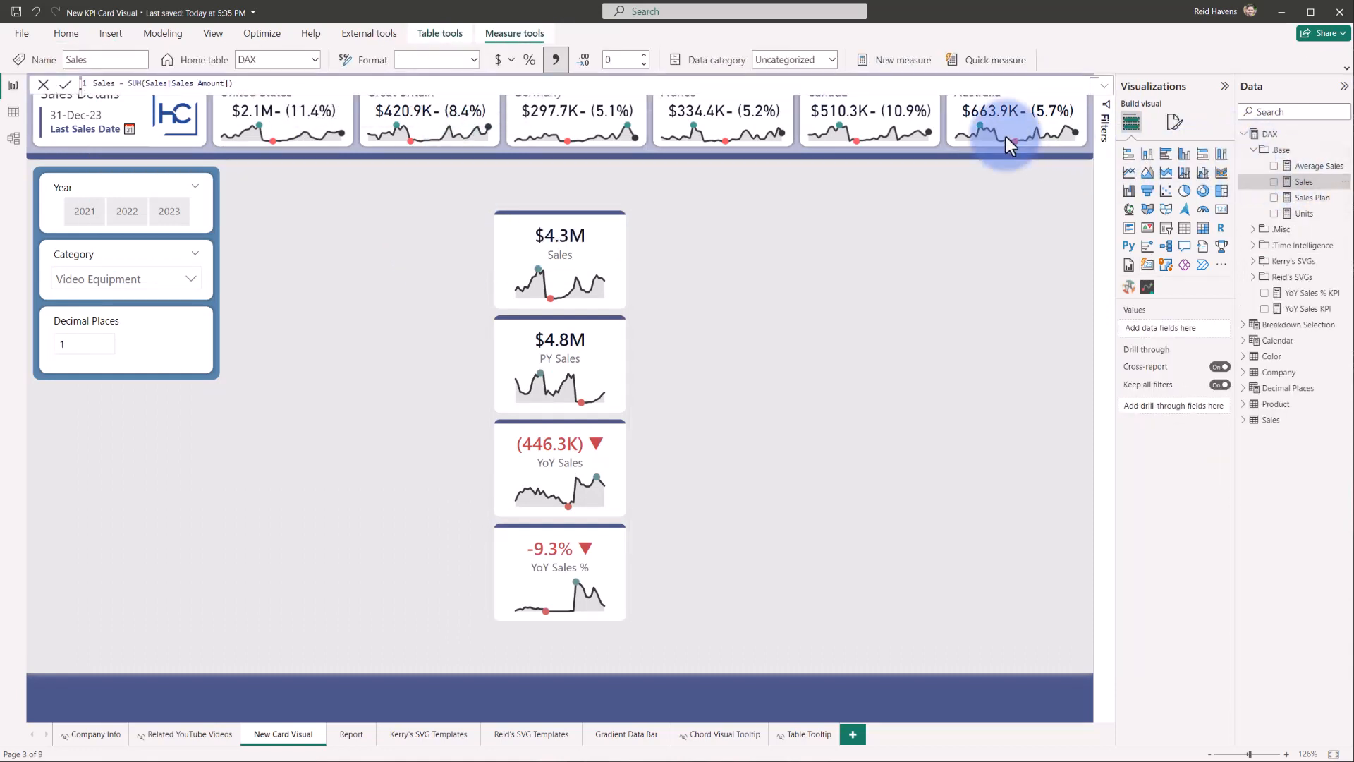
click(472, 60)
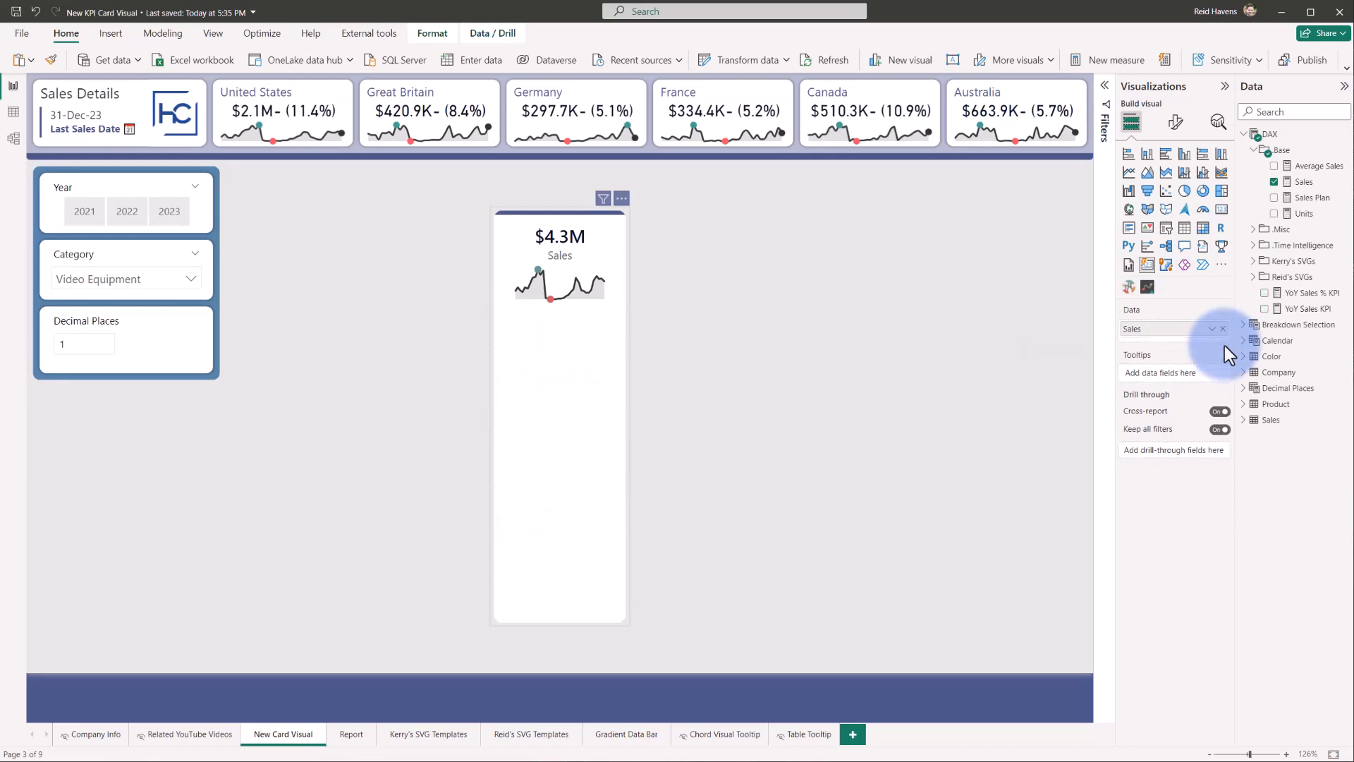
mouse_move(686, 276)
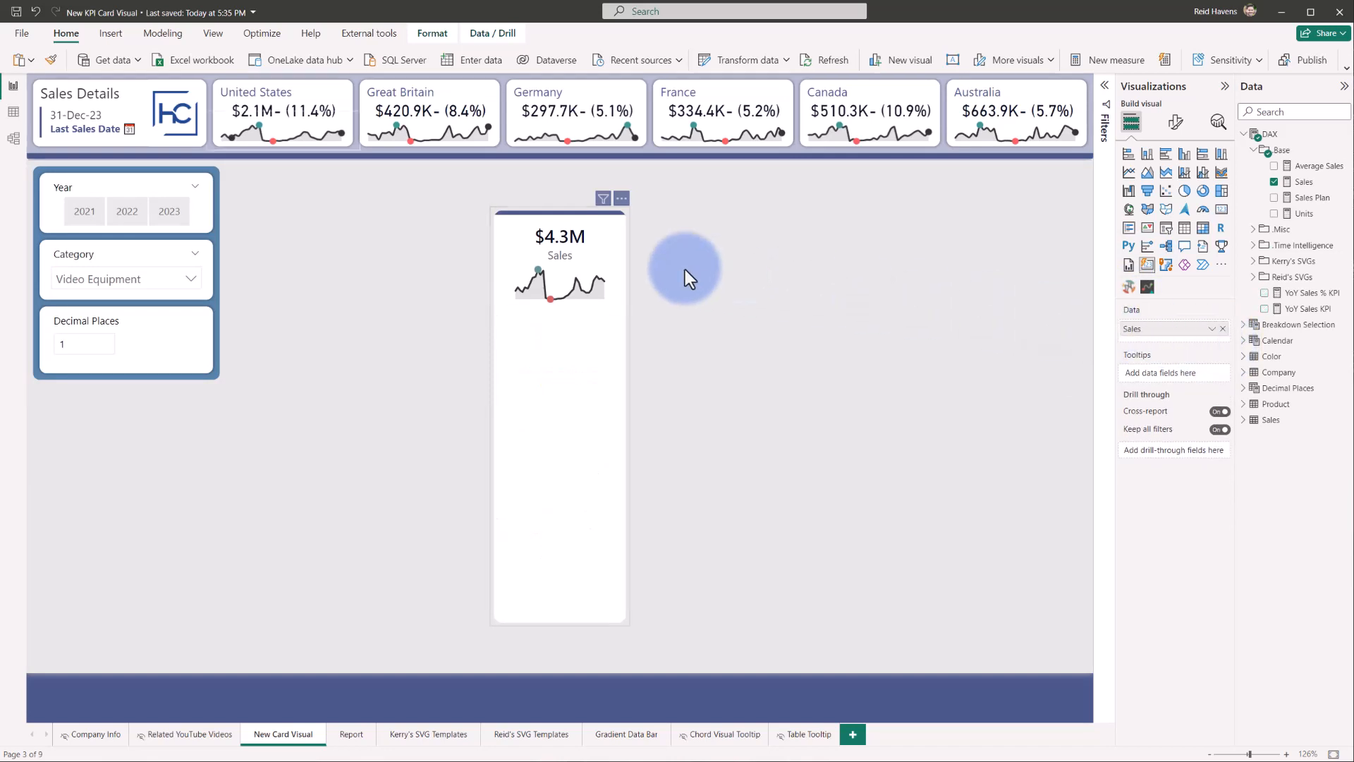
Put PY Sales, YoY Sales KPI and YoY Sales % KPI back in the card's Data well
click(35, 11)
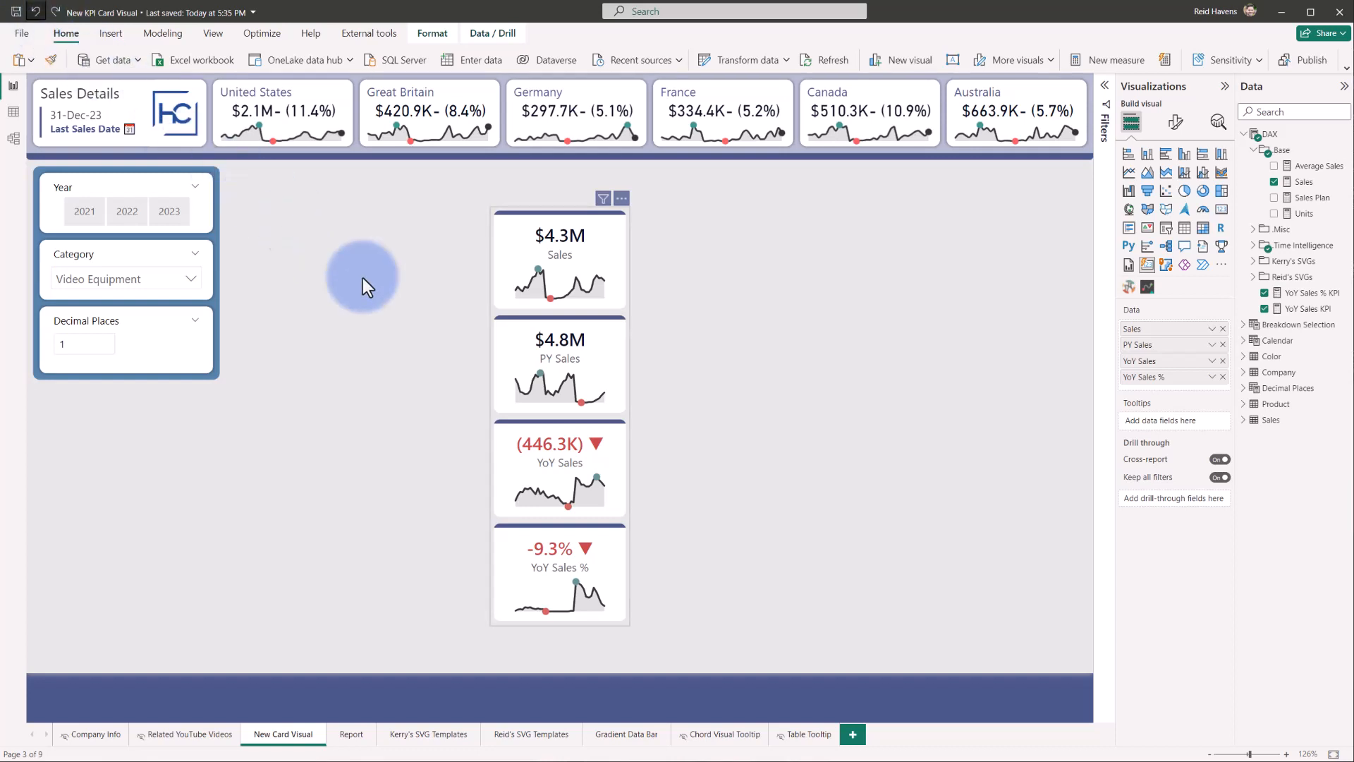
mouse_move(569, 457)
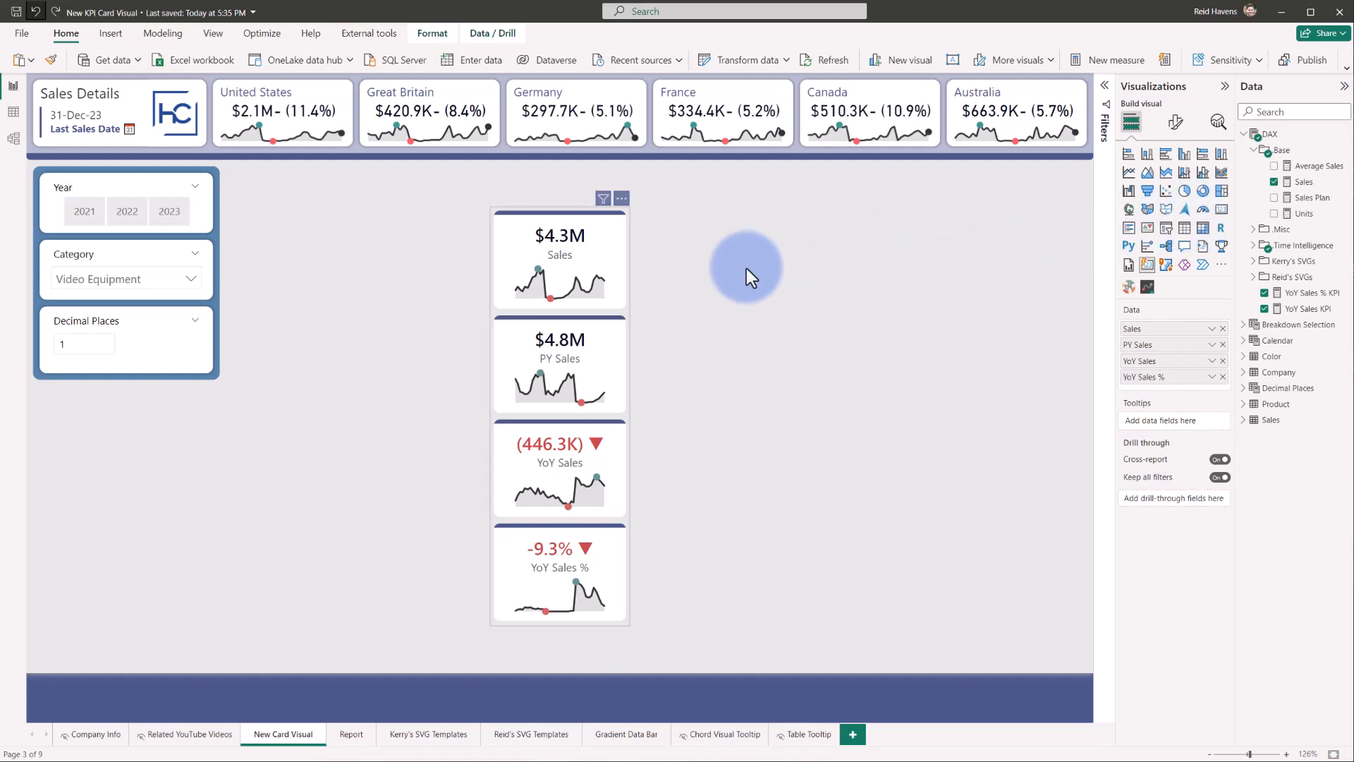
mouse_move(570, 247)
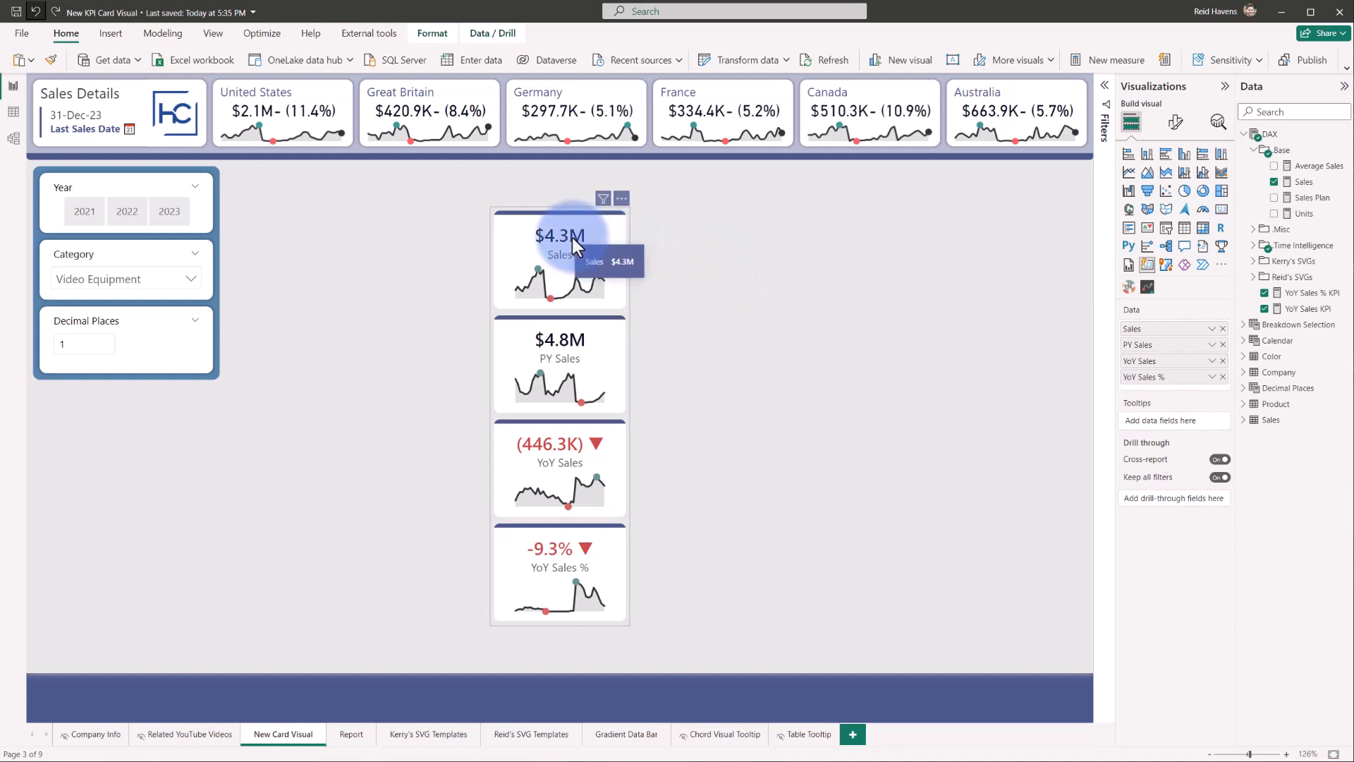
mouse_move(527, 388)
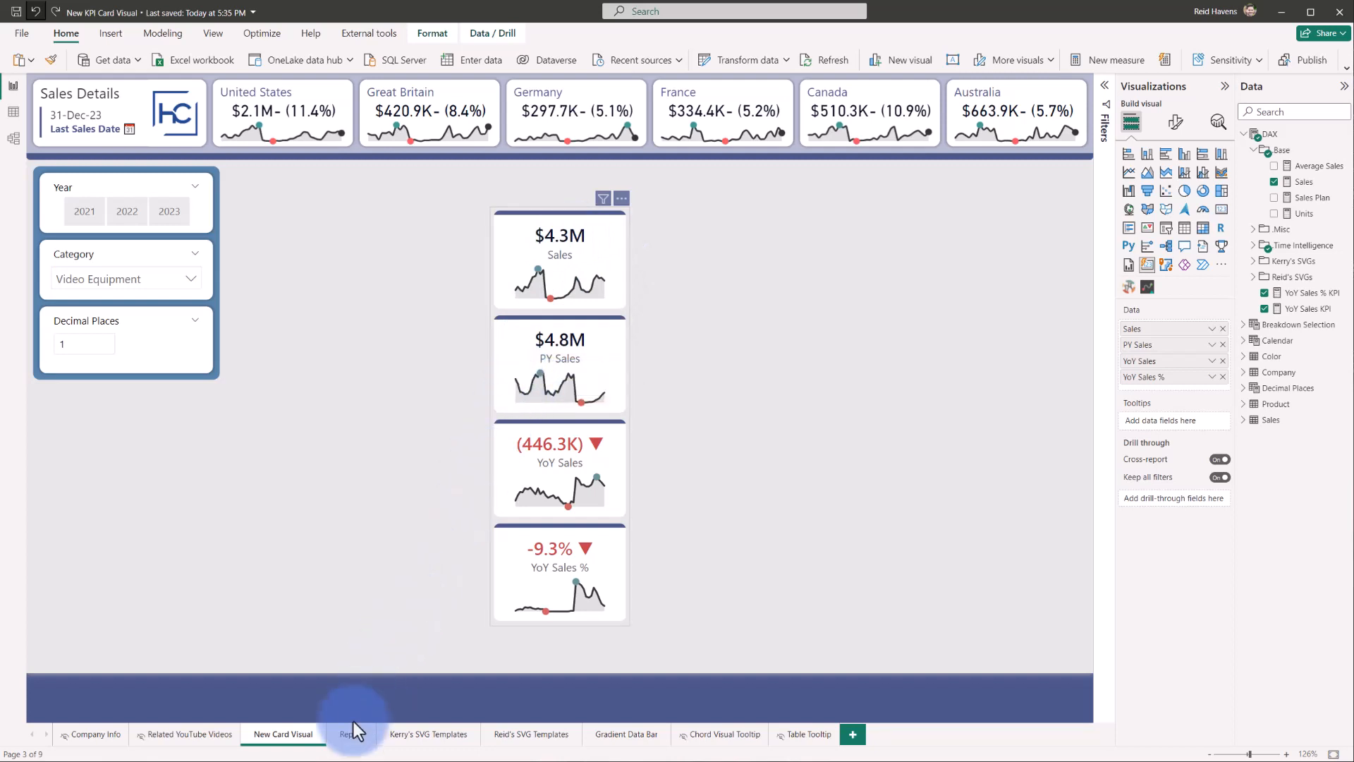
Visit the Report page and return, then settle the Year slicer on 2022 after trying 2021 and 2023
click(350, 734)
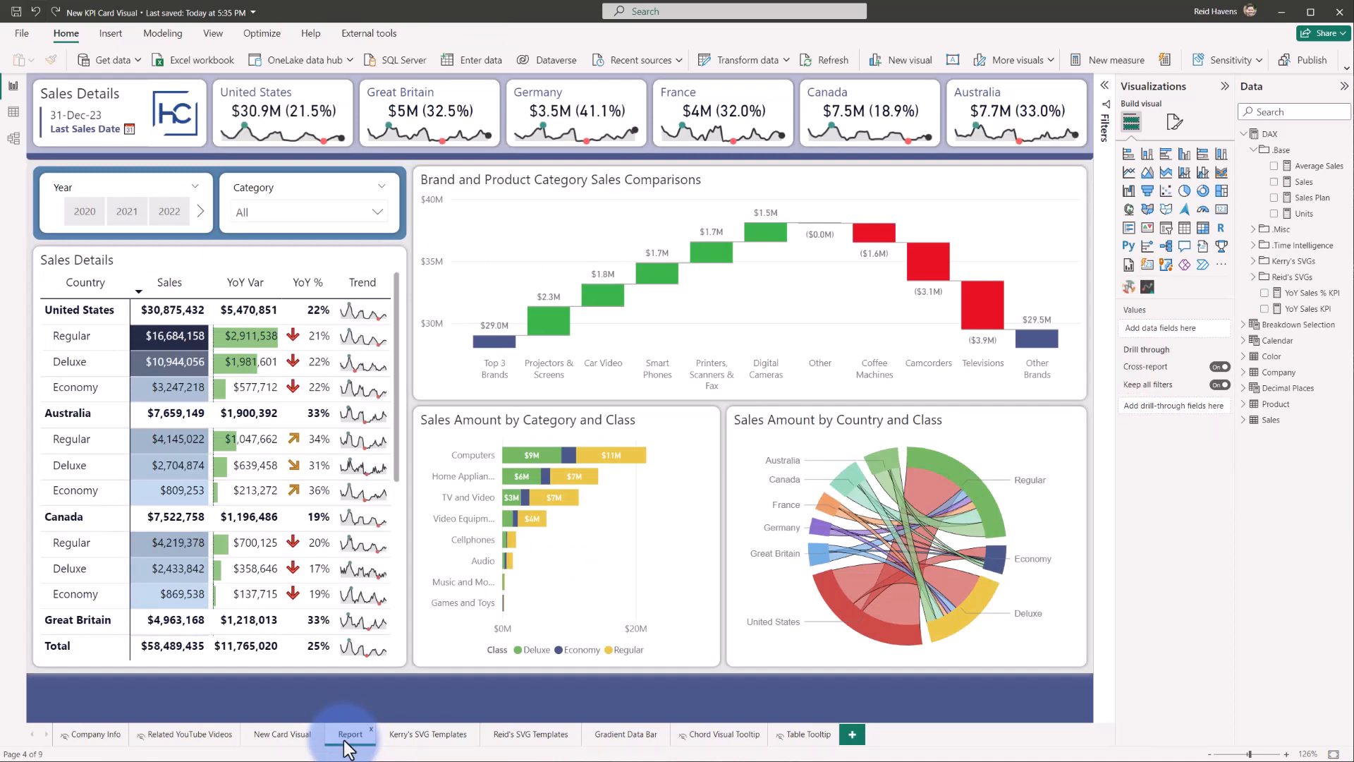
mouse_move(308, 739)
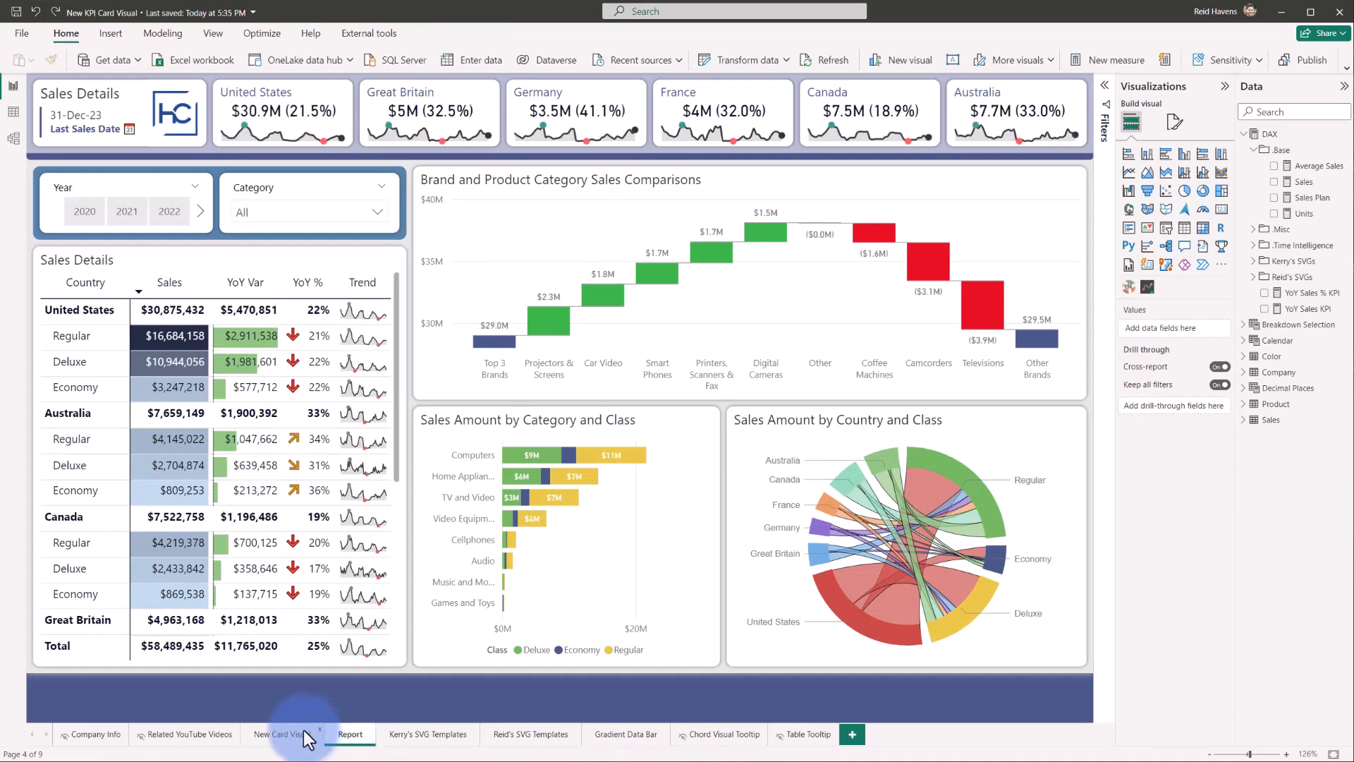
click(277, 735)
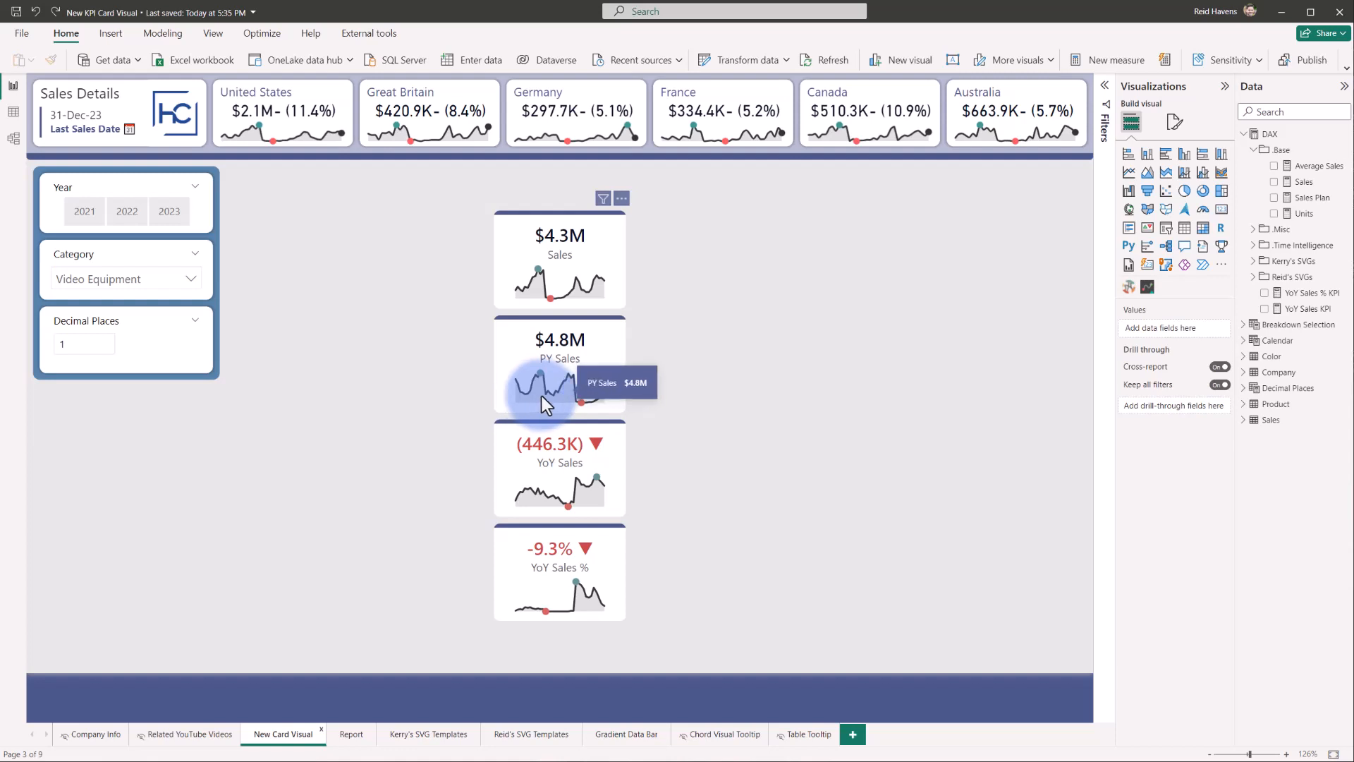
mouse_move(602, 447)
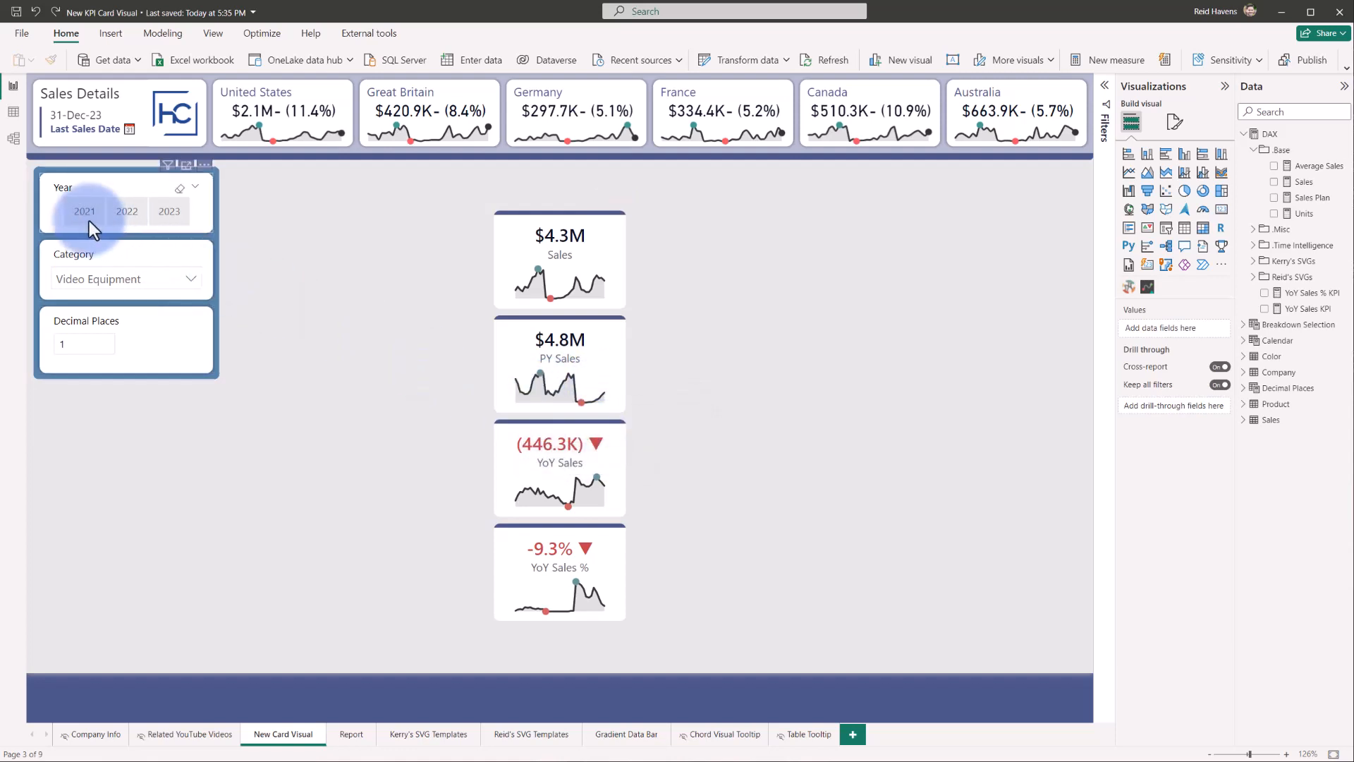
click(84, 211)
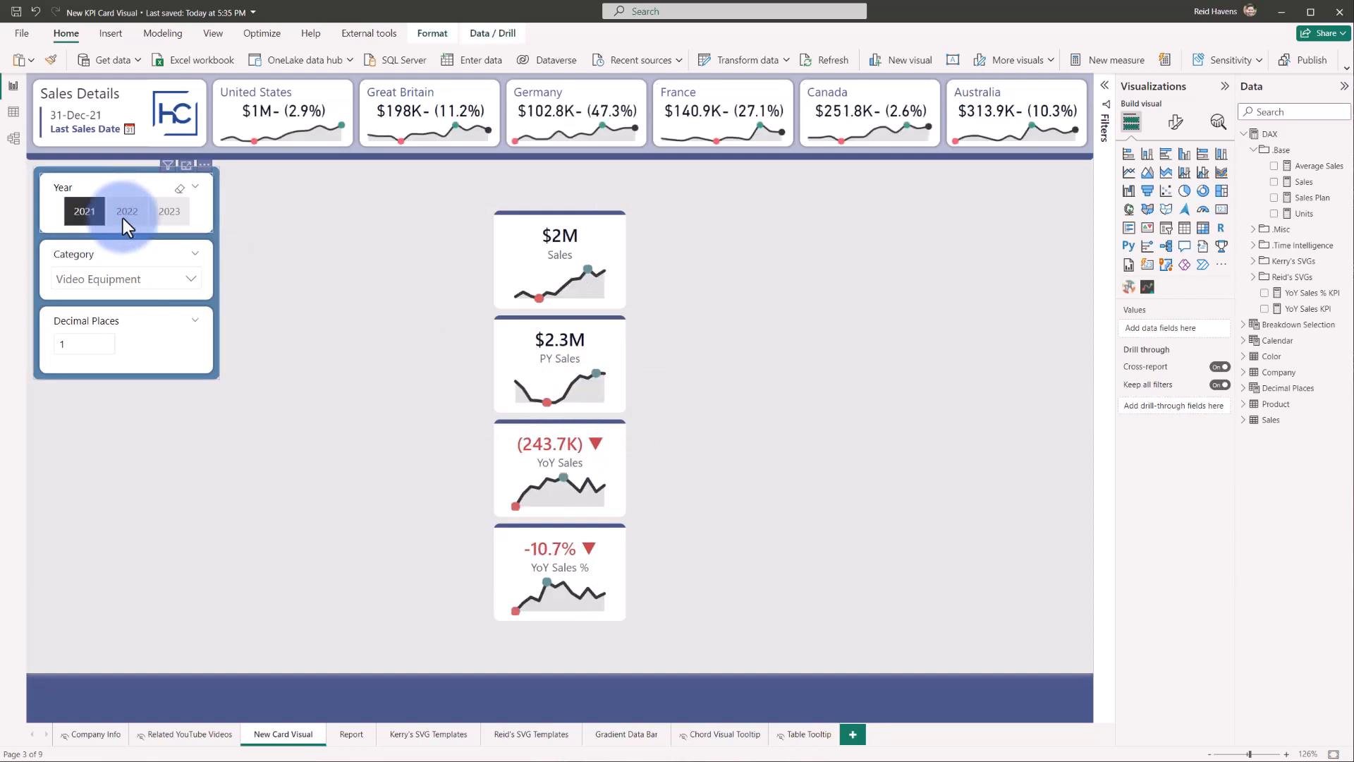
click(169, 211)
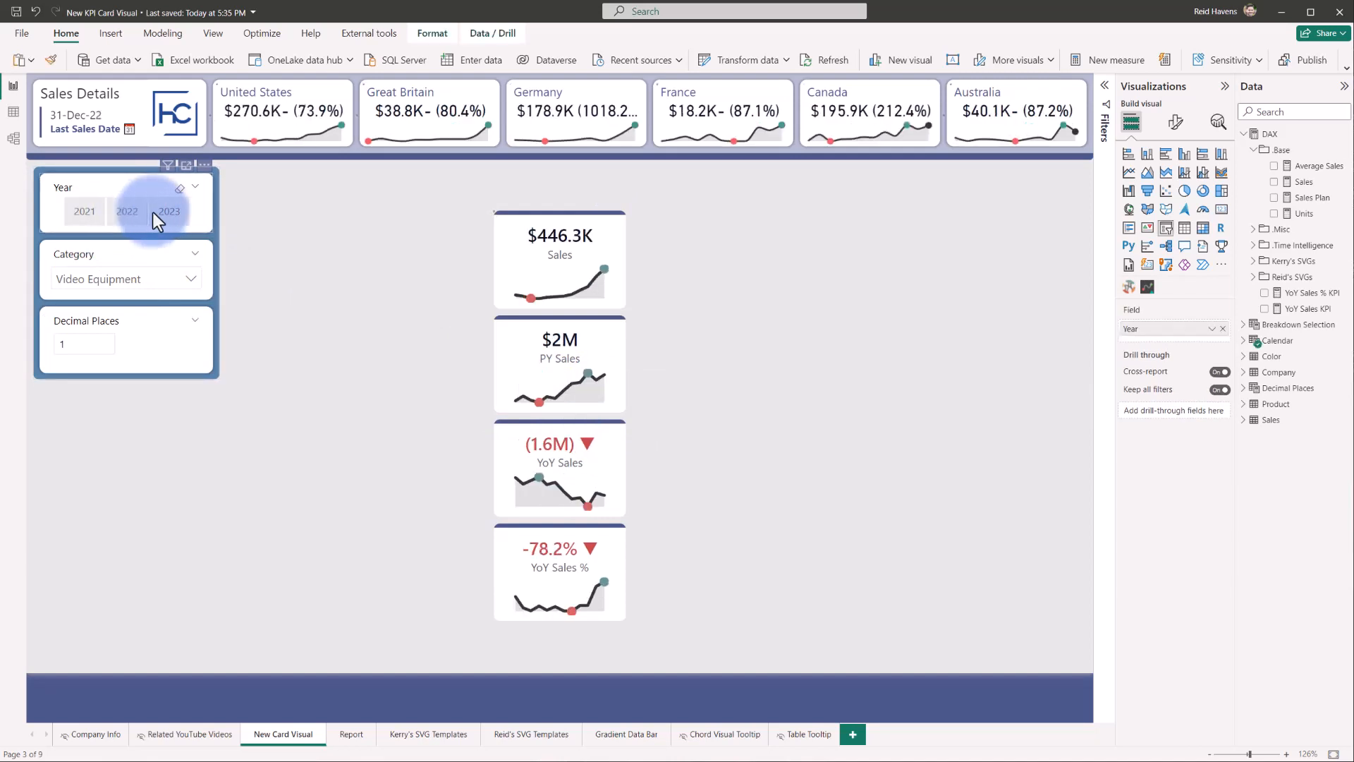
click(168, 211)
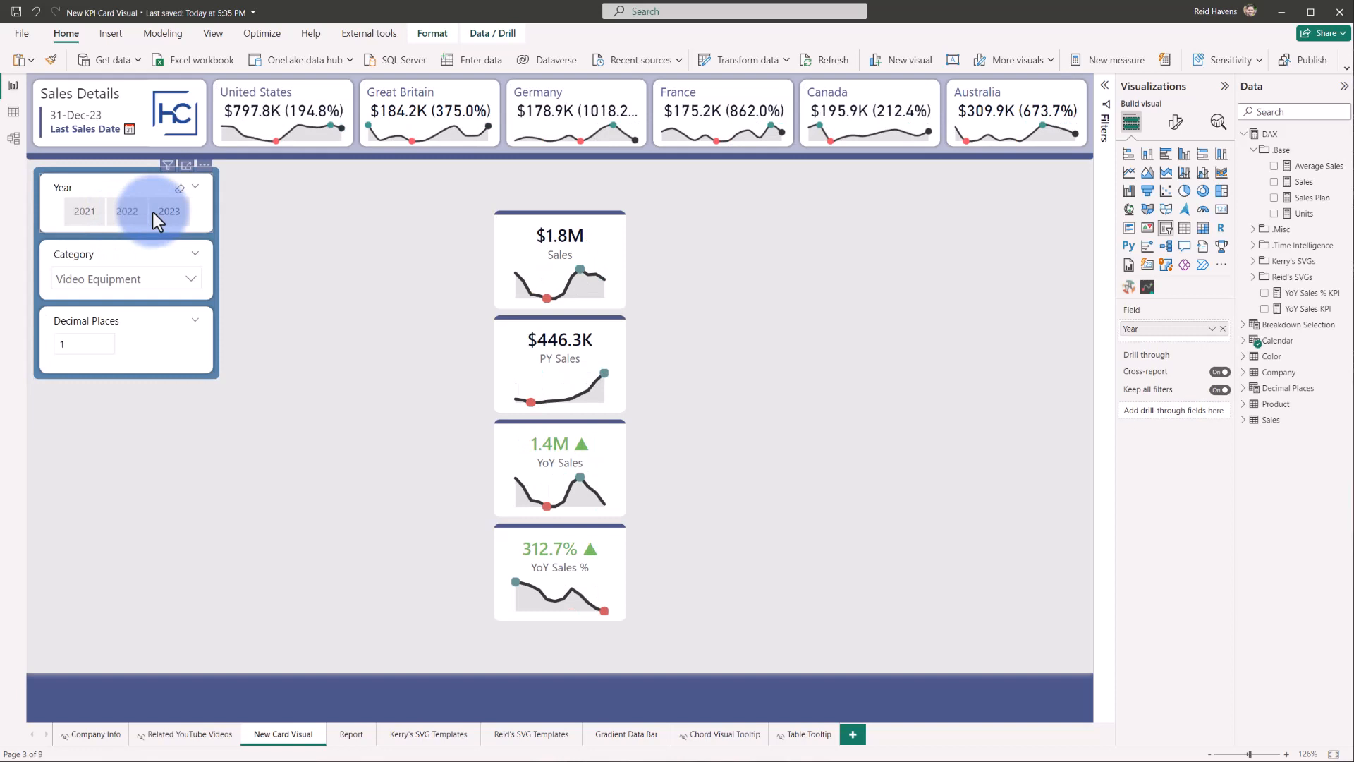
click(168, 211)
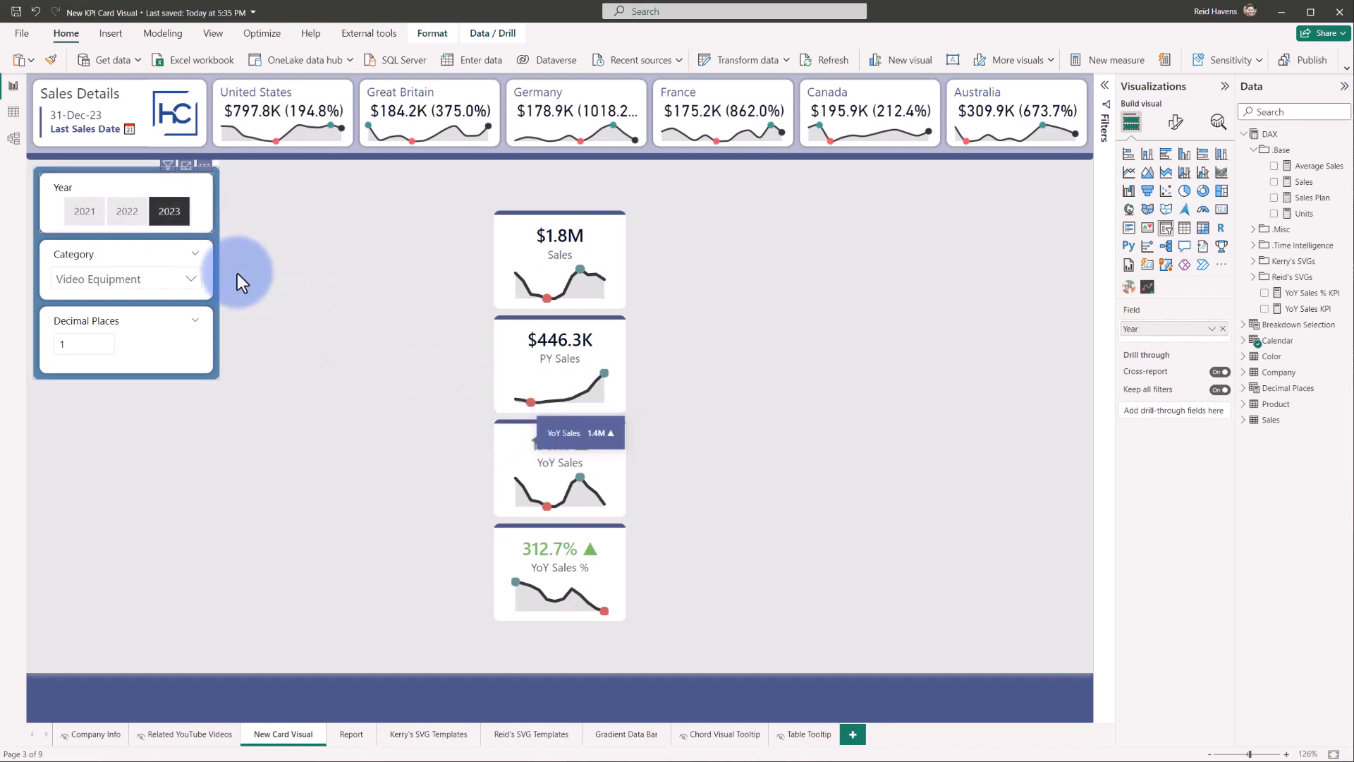
click(127, 211)
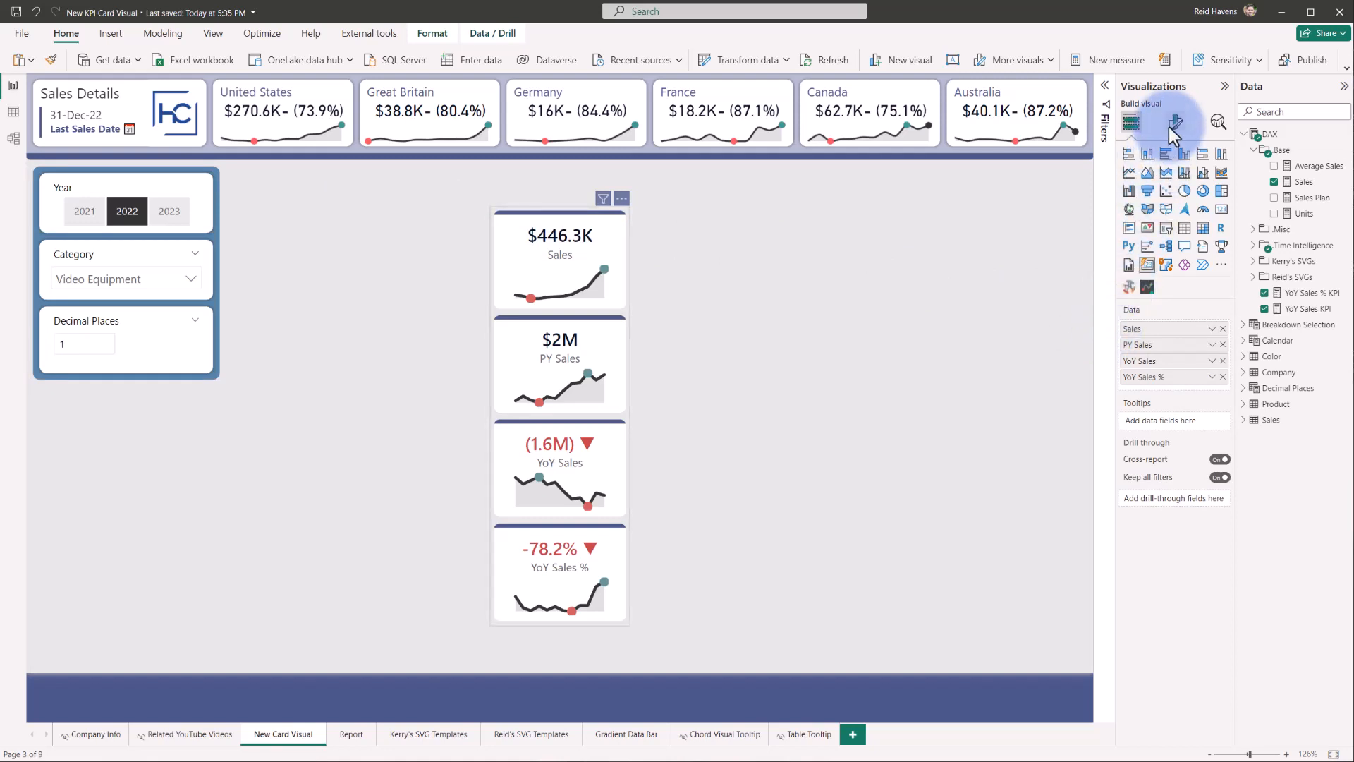
click(1174, 122)
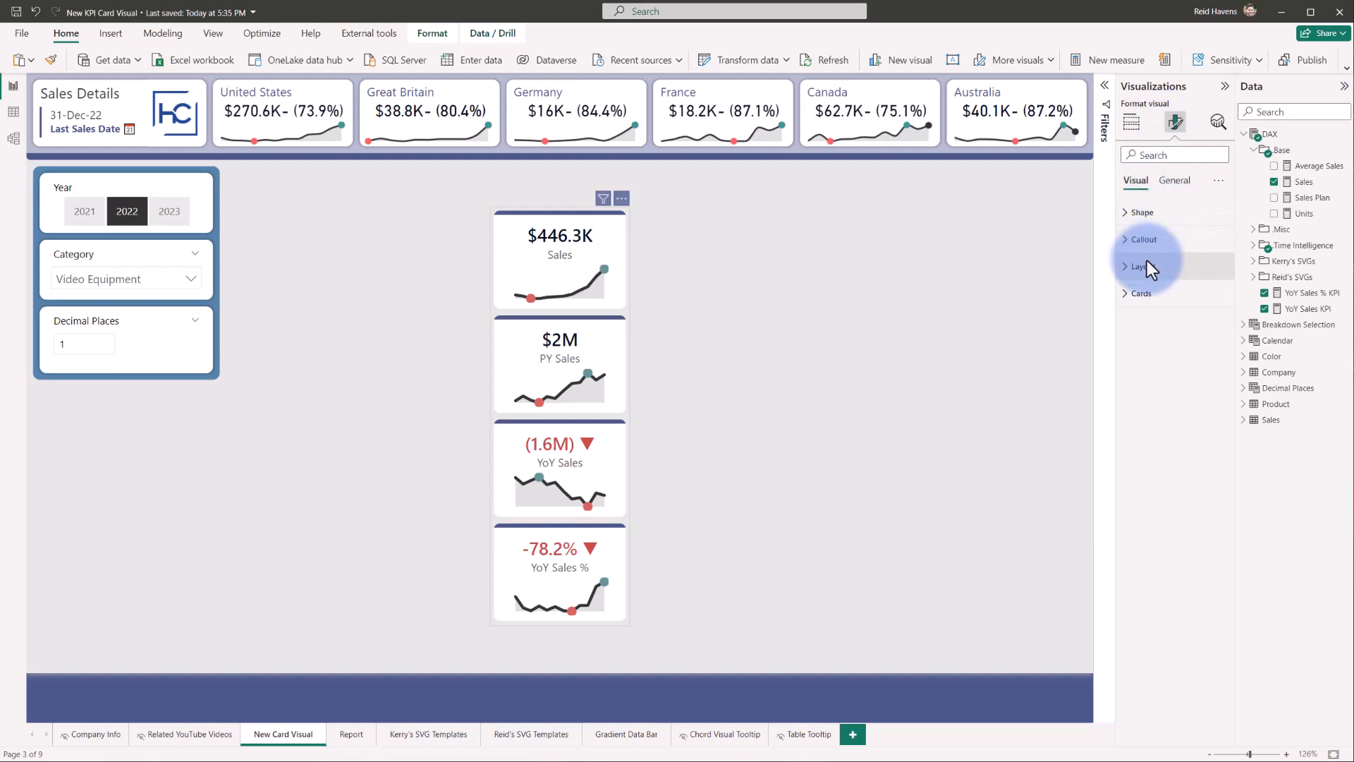
click(1142, 266)
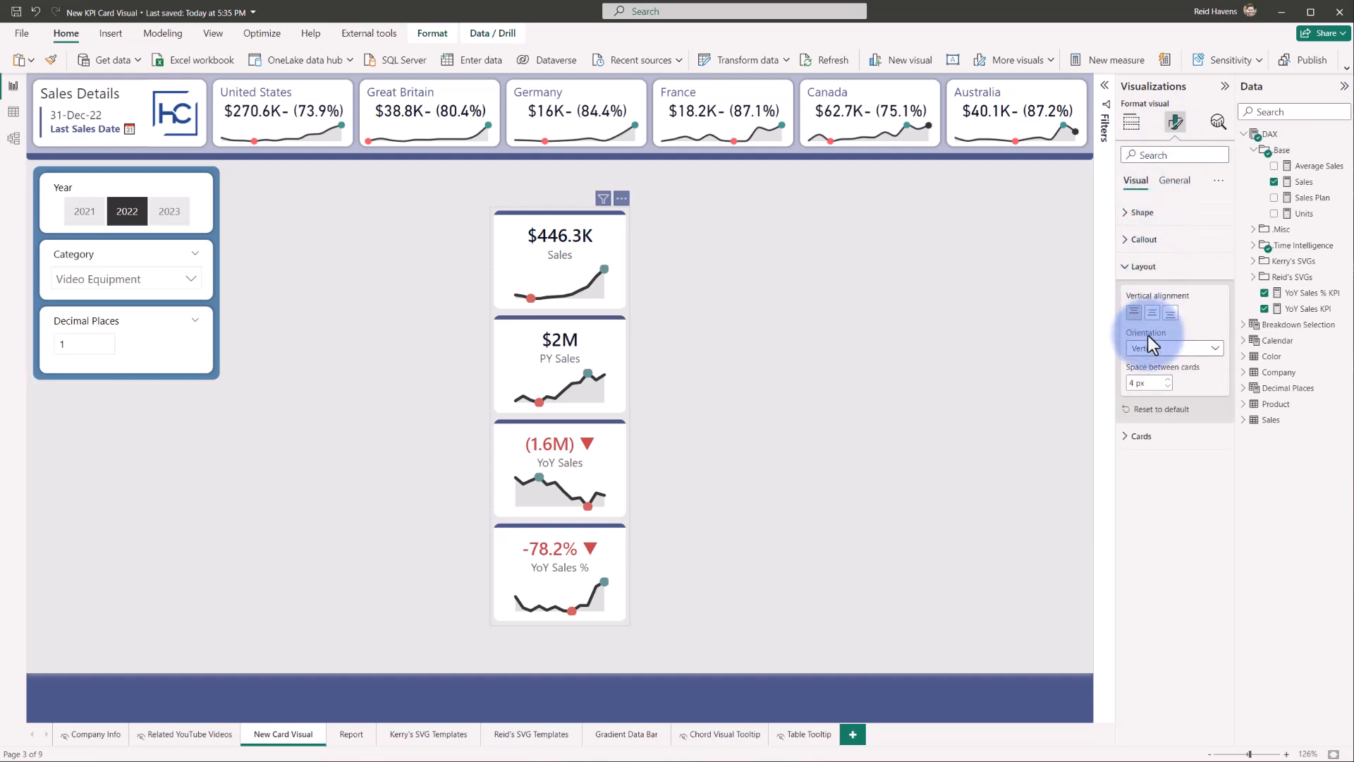
click(1173, 347)
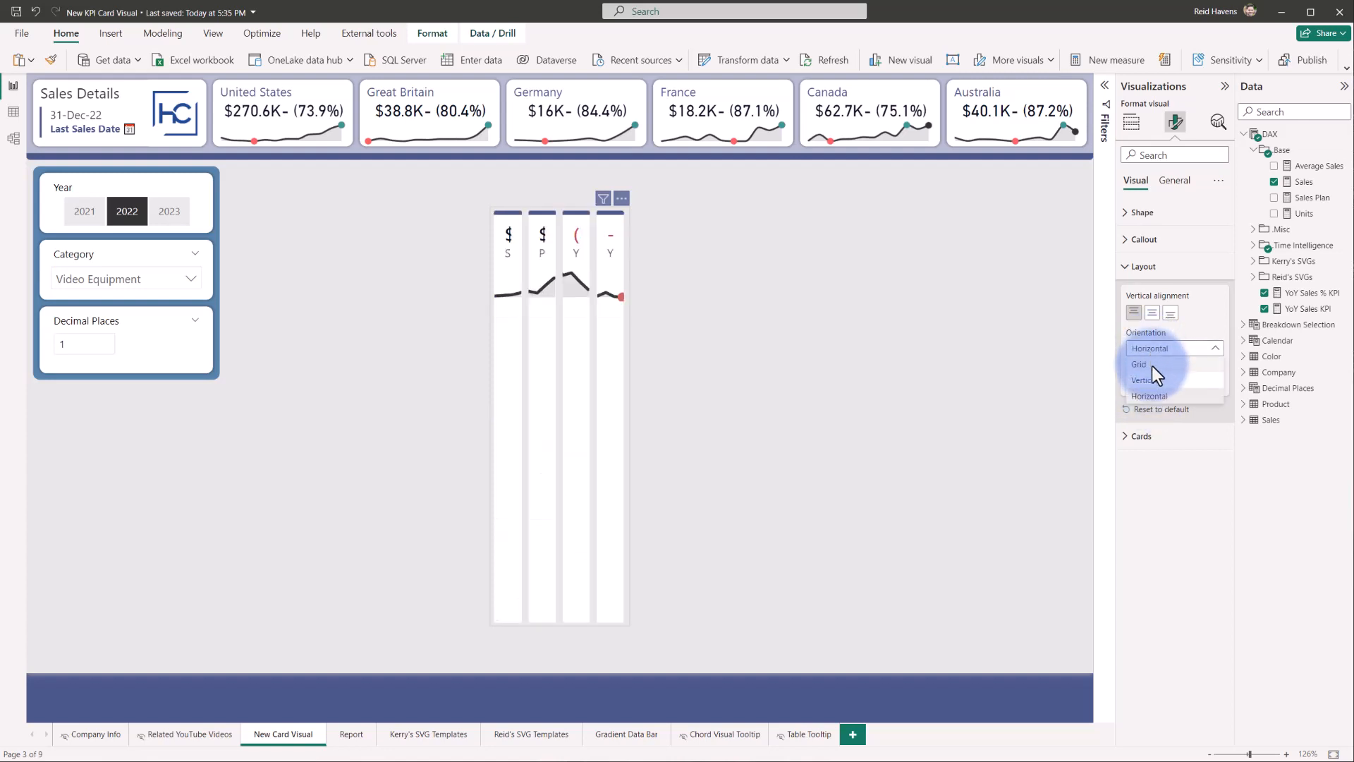
click(1149, 364)
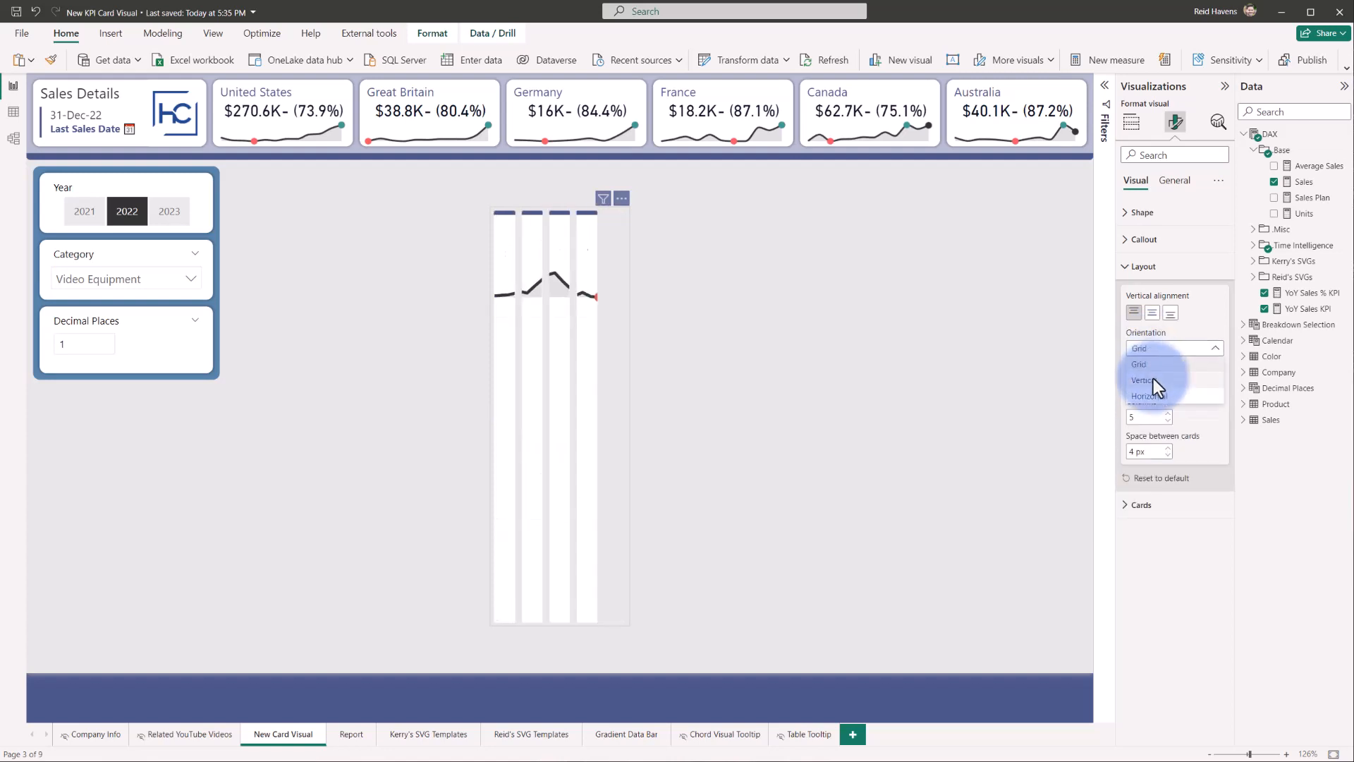
click(1144, 381)
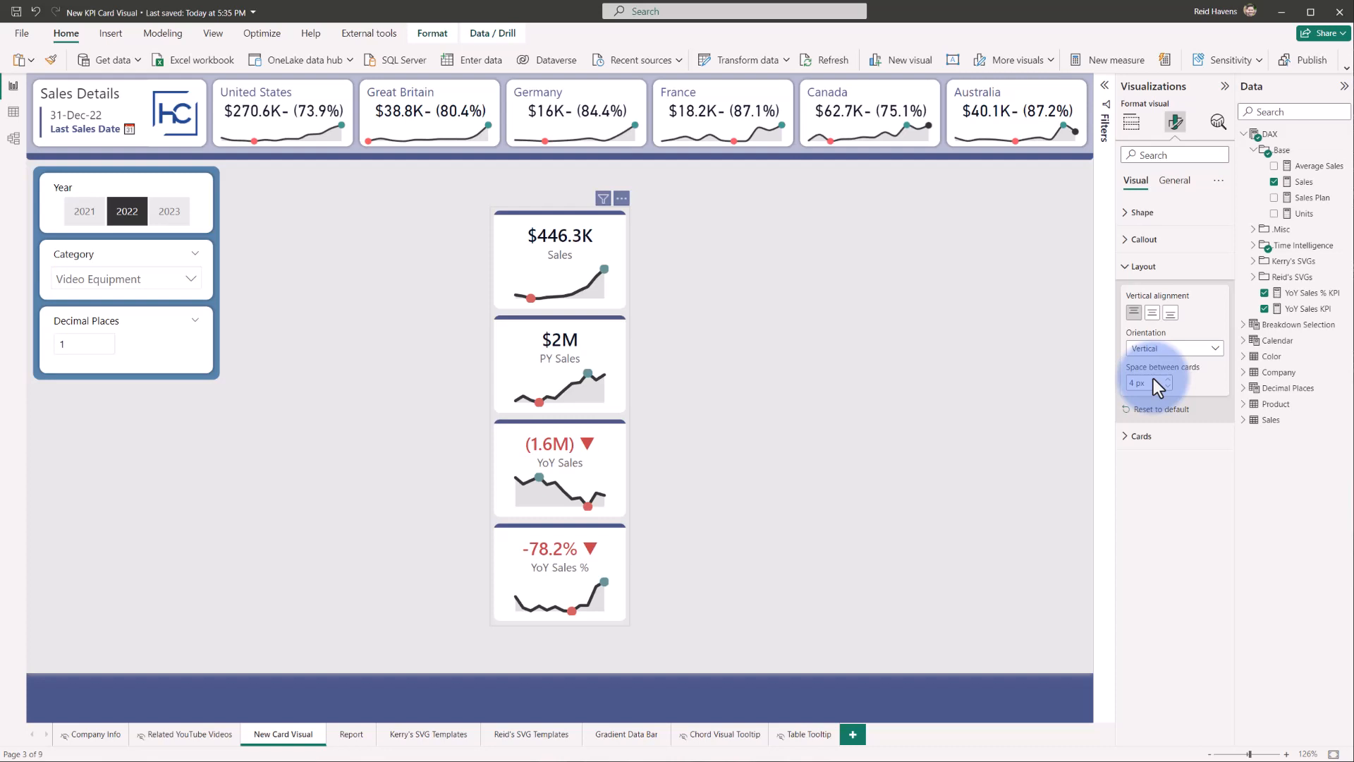
click(1142, 266)
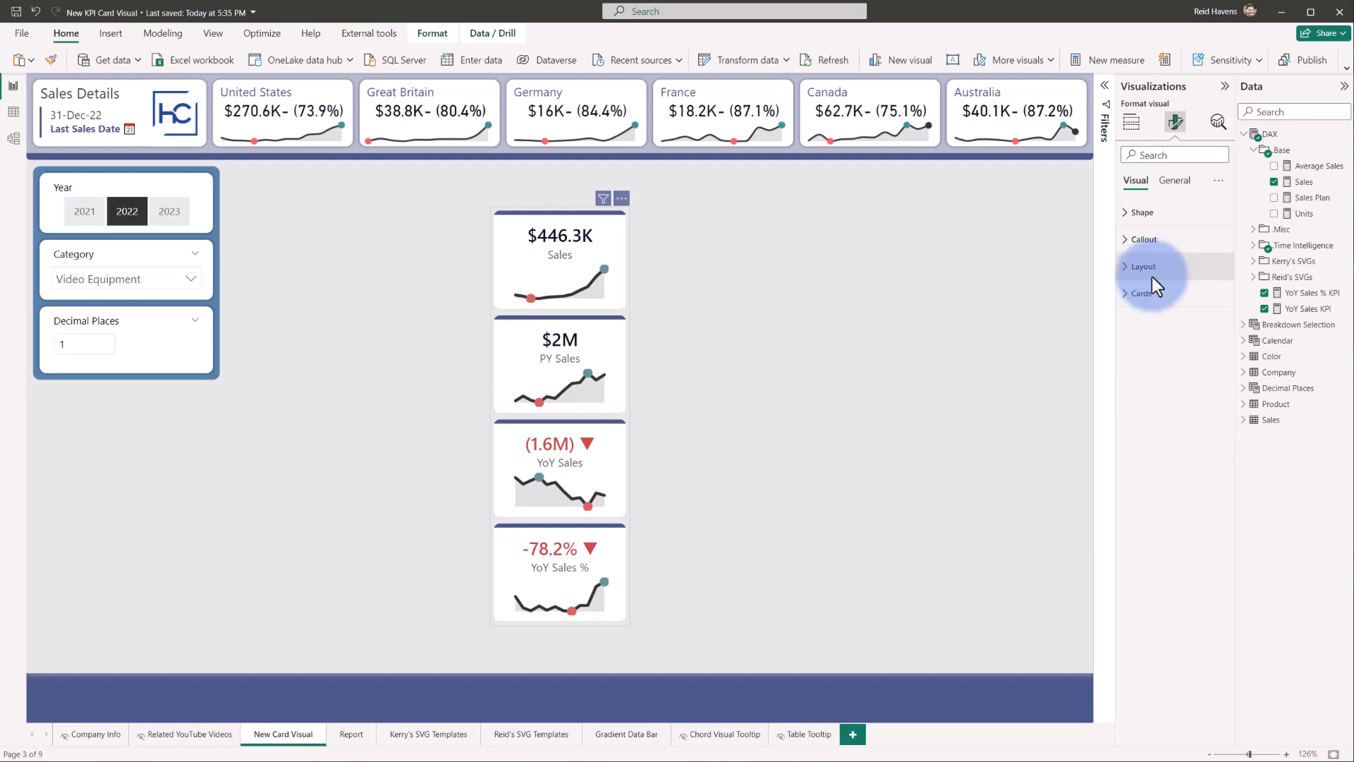
click(1143, 293)
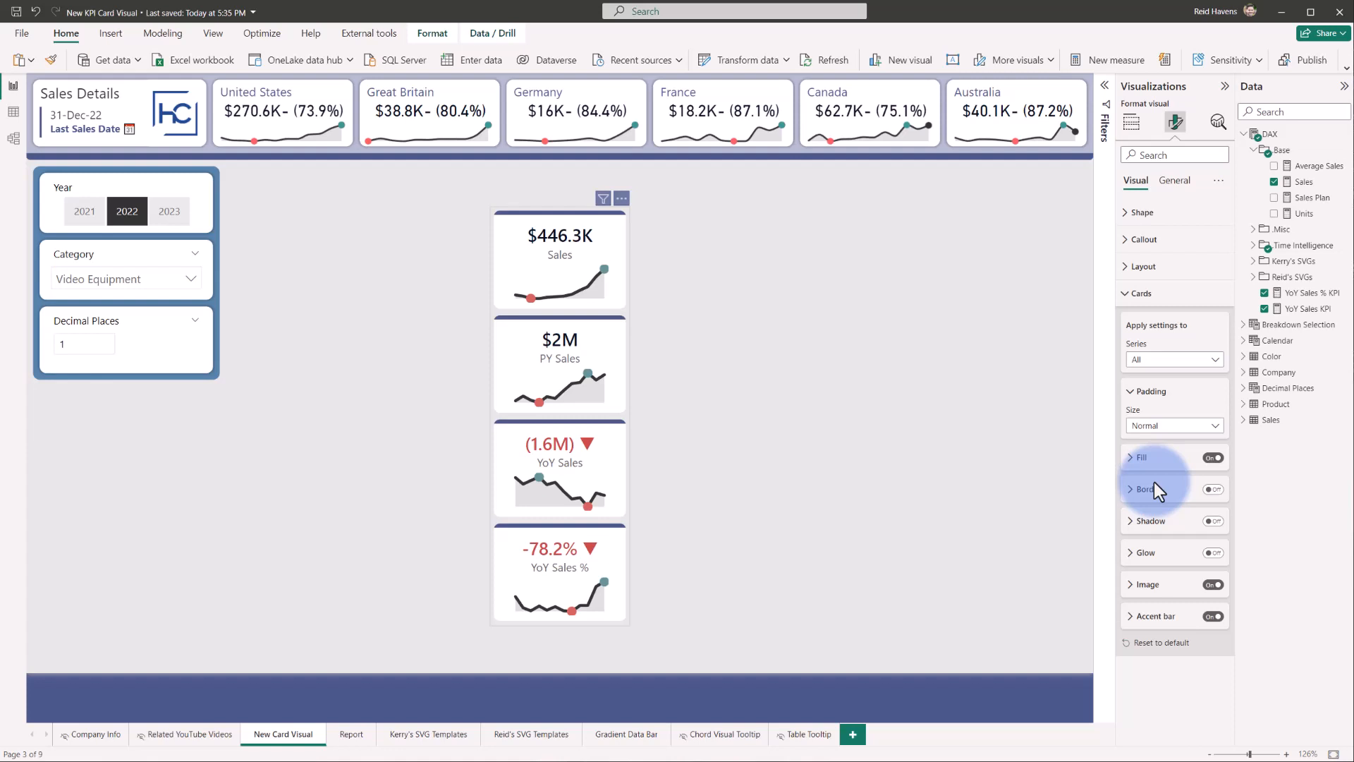
click(1139, 293)
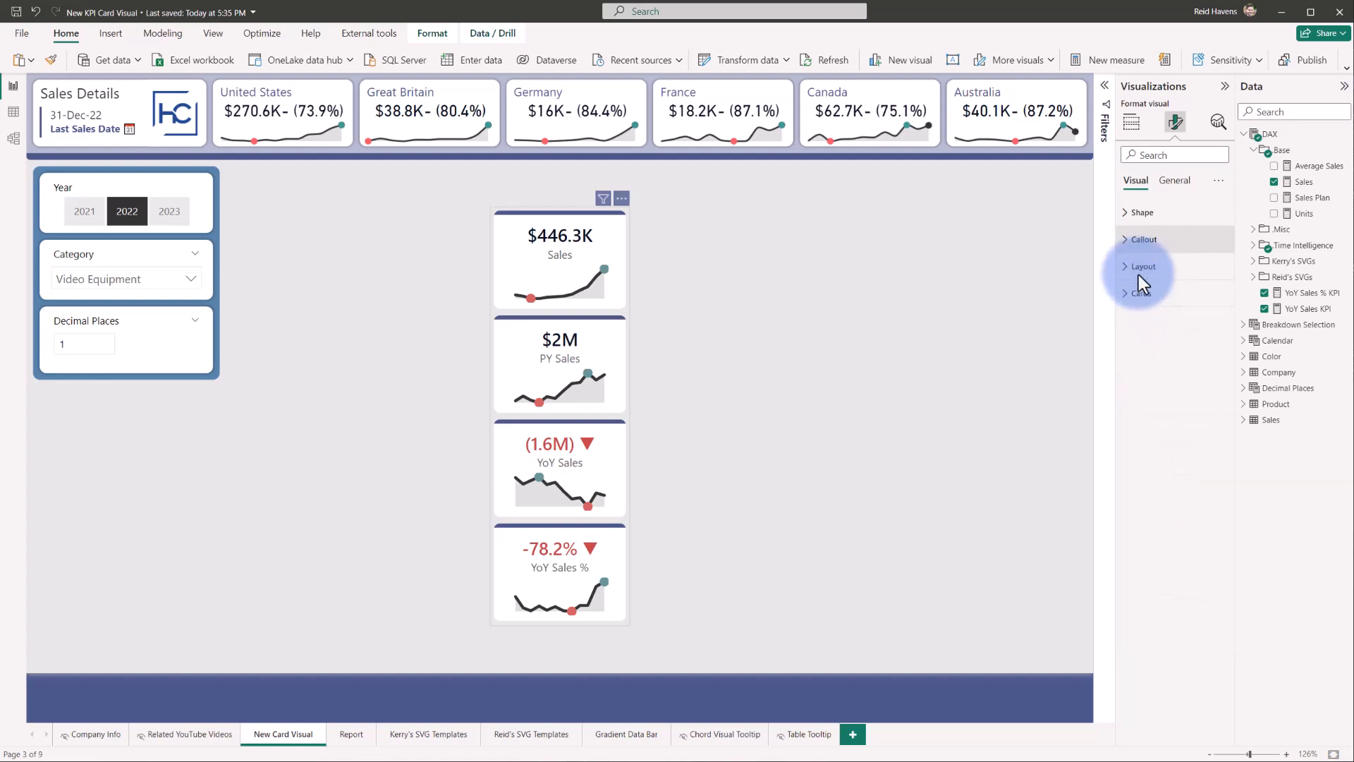
Expand Callout and review the Values options: font, display units, decimal places
click(1144, 239)
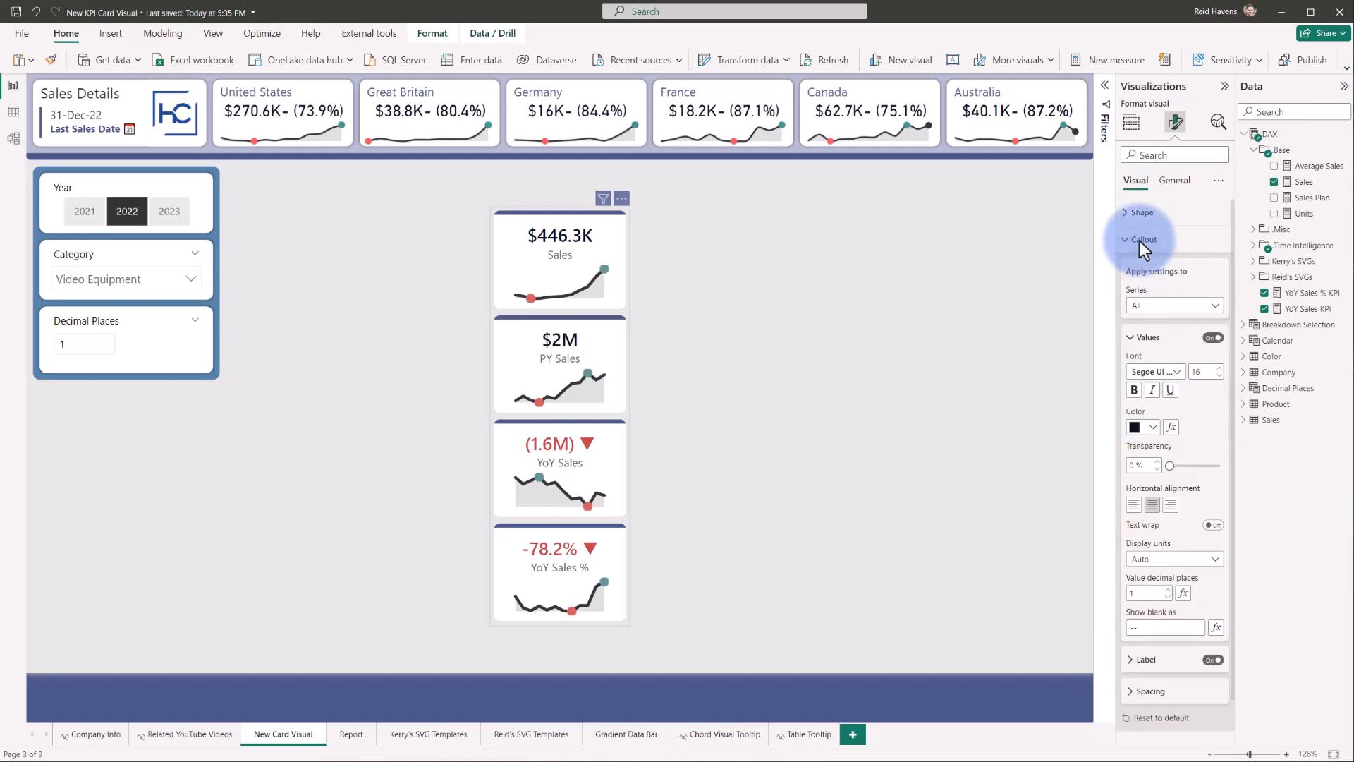
click(1145, 337)
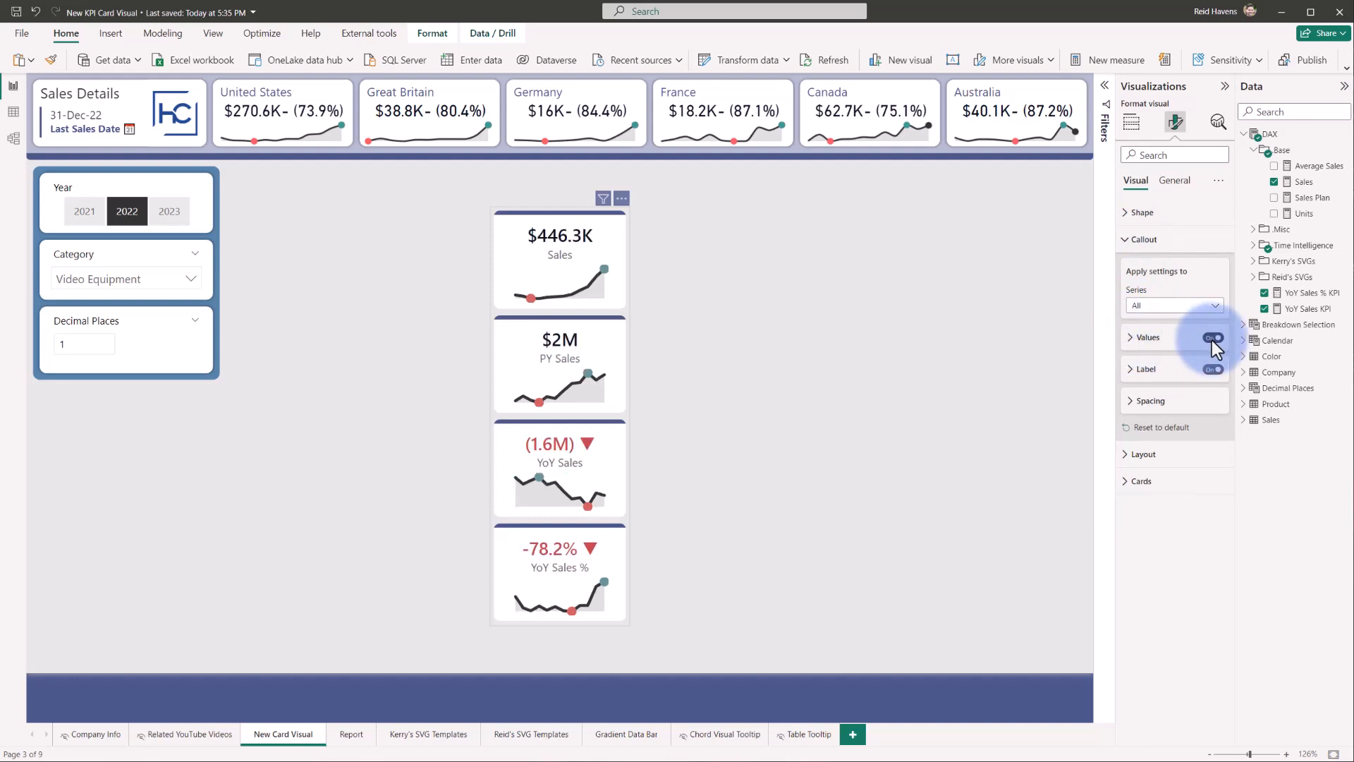
click(1148, 337)
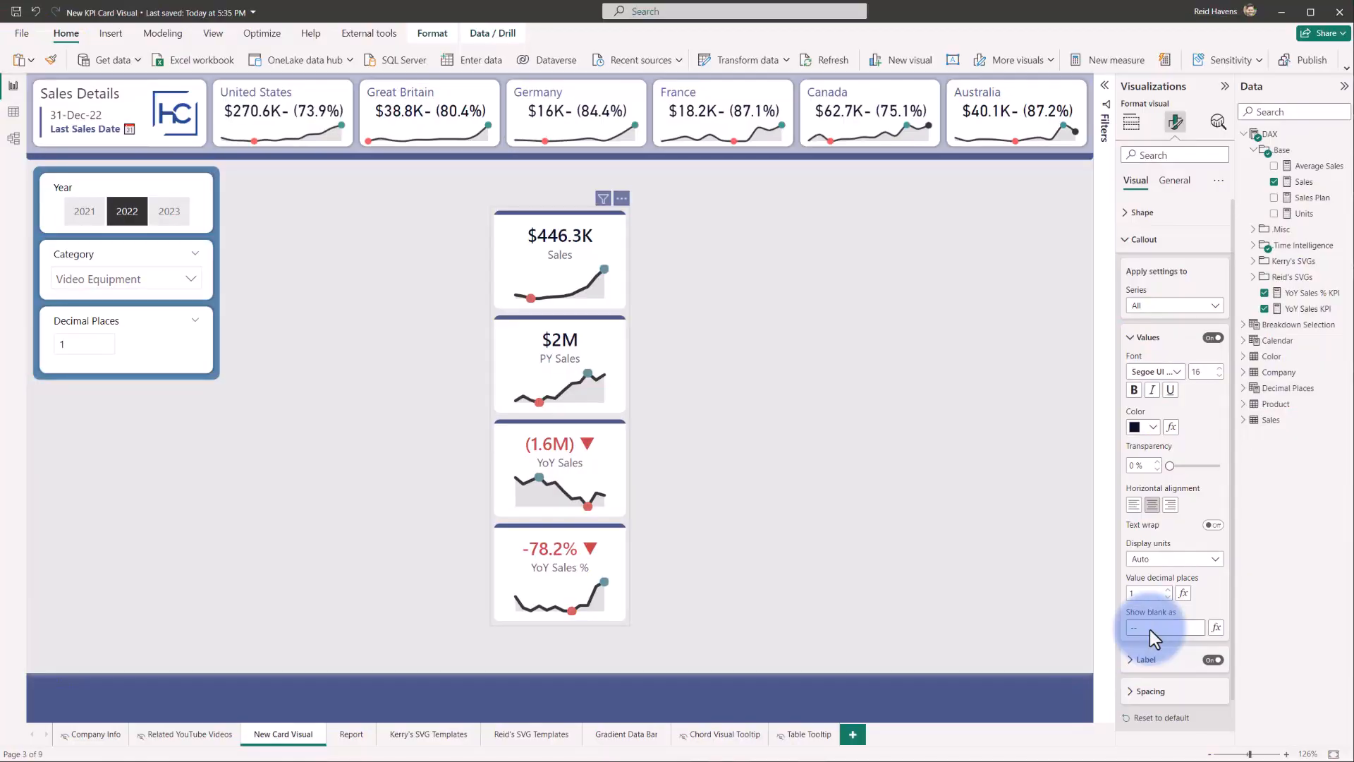
mouse_move(1216, 627)
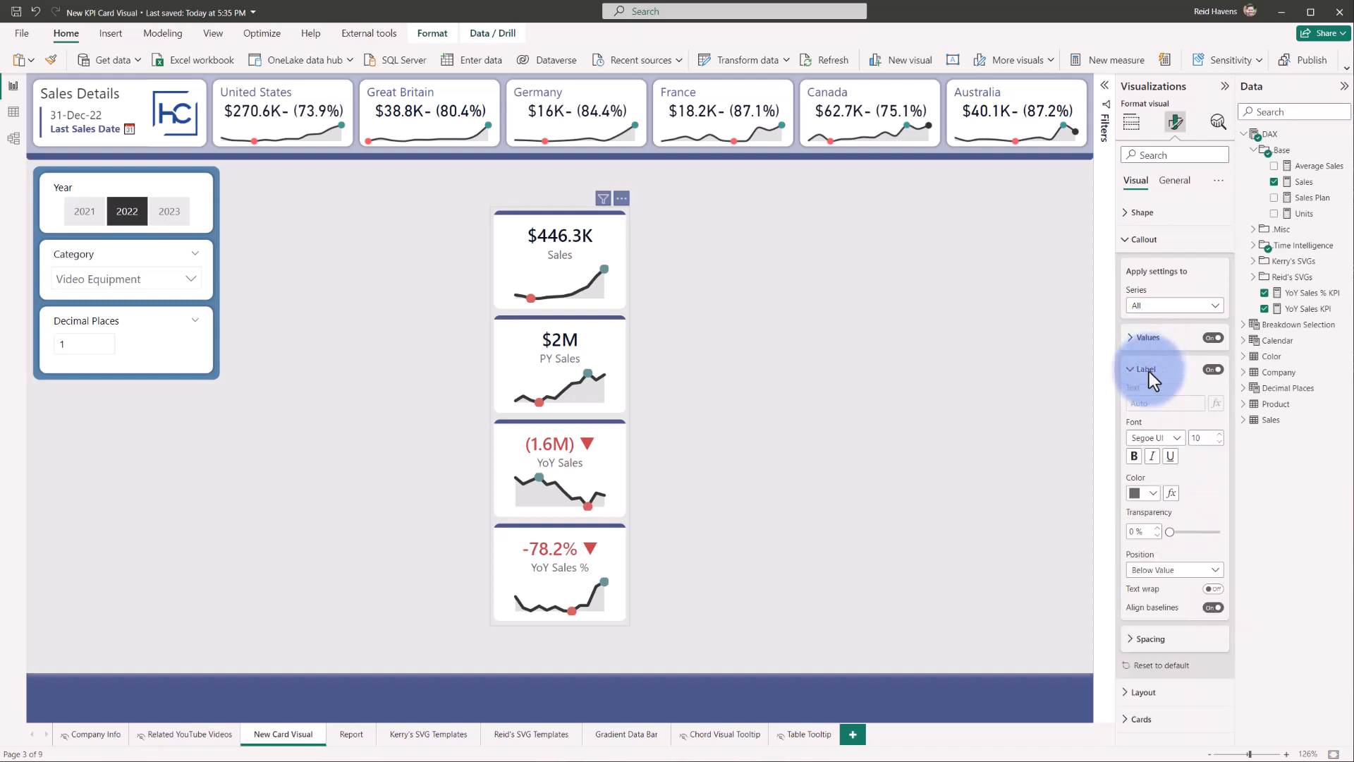
Toggle card labels off and on, try Above Value, then return to Below Value
click(1214, 369)
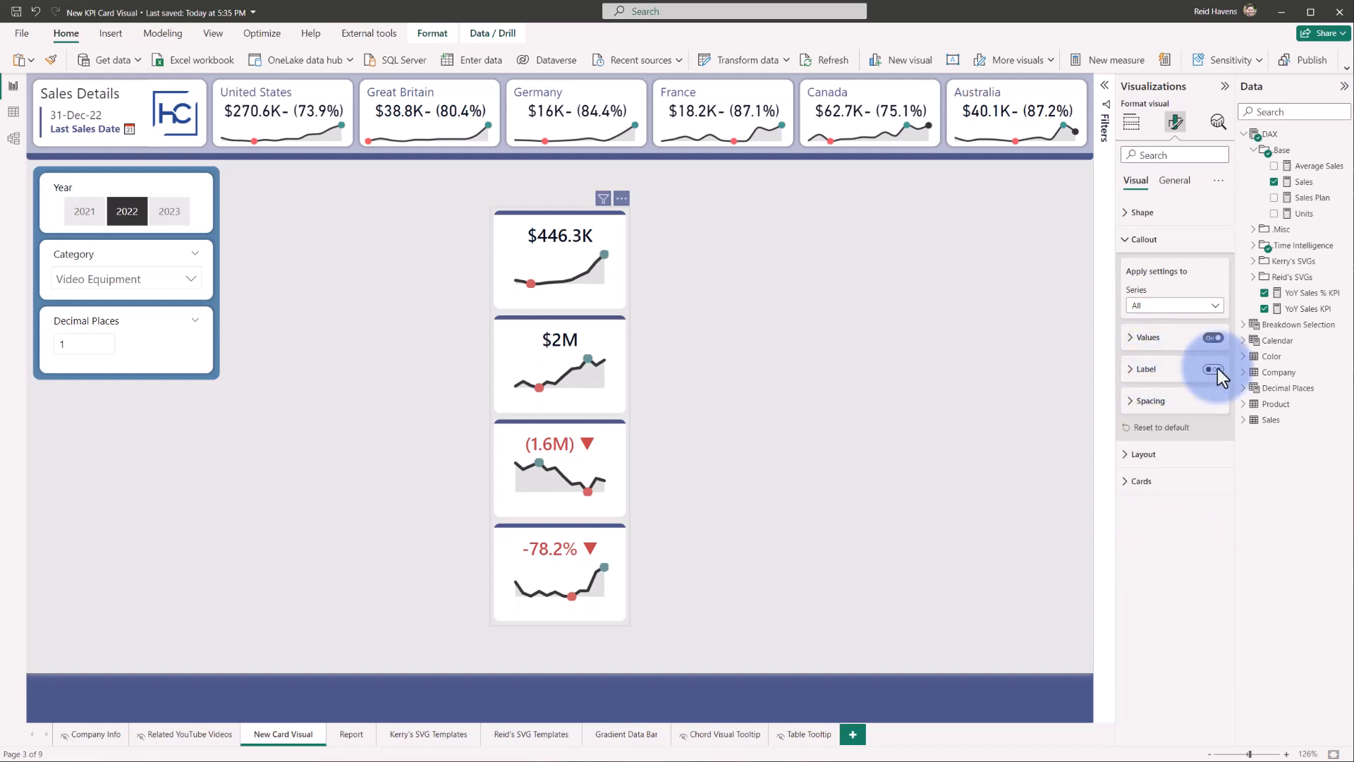
click(1212, 369)
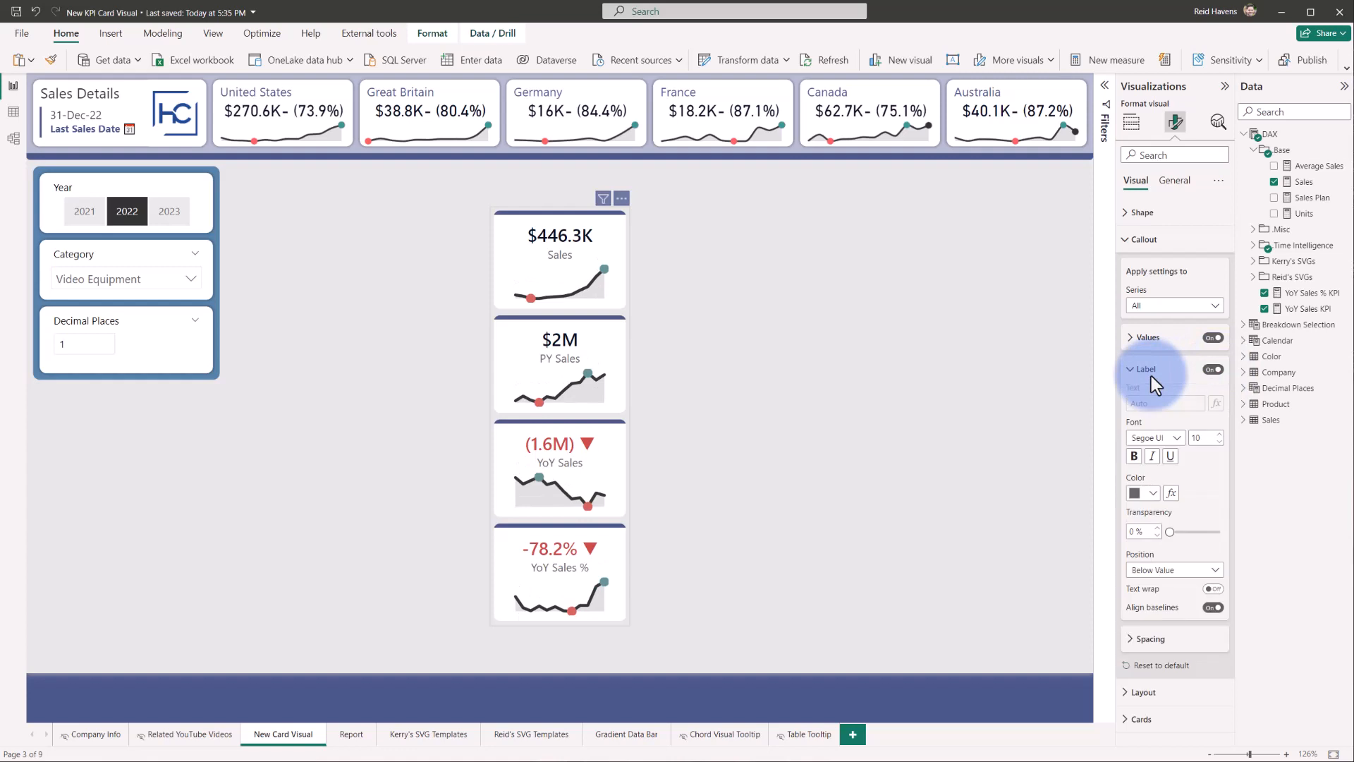
click(1174, 569)
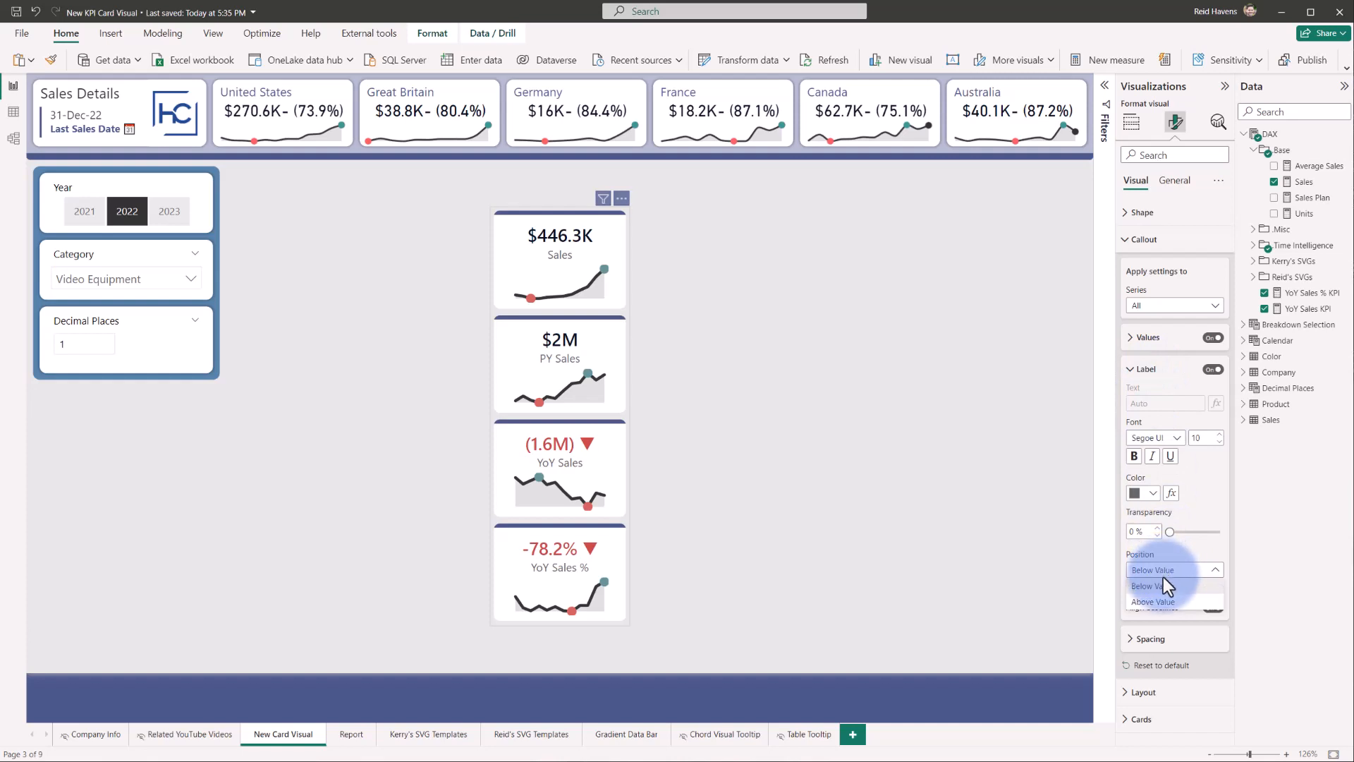
click(1154, 601)
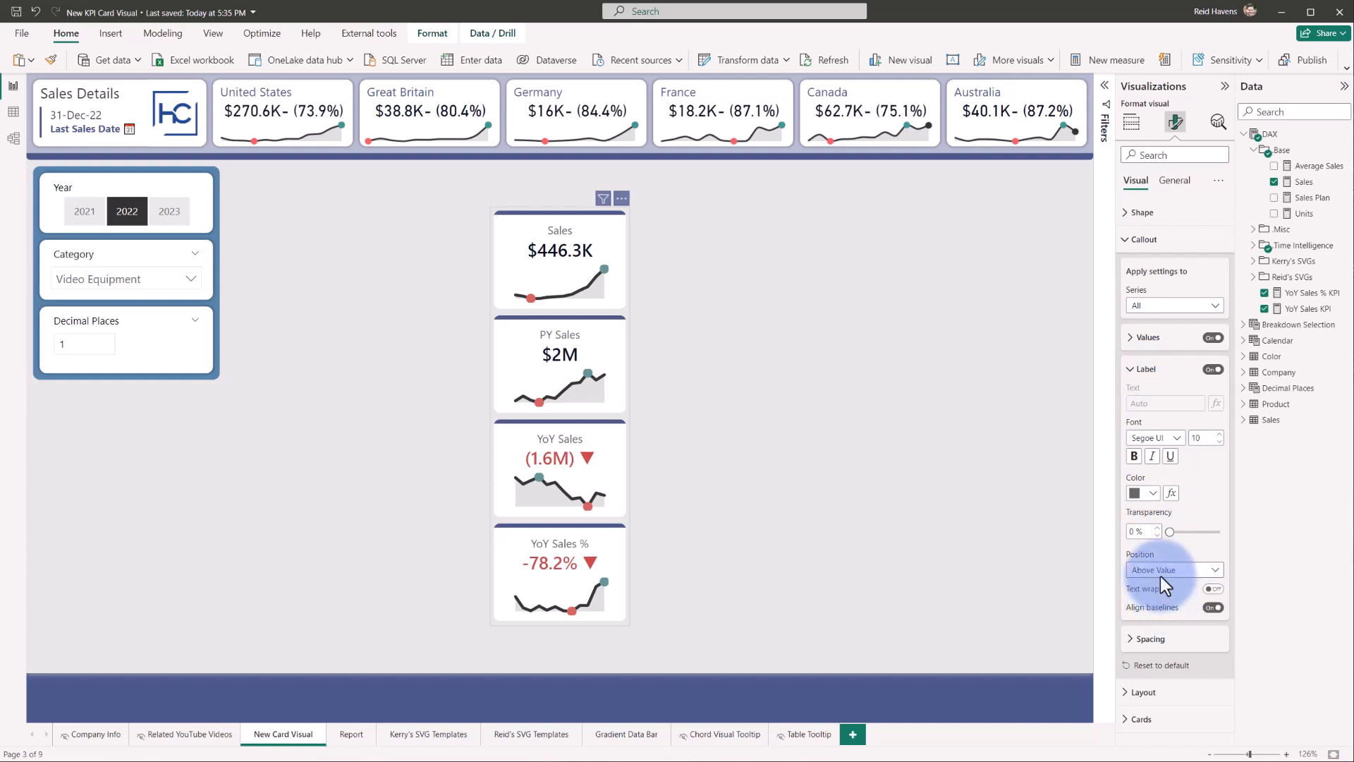
click(1146, 369)
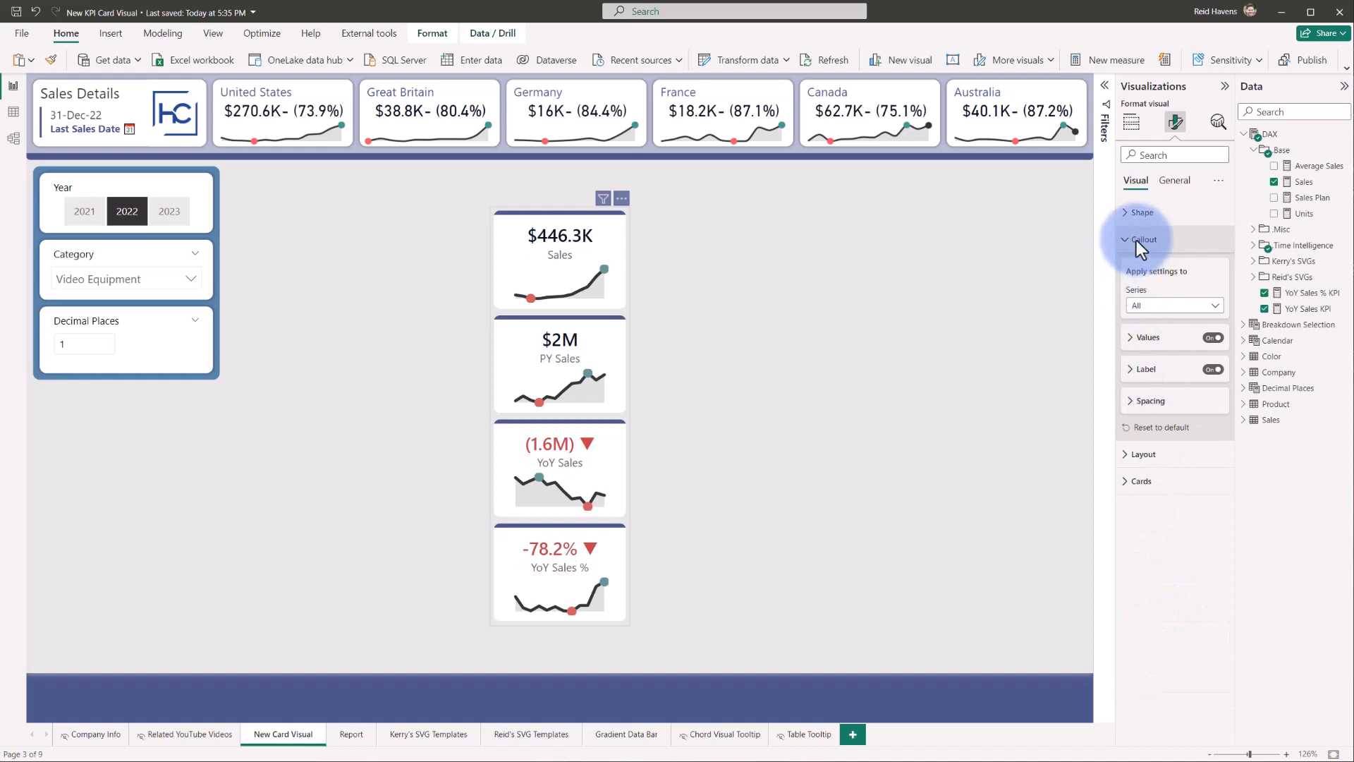
Collapse Callout, expand Cards settings and open the series list
click(1144, 239)
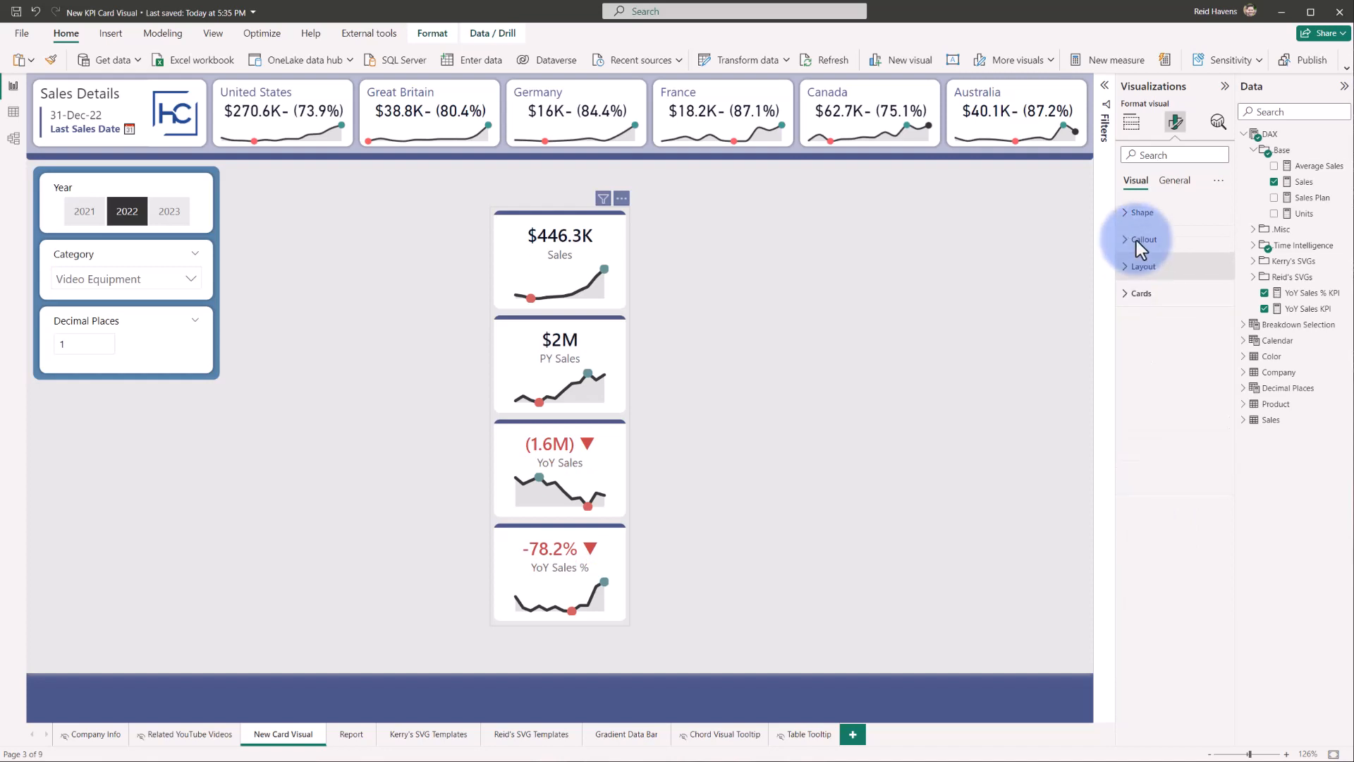
click(1142, 293)
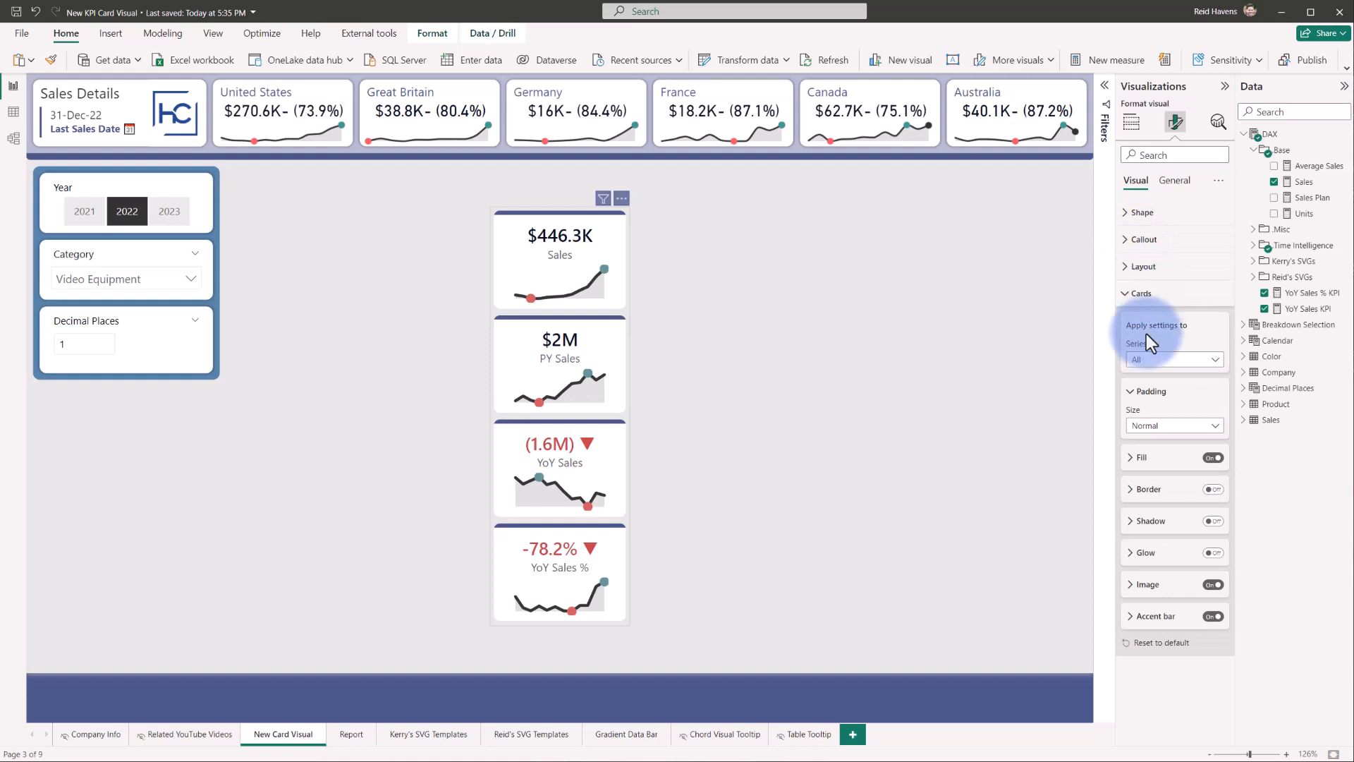
click(1174, 359)
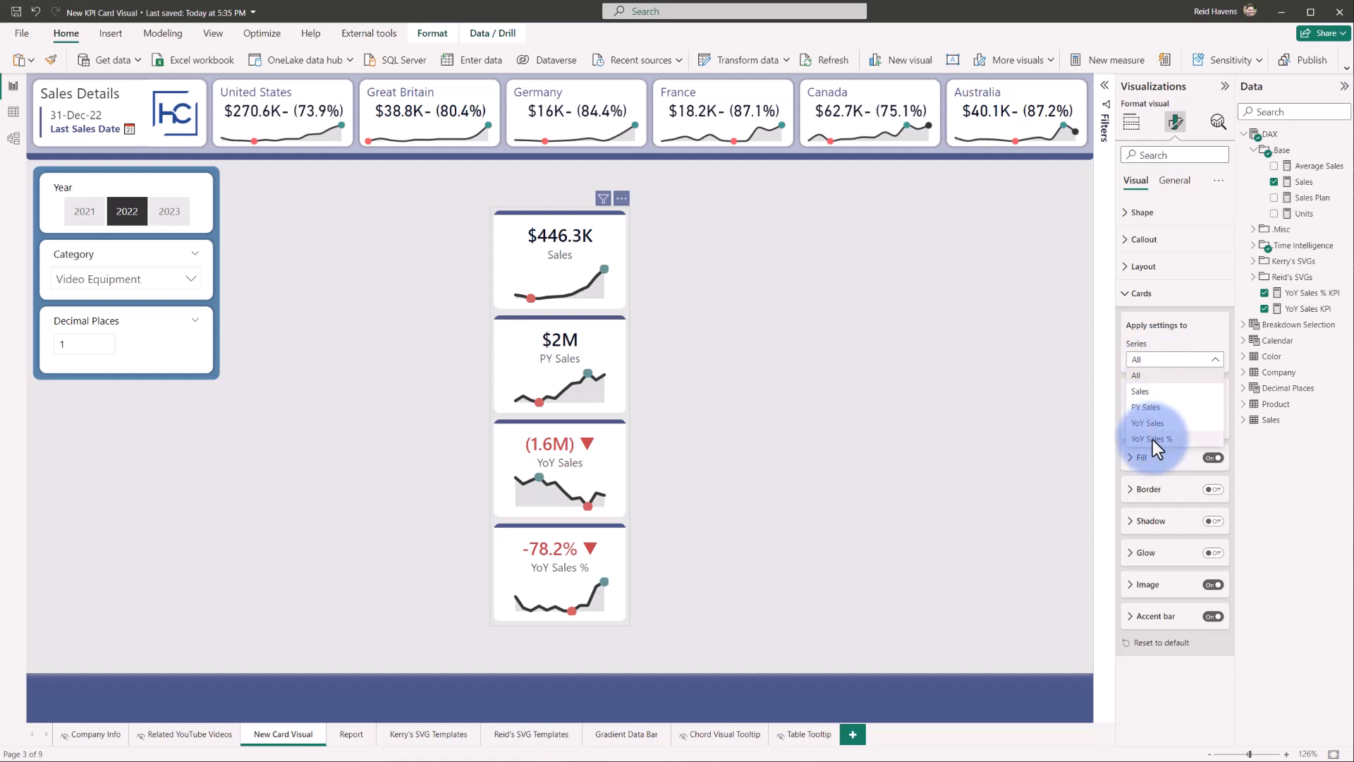
click(1174, 359)
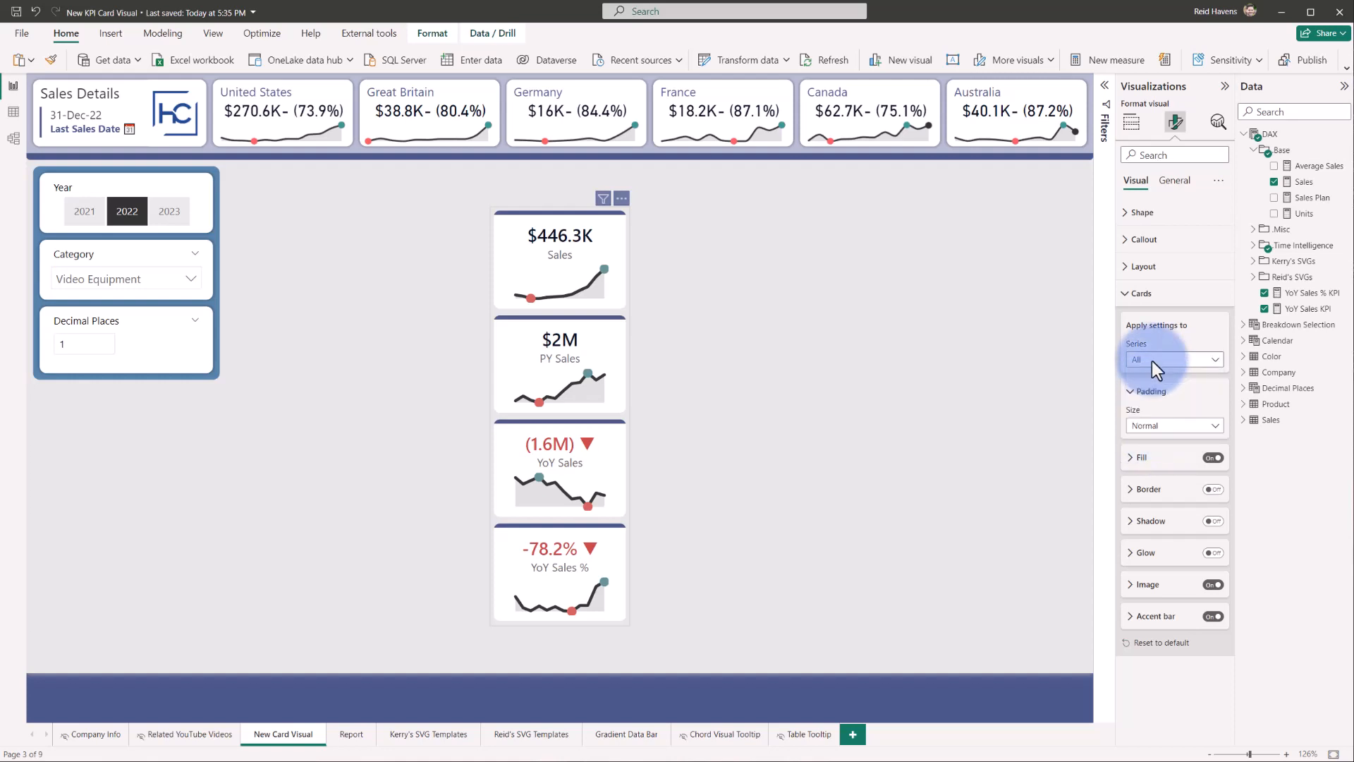
mouse_move(575, 304)
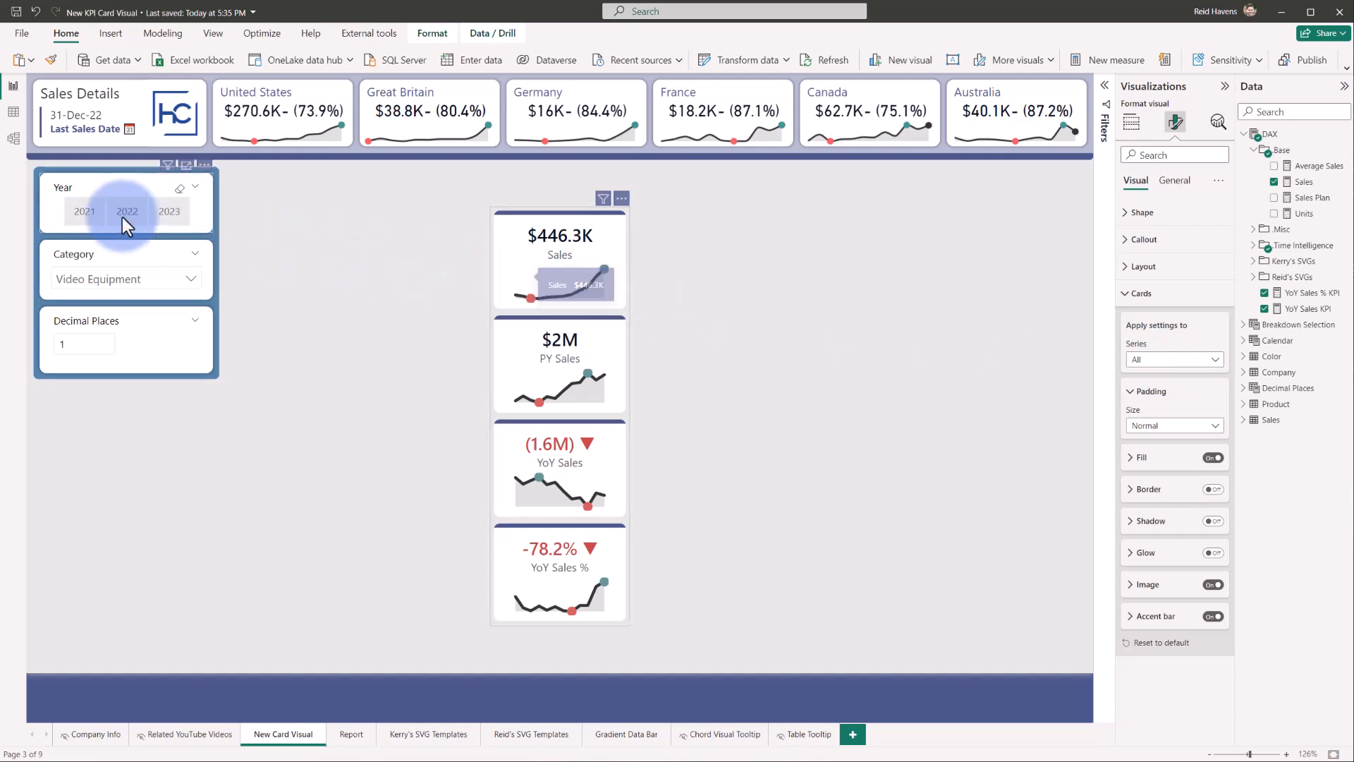
Clear the 2022 year filter and expand the Reid's SVGs > Sparkline measures folder
click(127, 211)
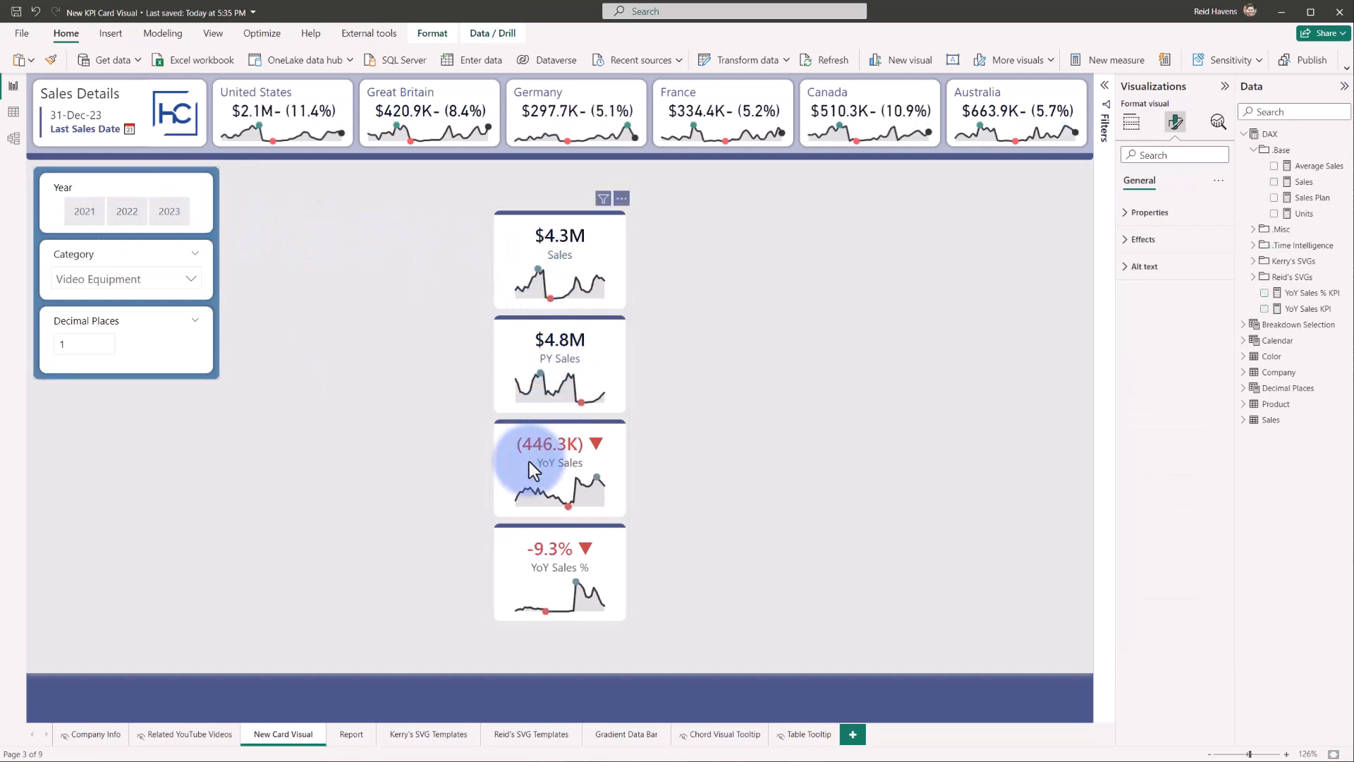
mouse_move(557, 605)
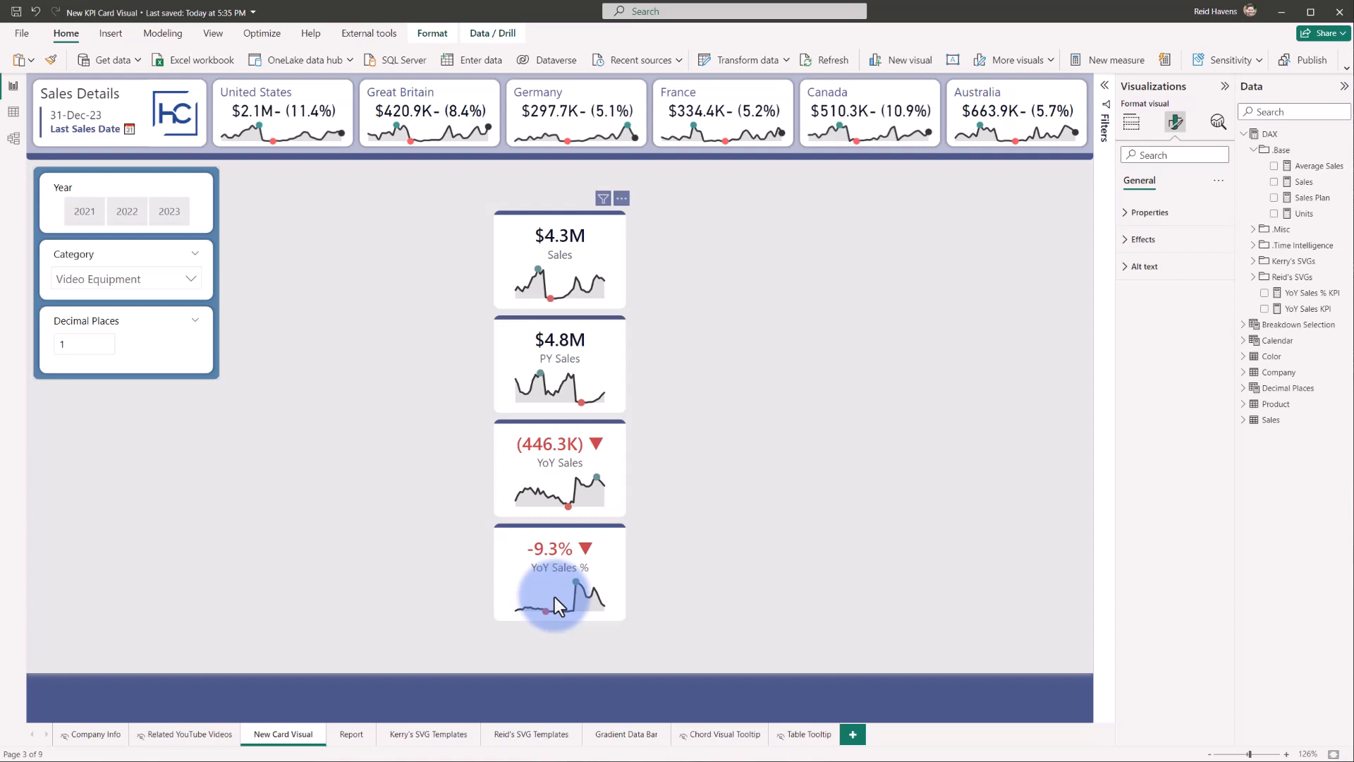
mouse_move(1250, 275)
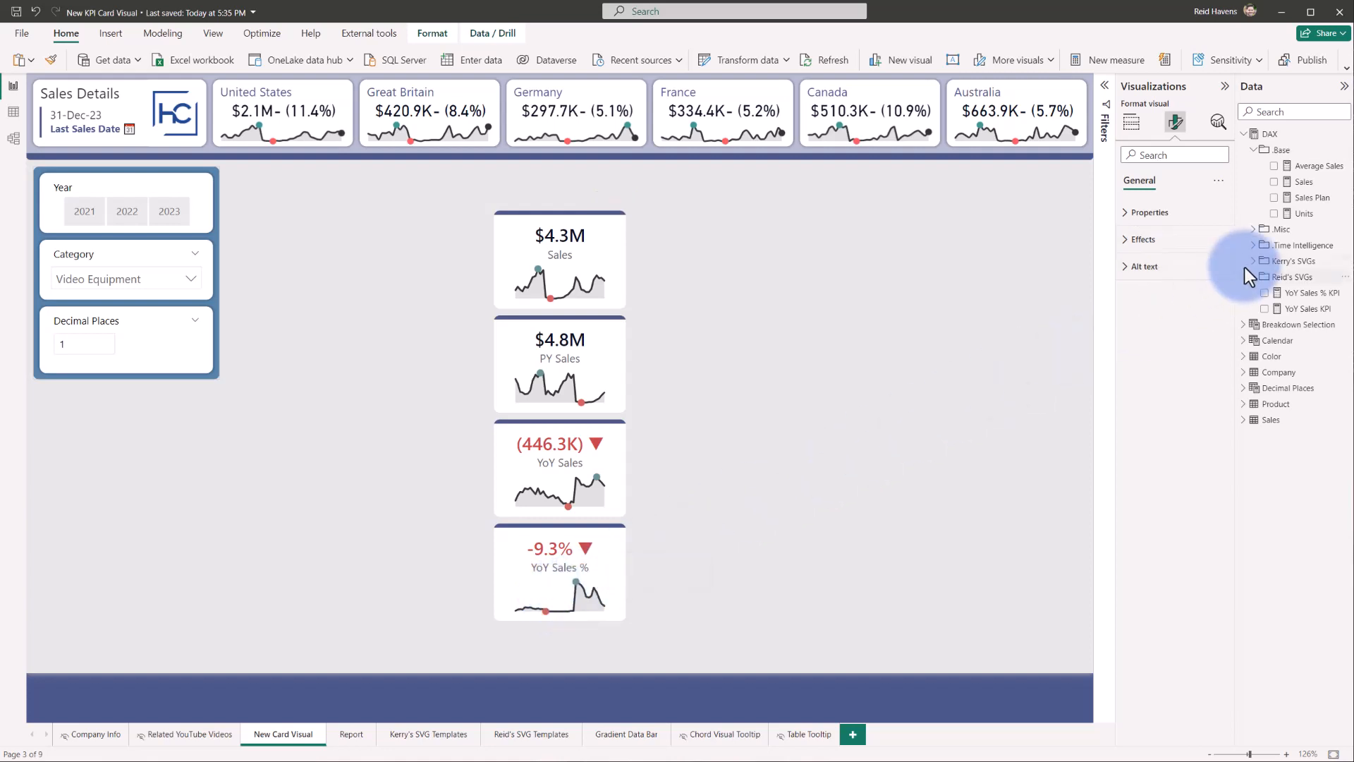
click(1264, 277)
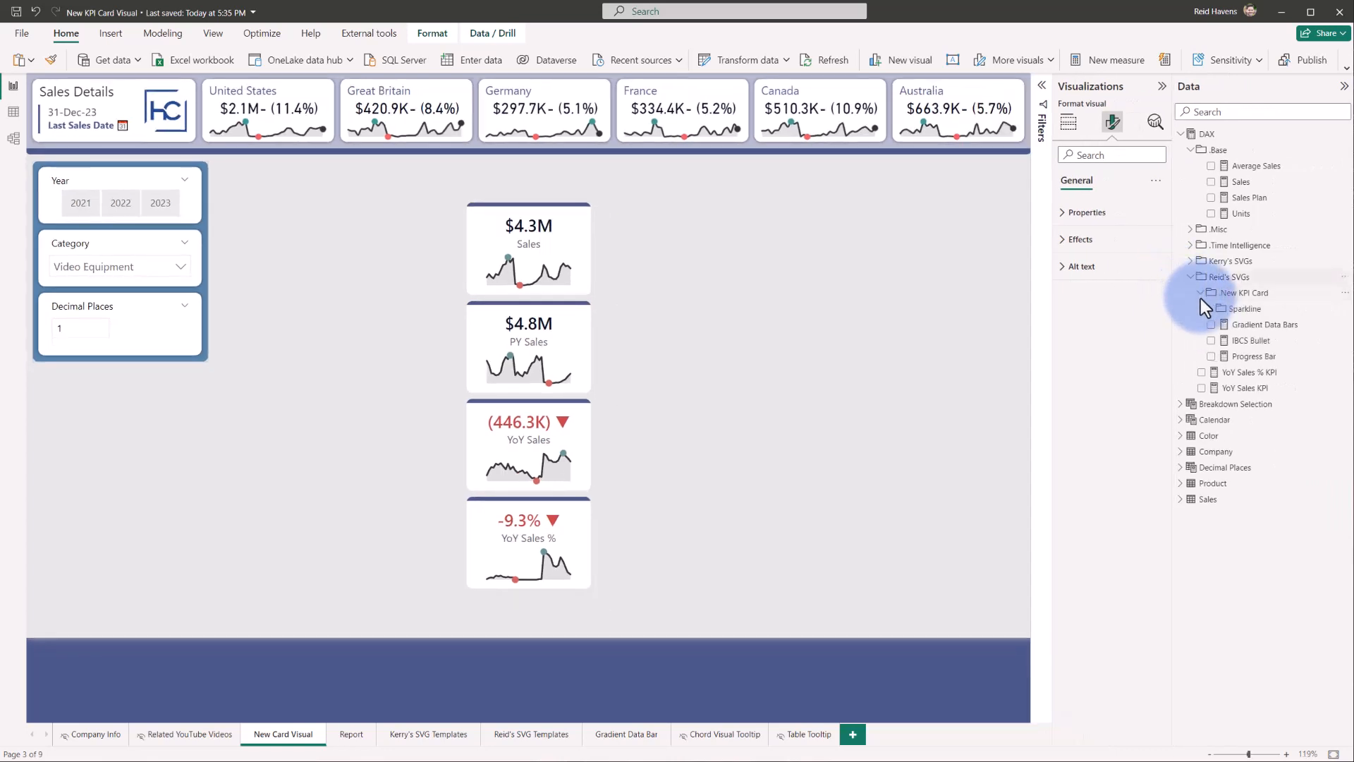
click(1243, 309)
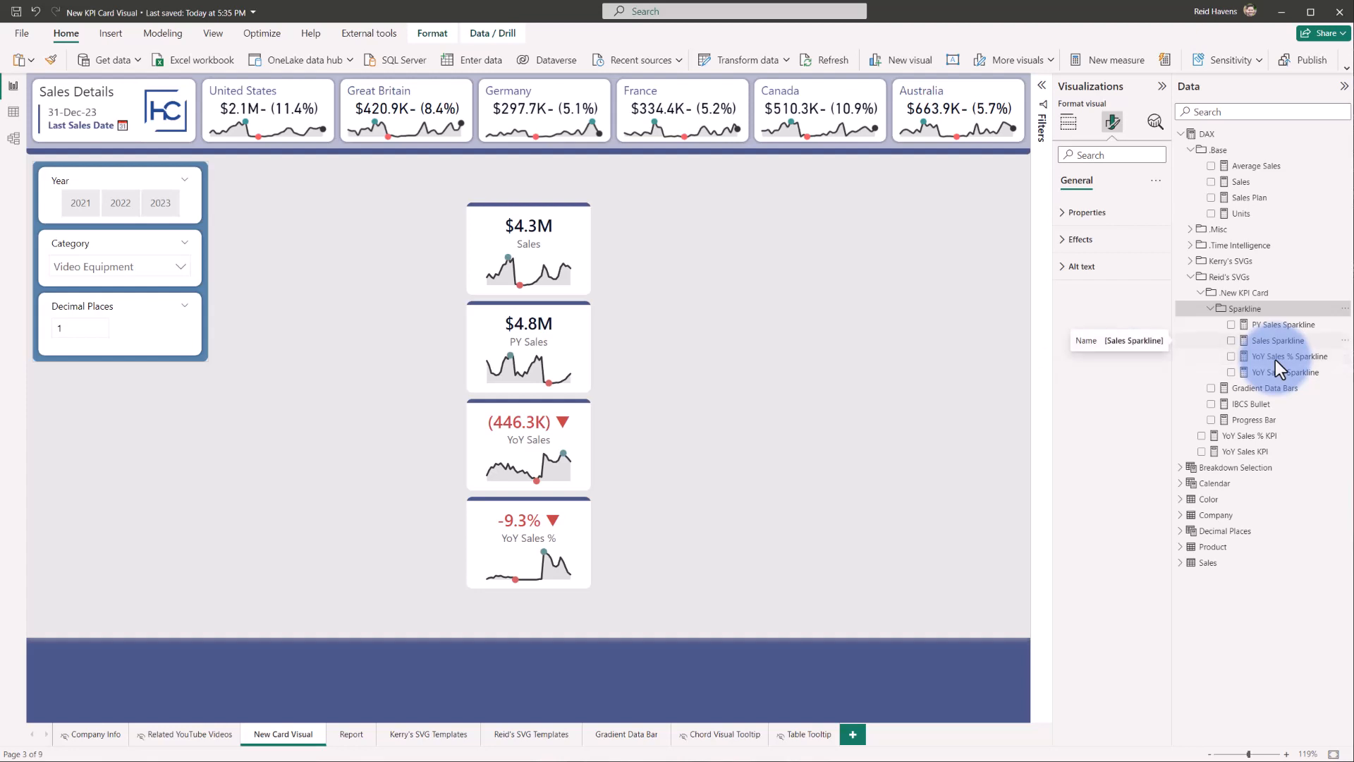
mouse_move(450, 743)
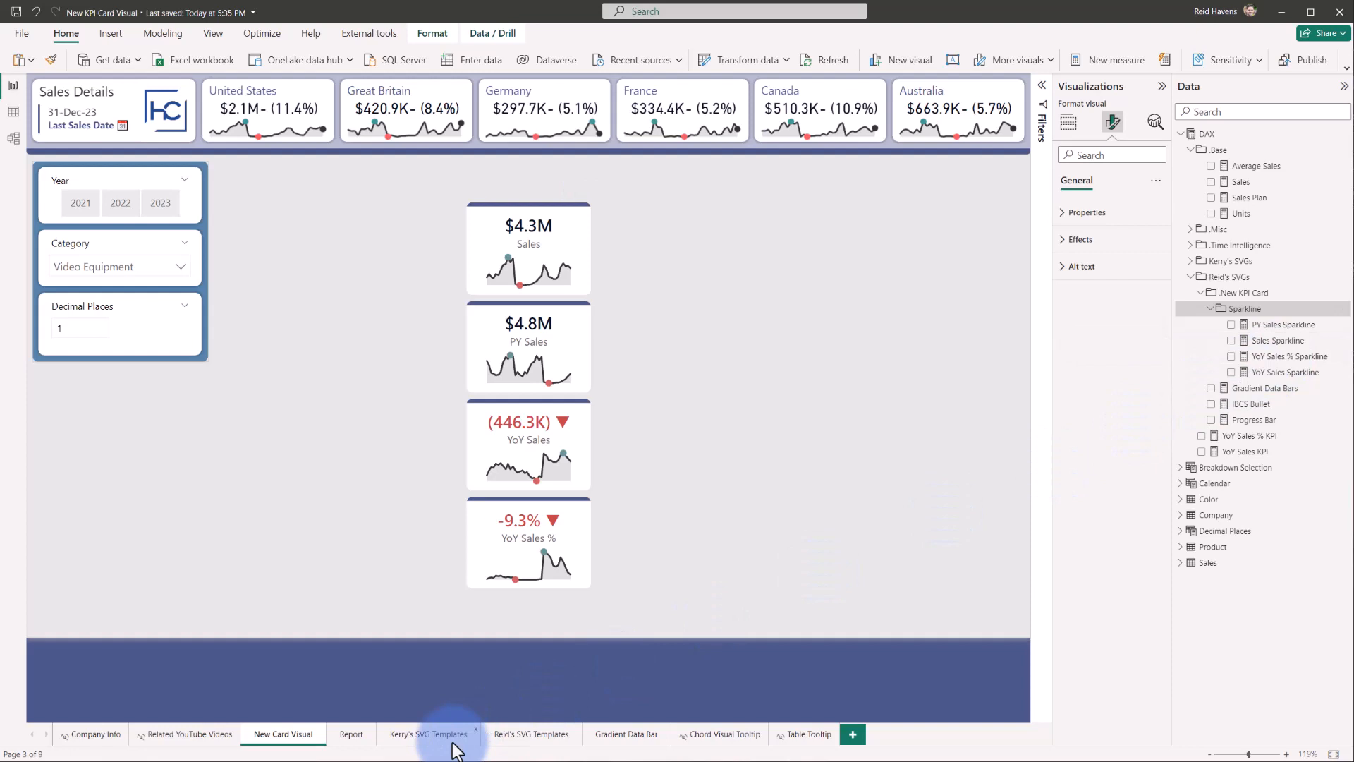
click(427, 735)
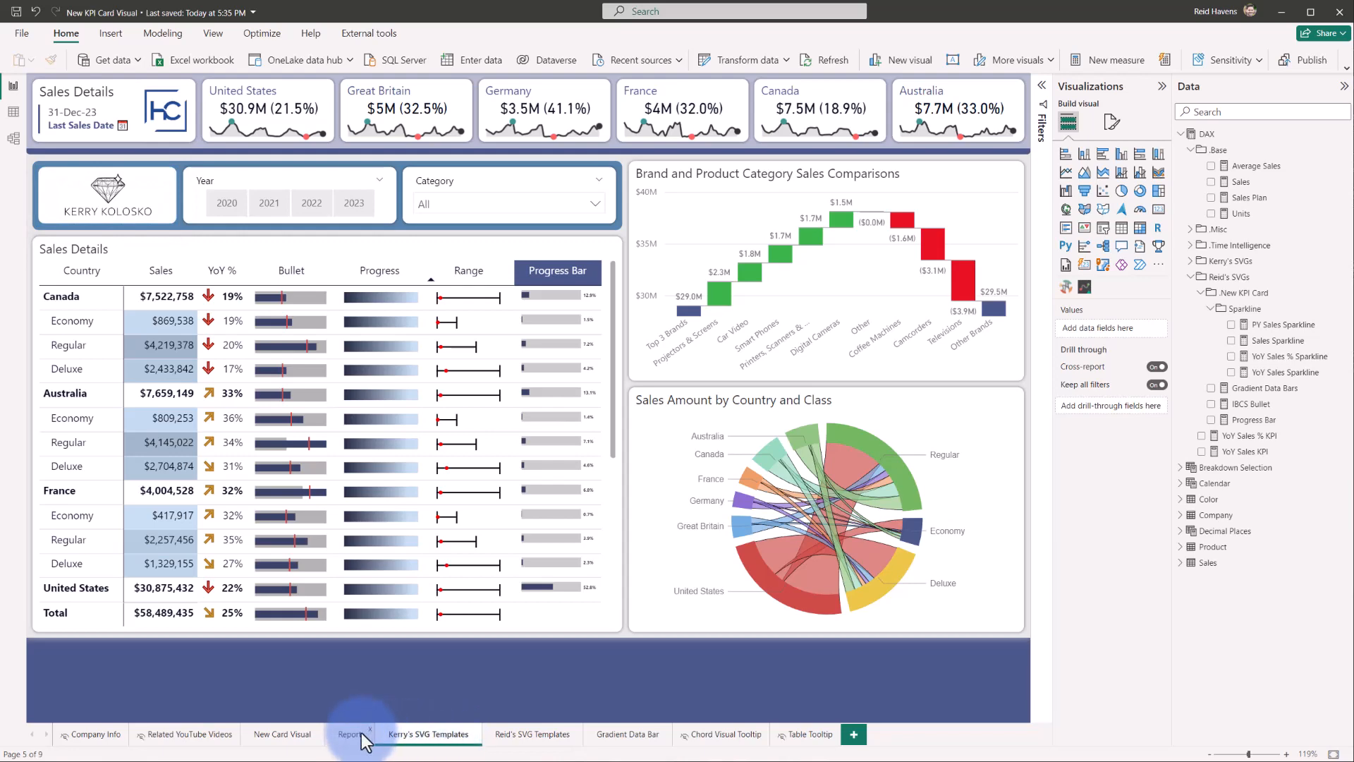
click(349, 734)
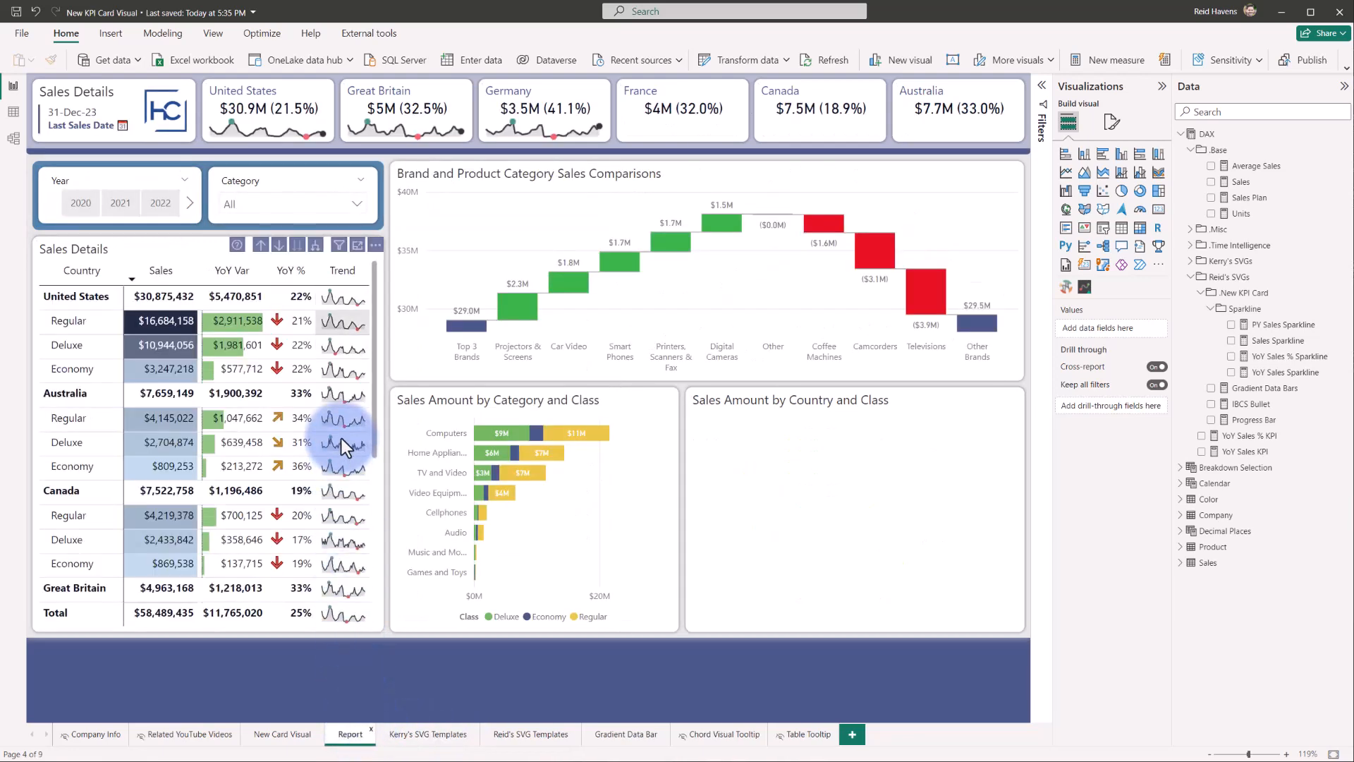
mouse_move(337, 446)
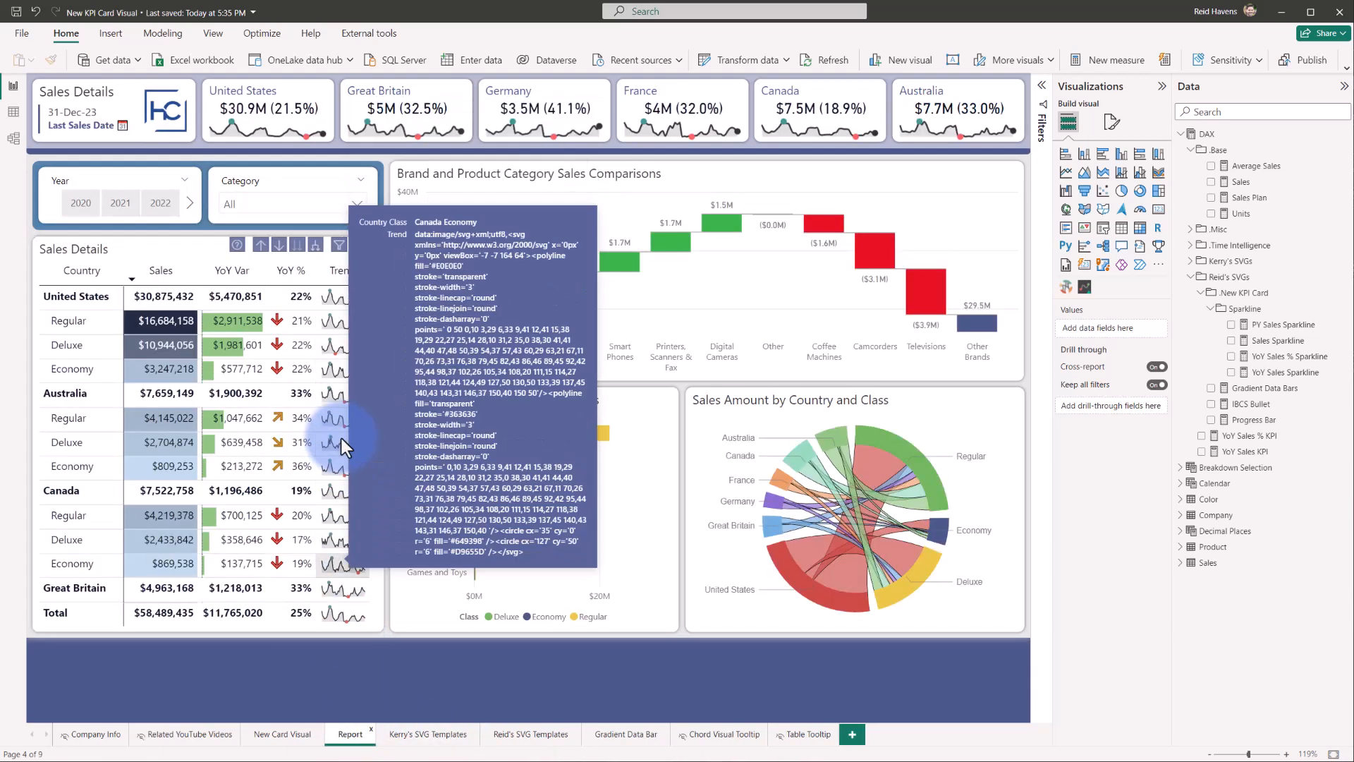
click(282, 734)
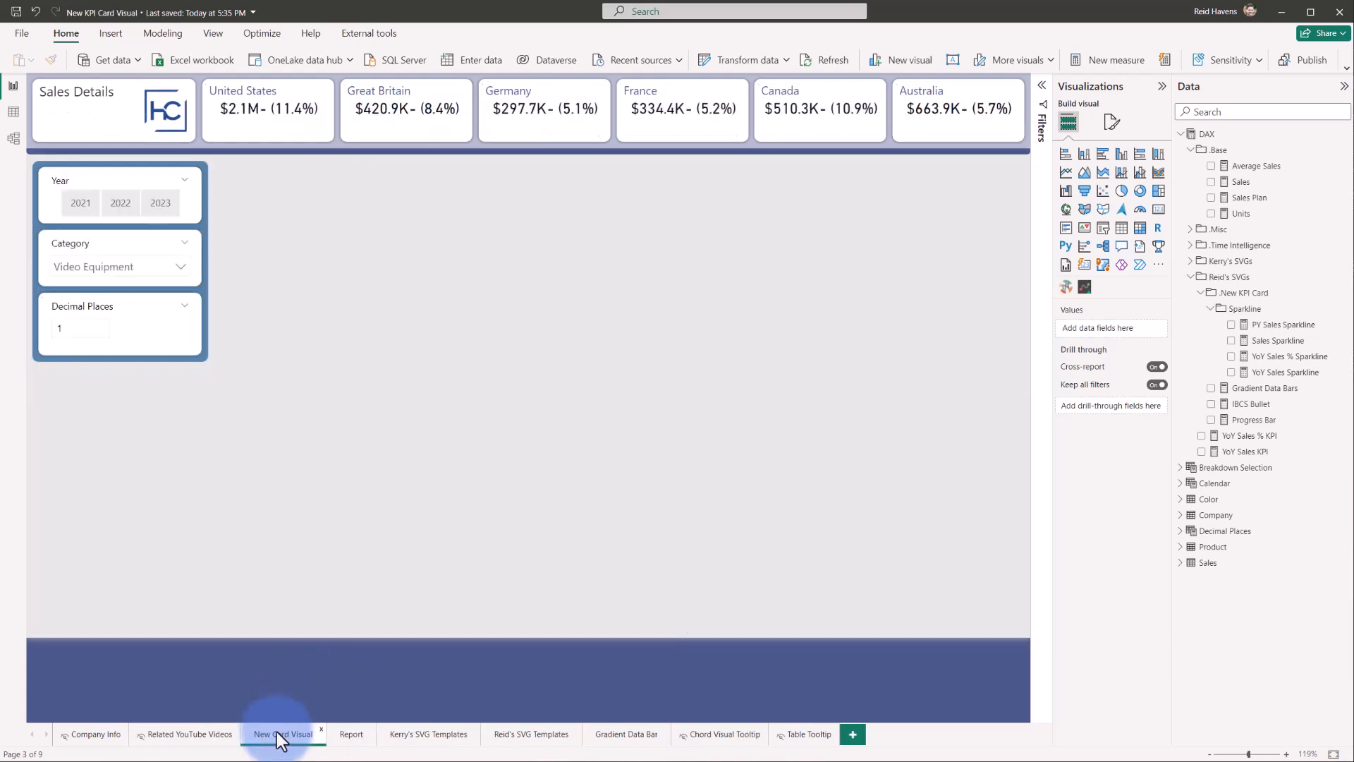
click(283, 734)
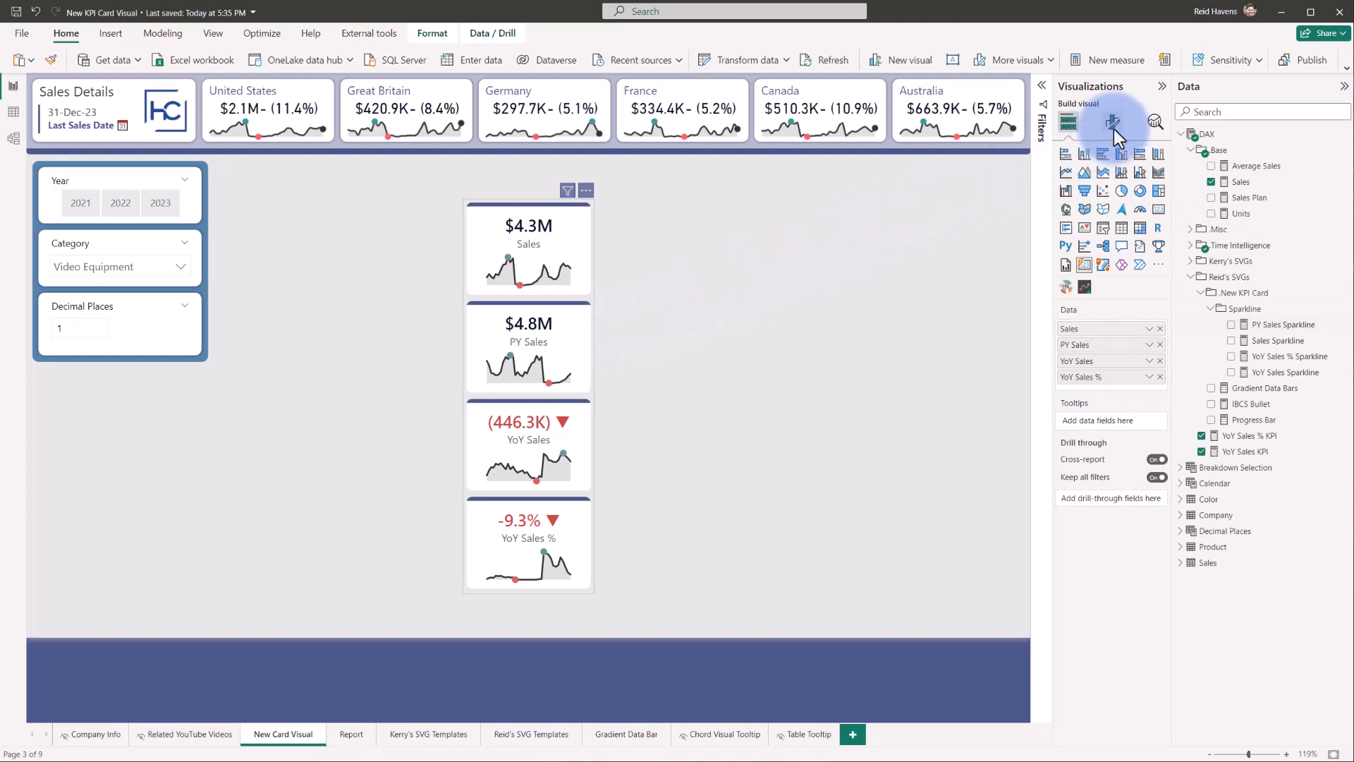
Target the Sales series in the card visual's card settings
click(1113, 122)
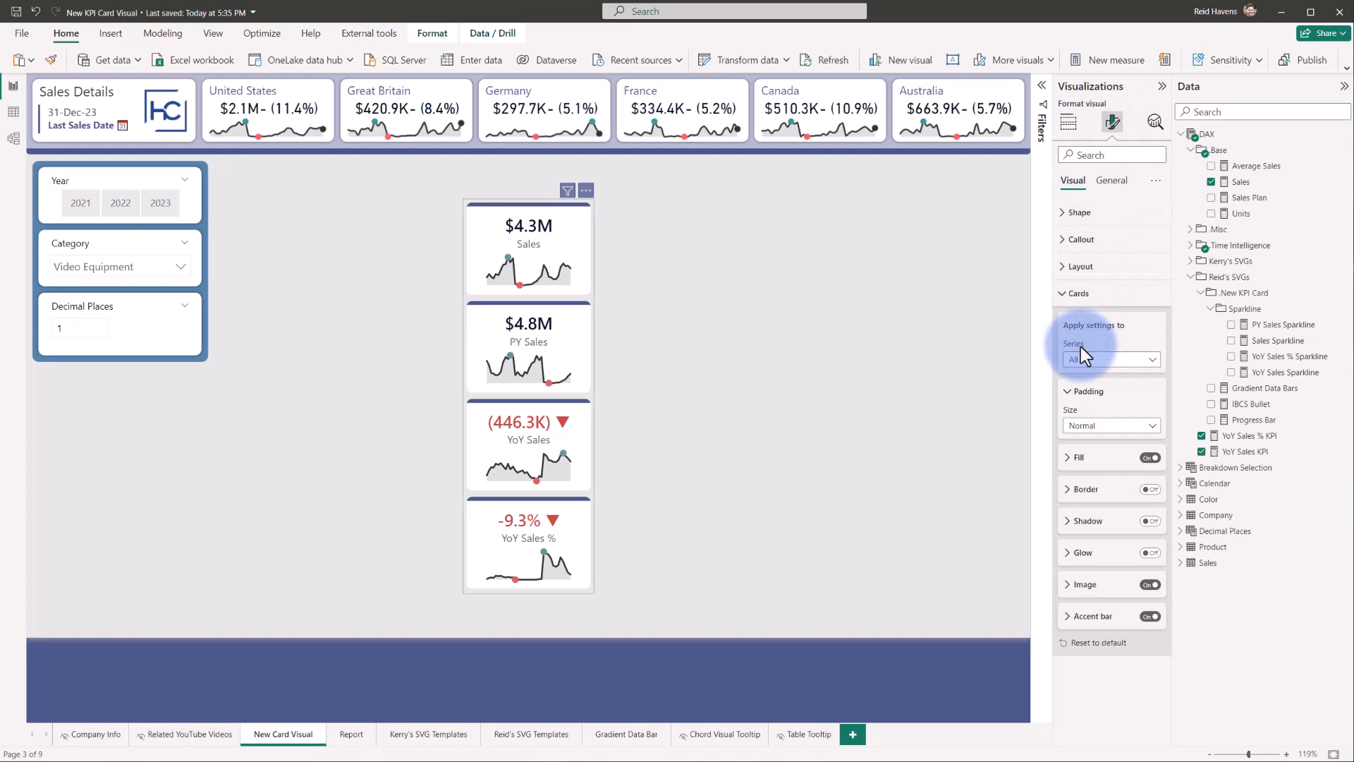
click(1112, 359)
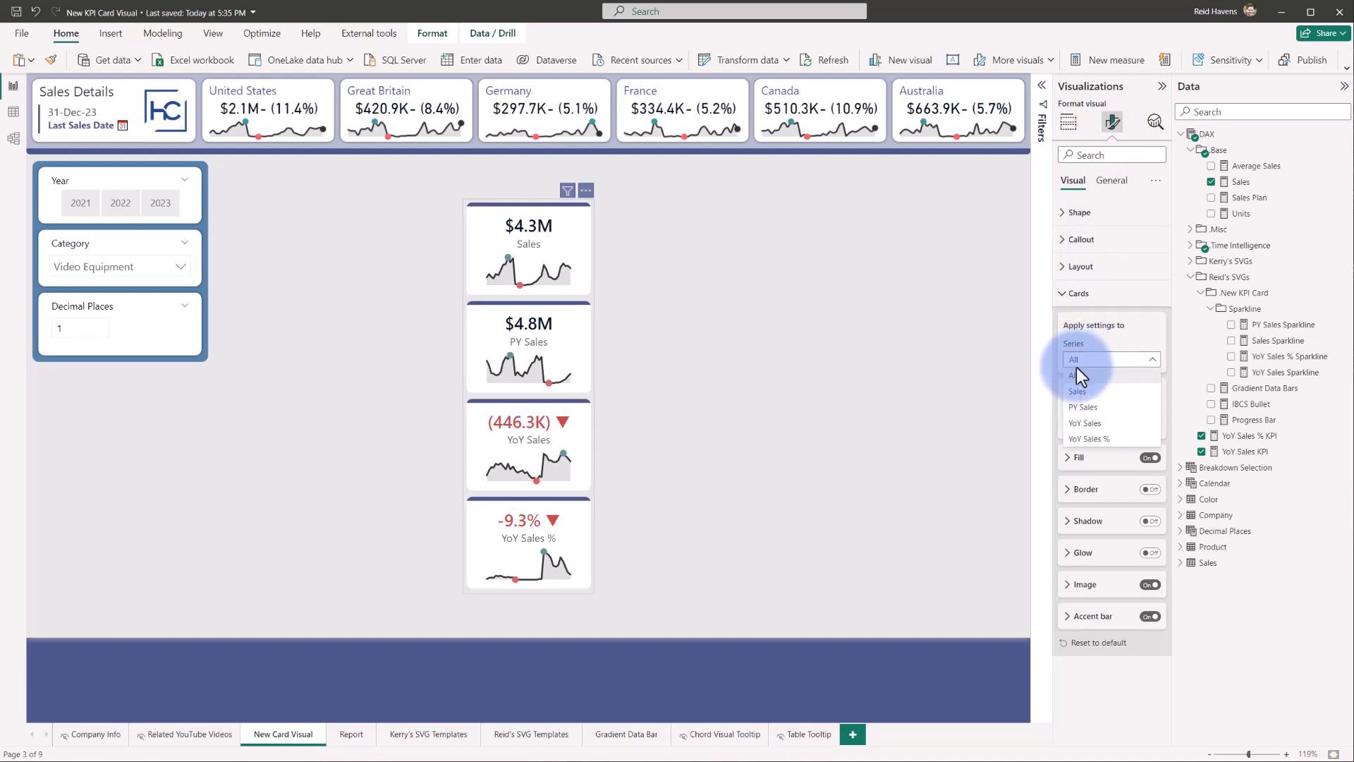
click(1078, 392)
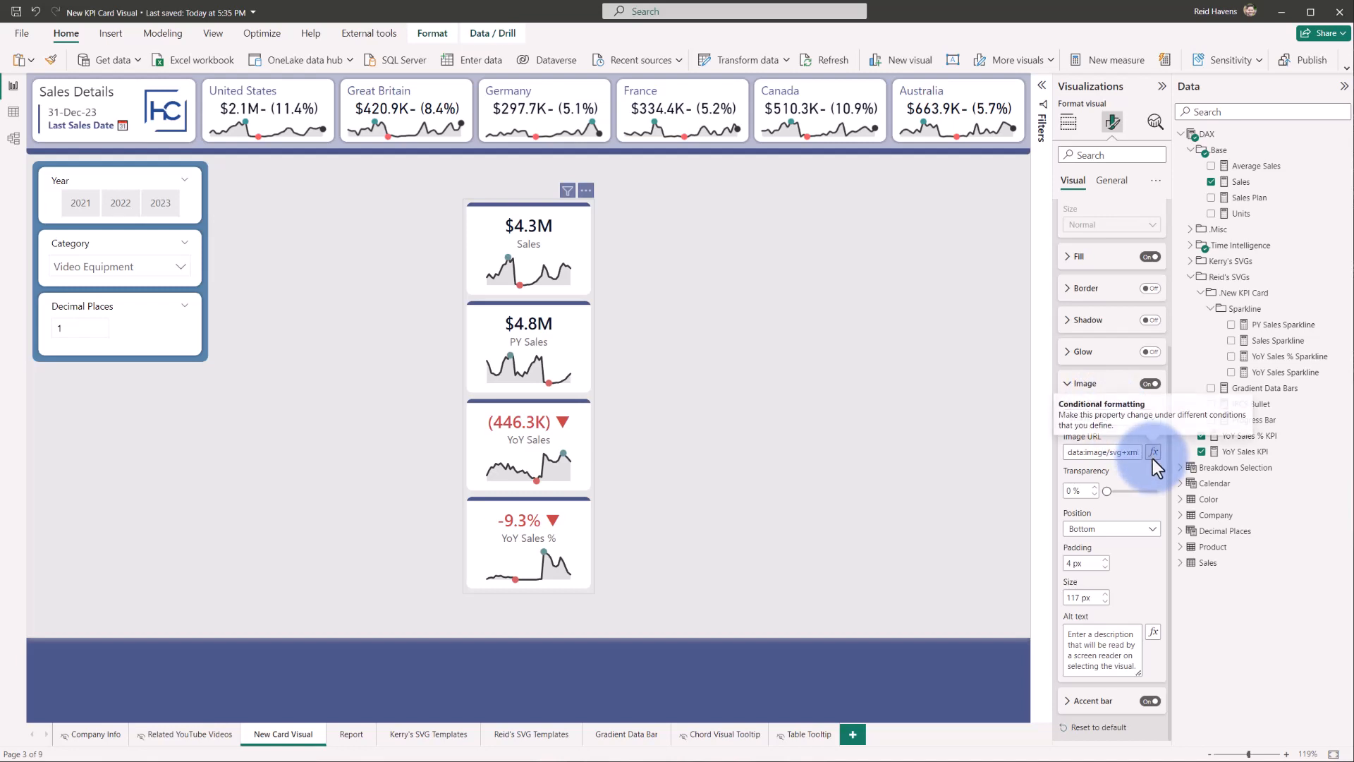
Base the Sales card image URL on the Sales Sparkline field value
click(1154, 452)
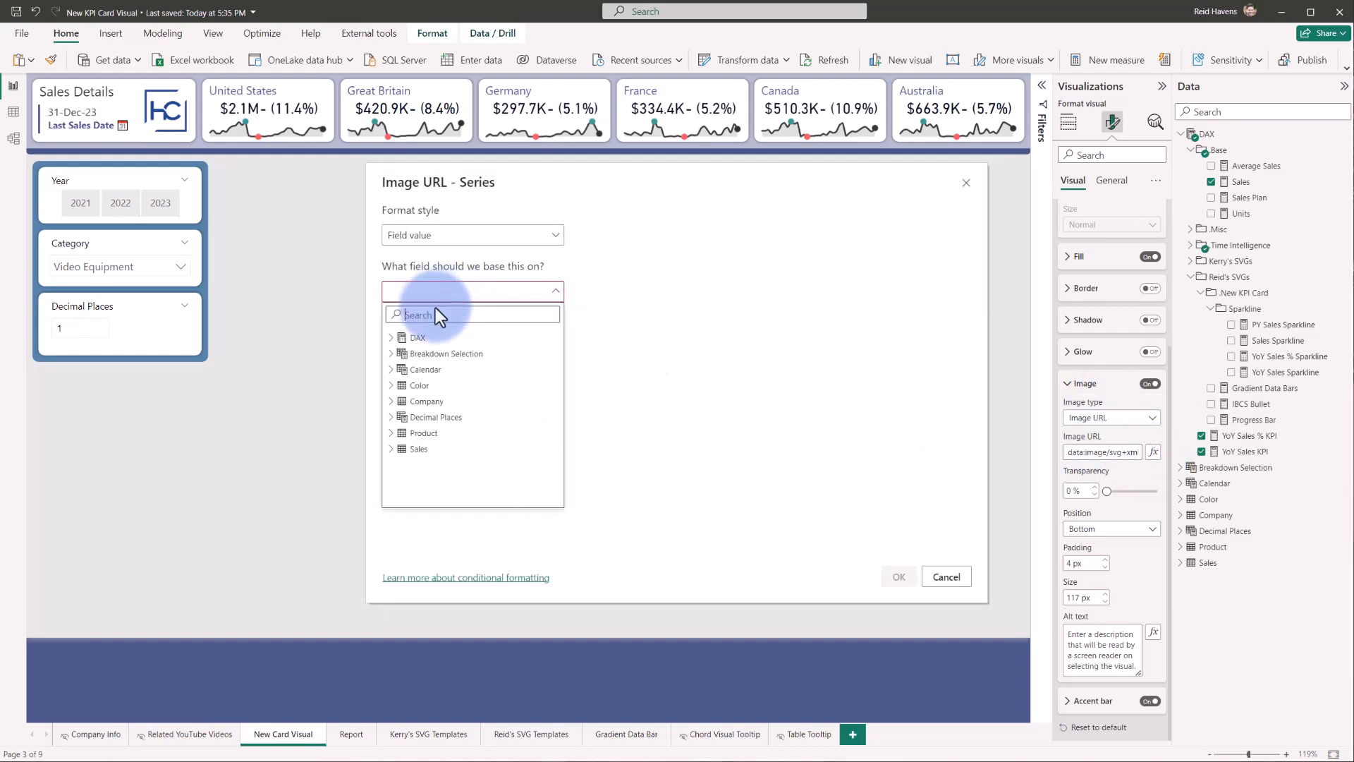
click(390, 337)
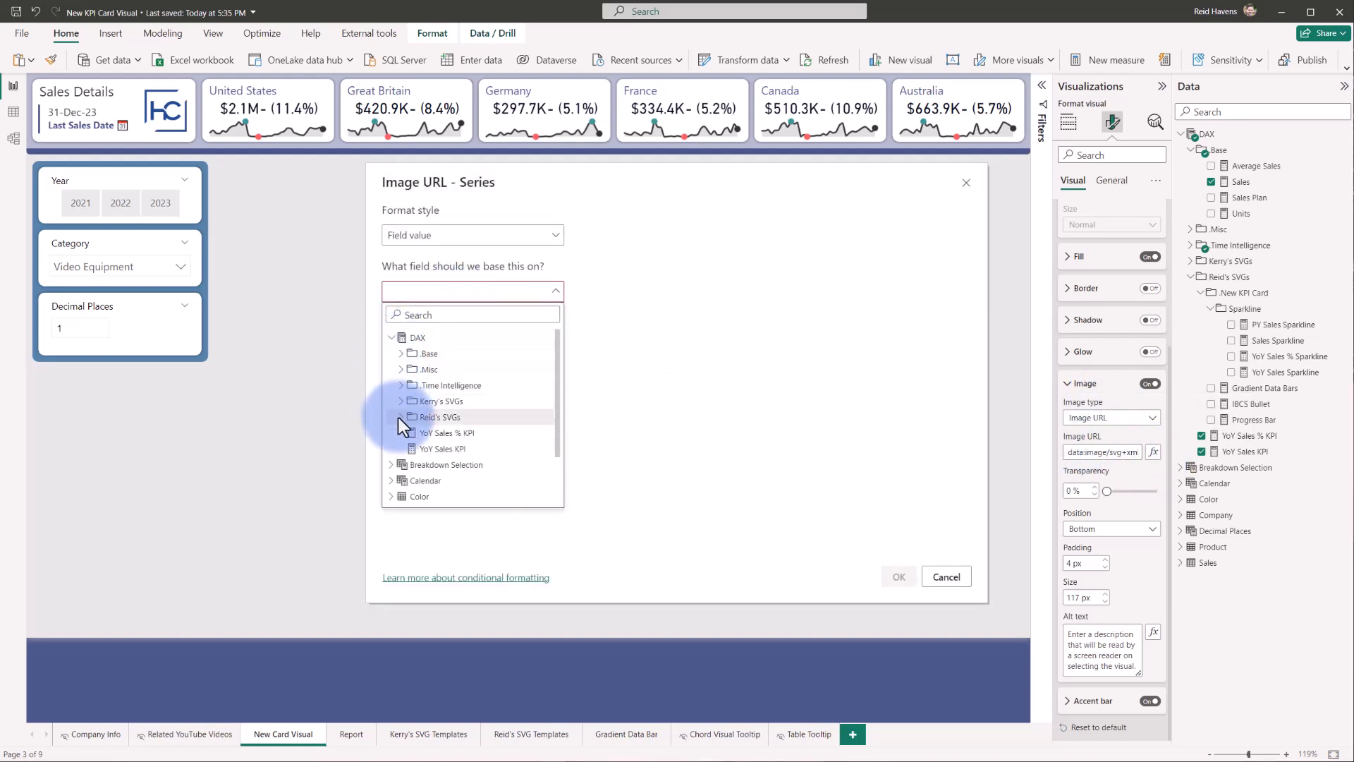
click(401, 417)
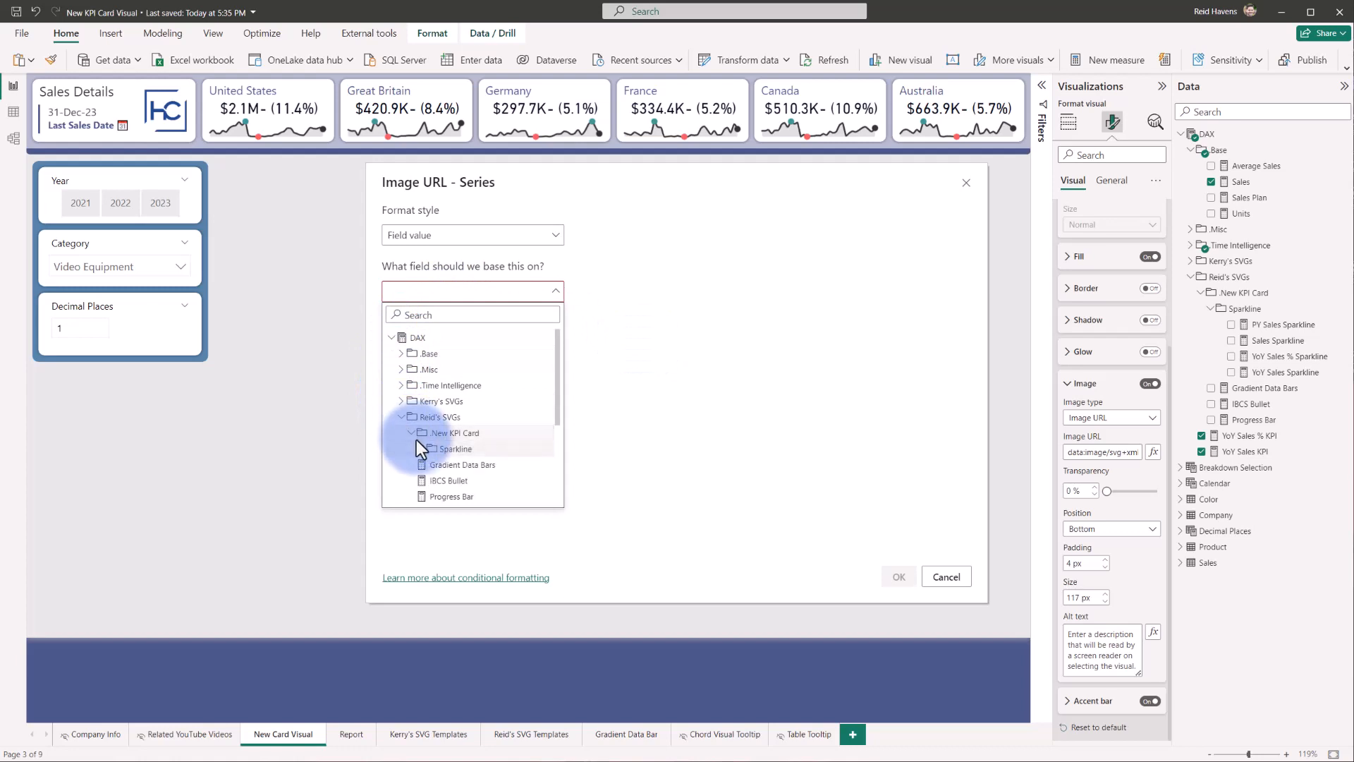
click(456, 449)
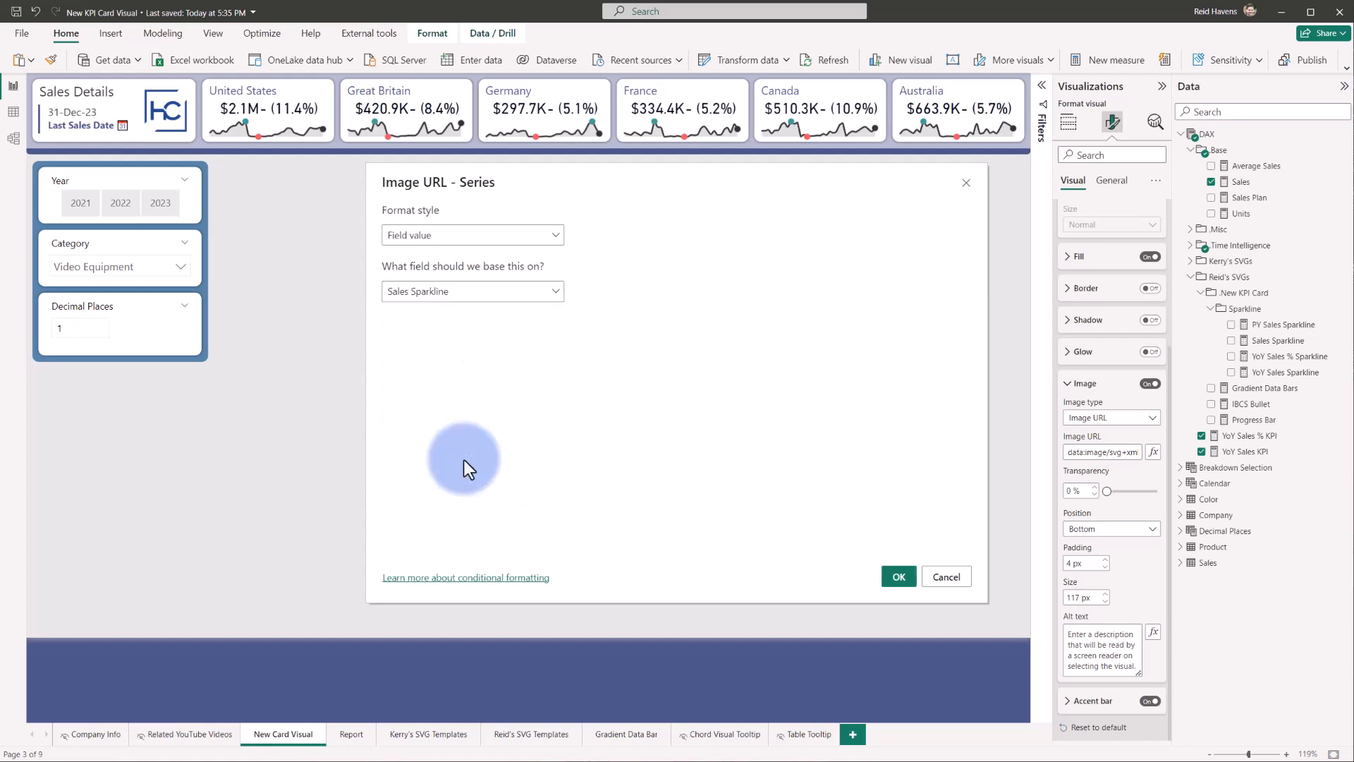
mouse_move(527, 263)
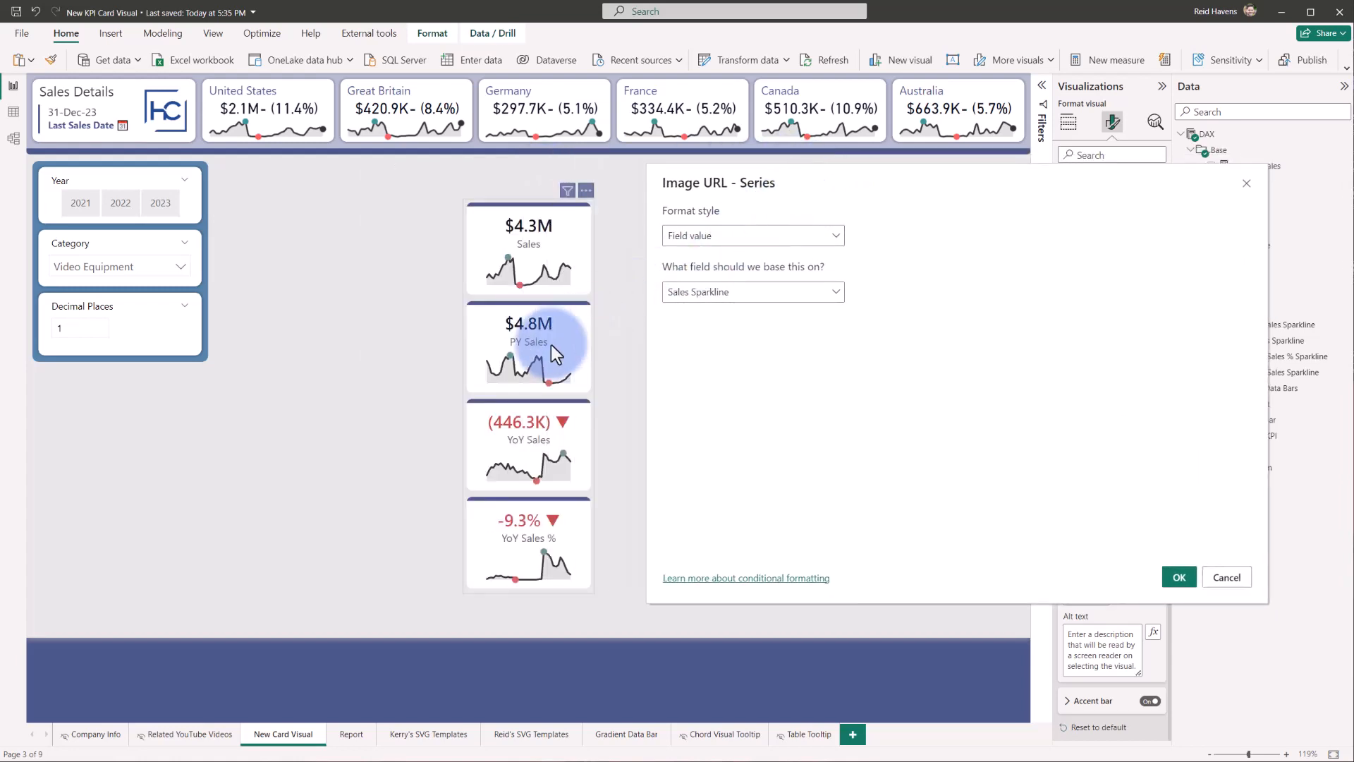
mouse_move(519, 466)
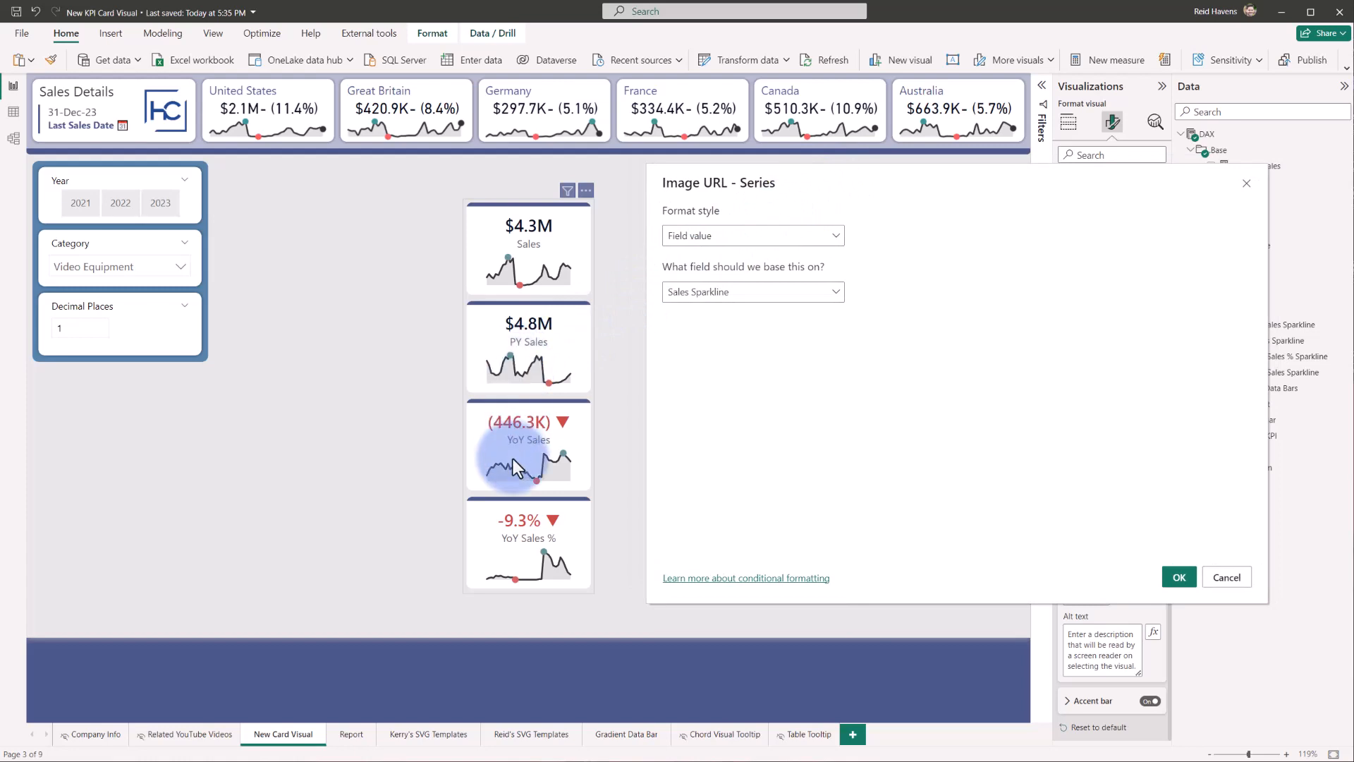
mouse_move(534, 565)
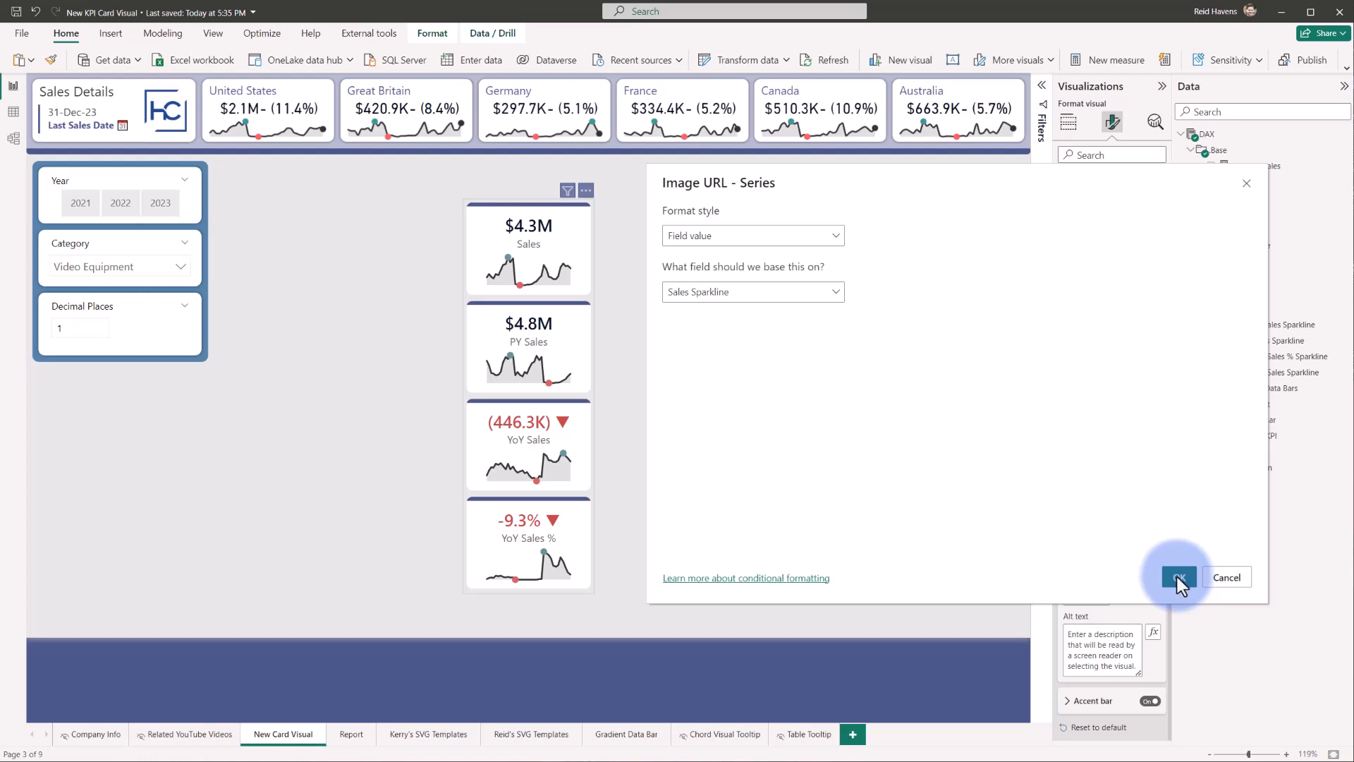
click(1180, 577)
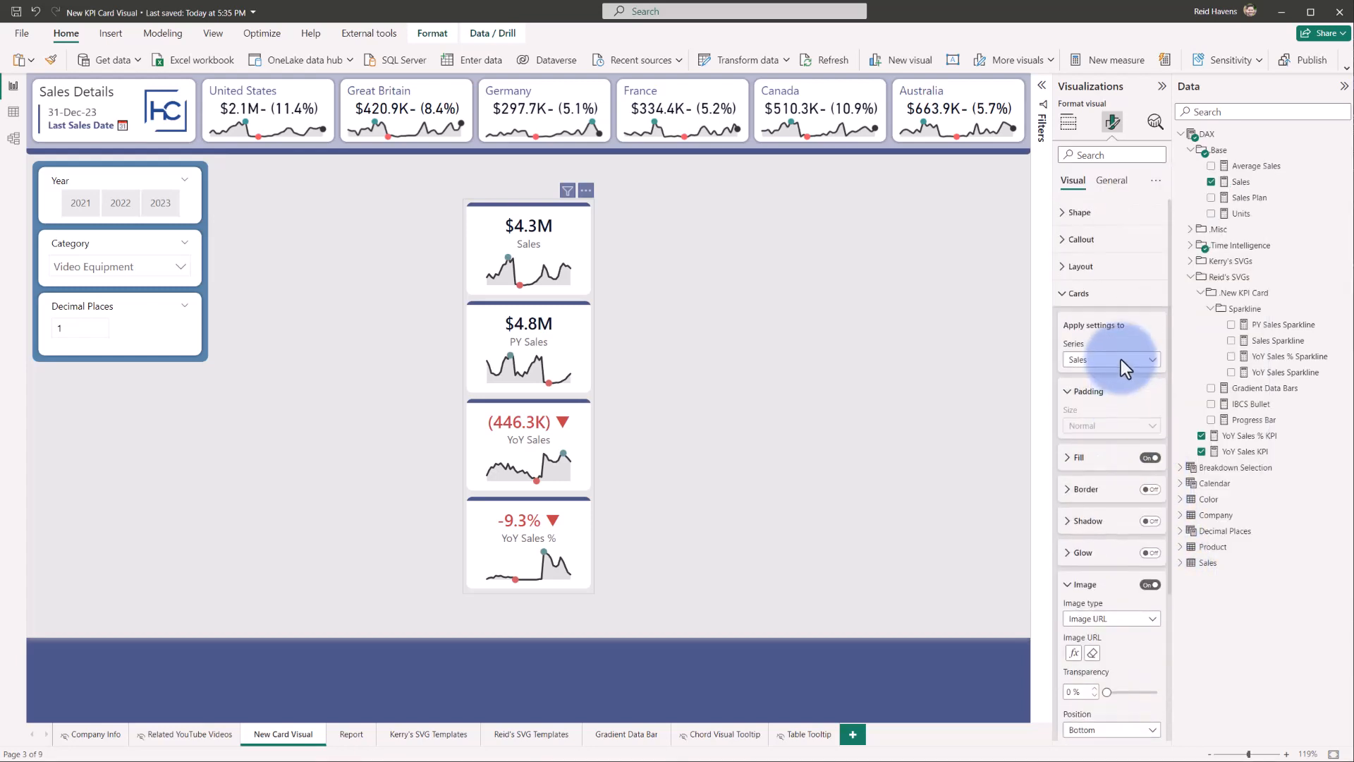
click(1112, 359)
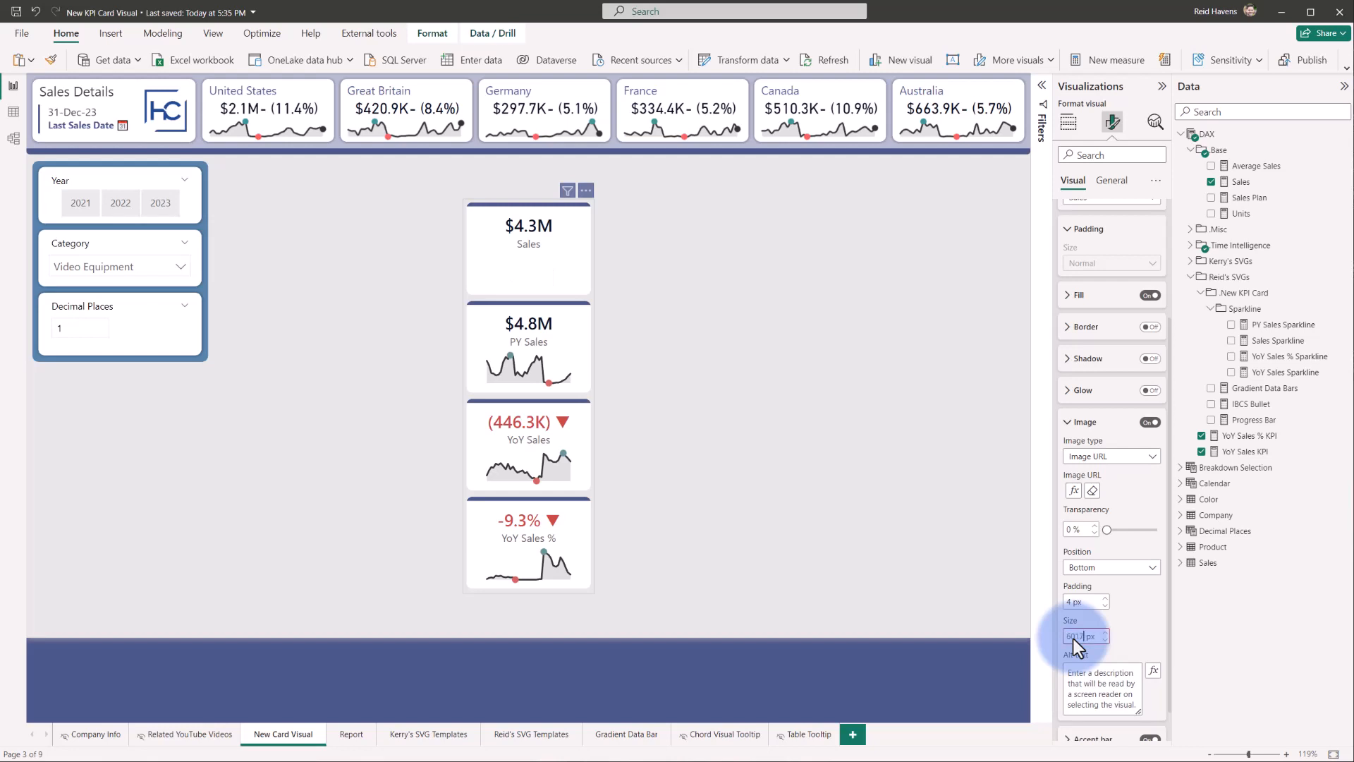
click(1080, 635)
text(117)
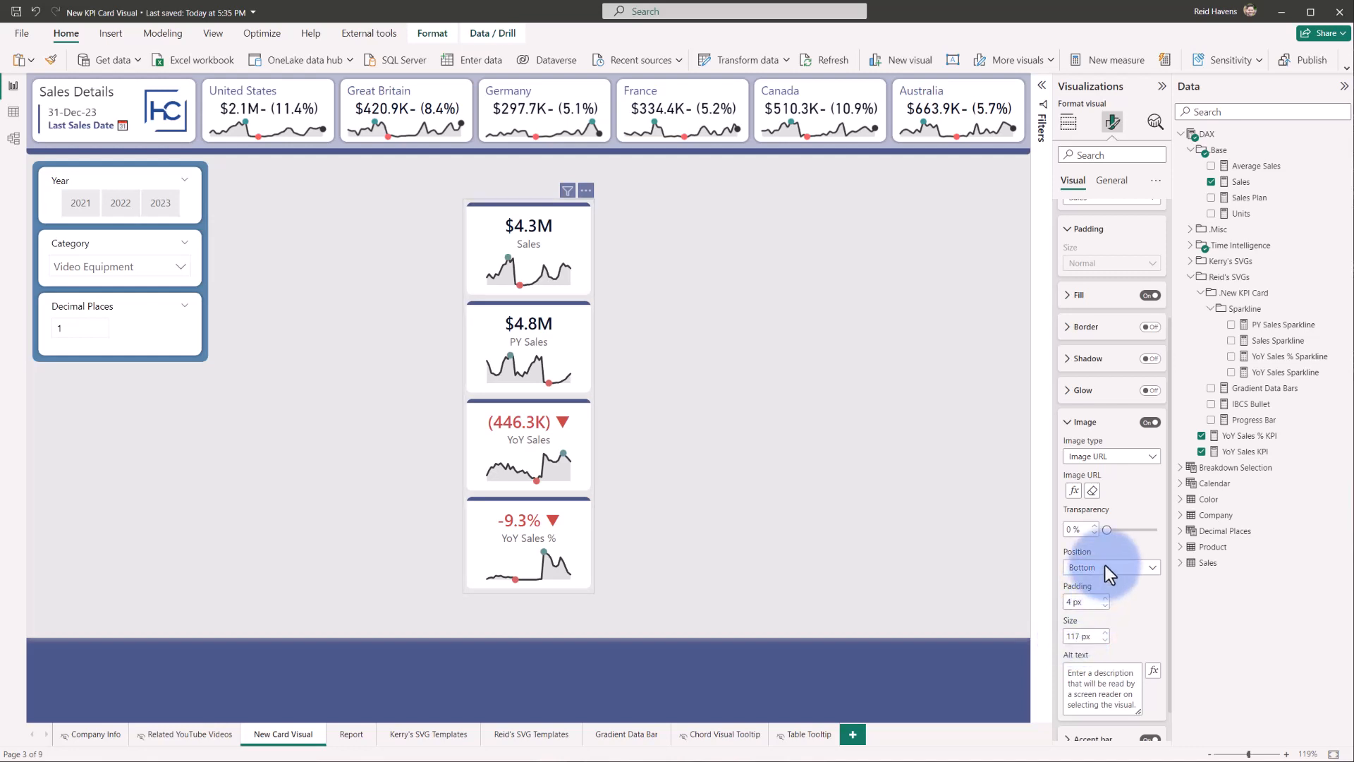
click(1152, 567)
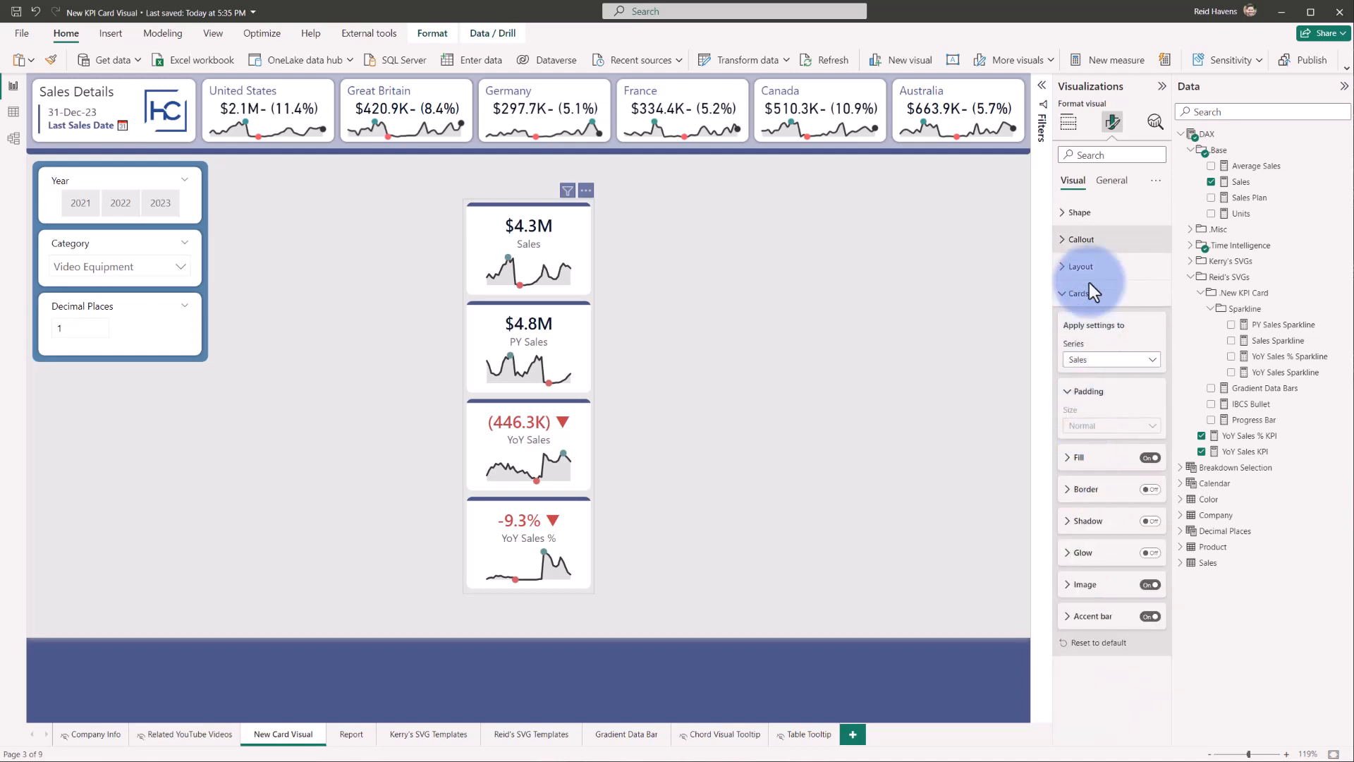
click(1080, 213)
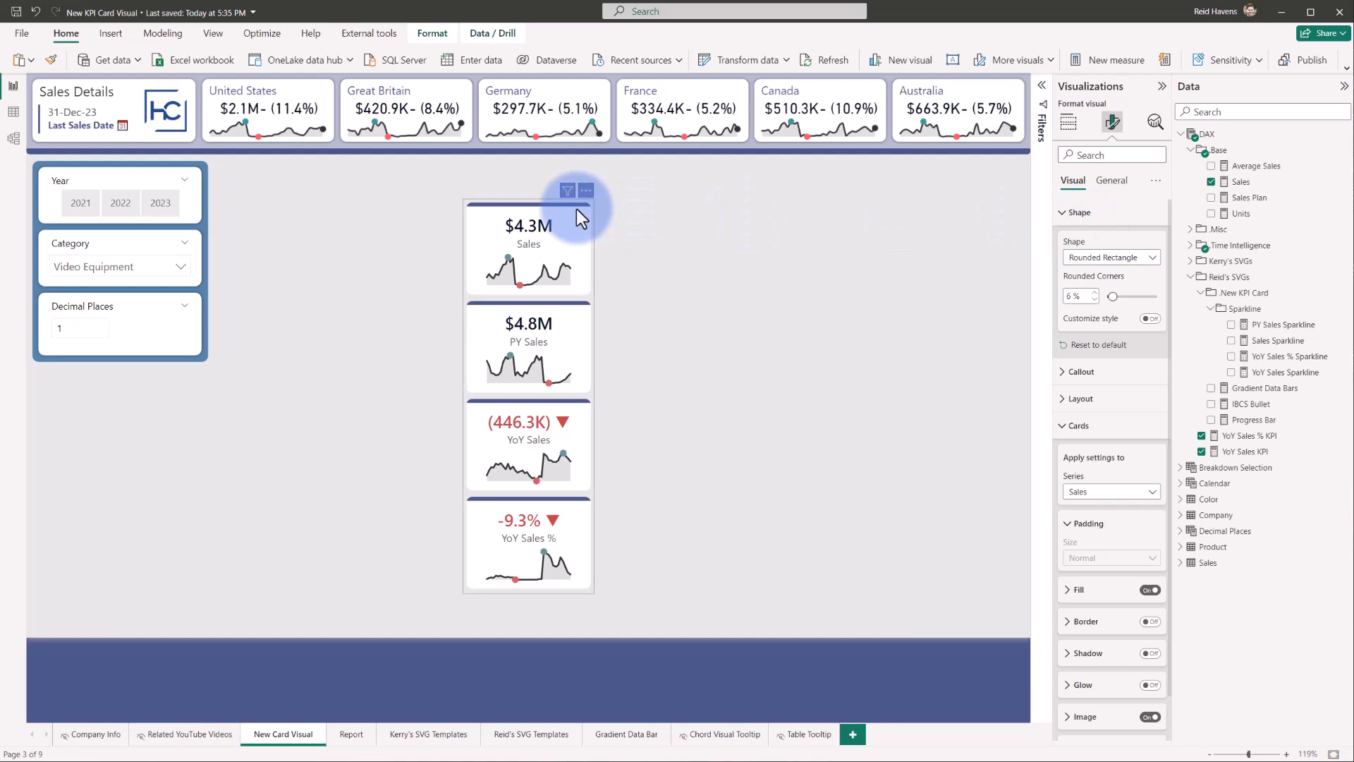
scroll(down, 3)
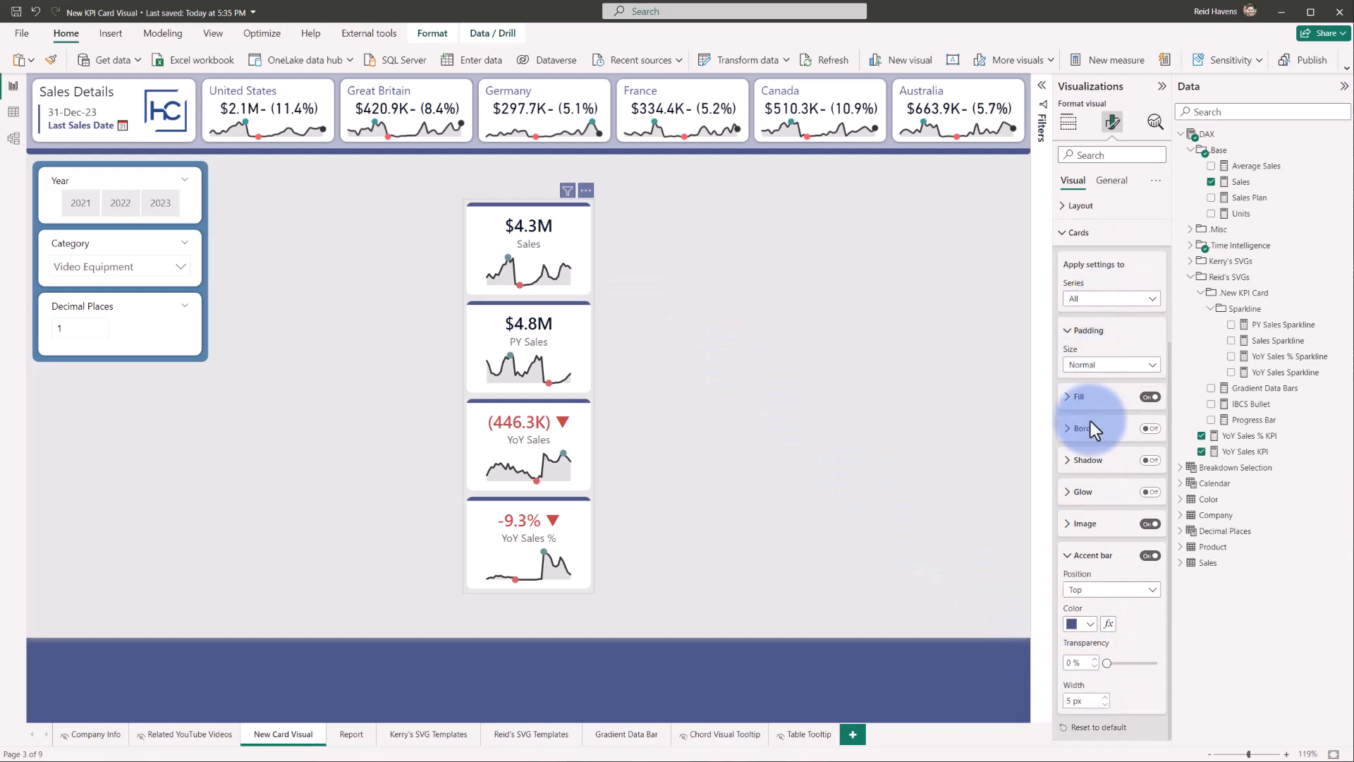
click(1111, 589)
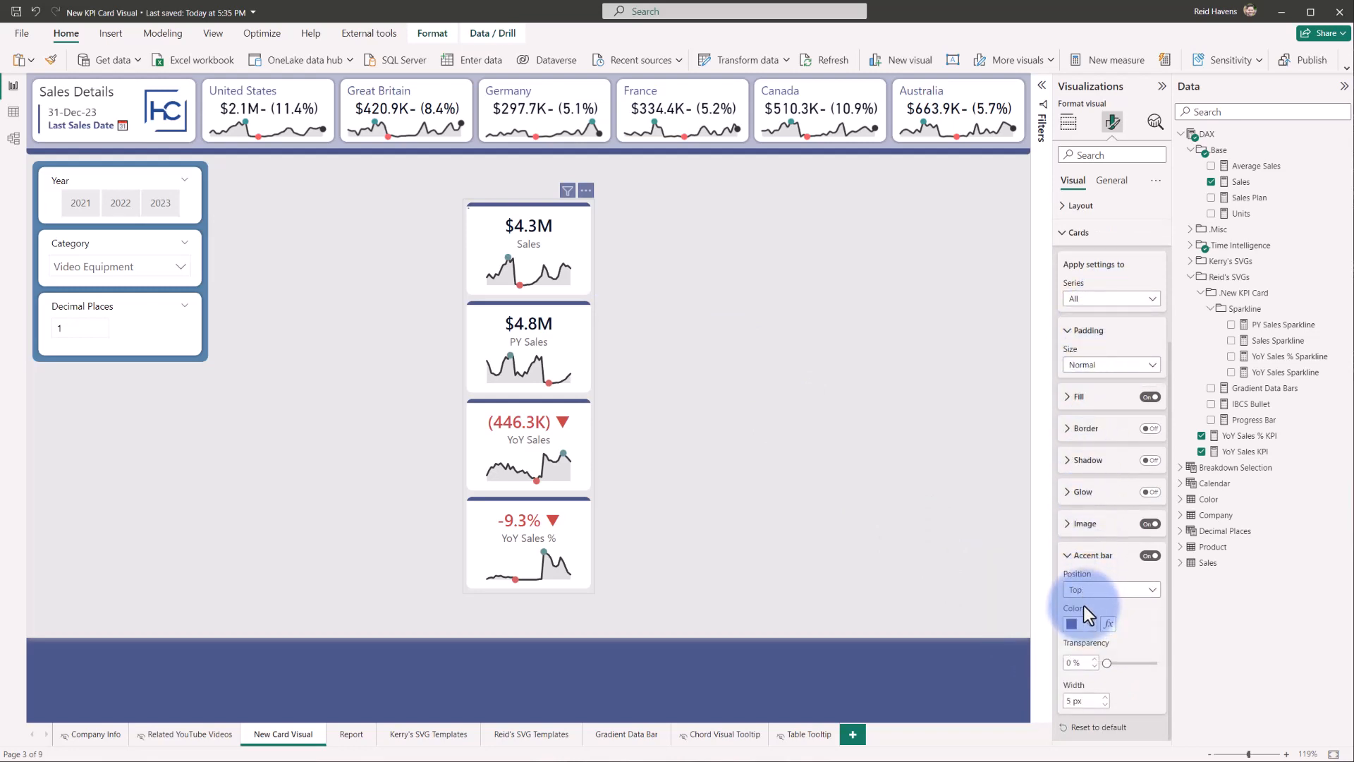
click(1112, 589)
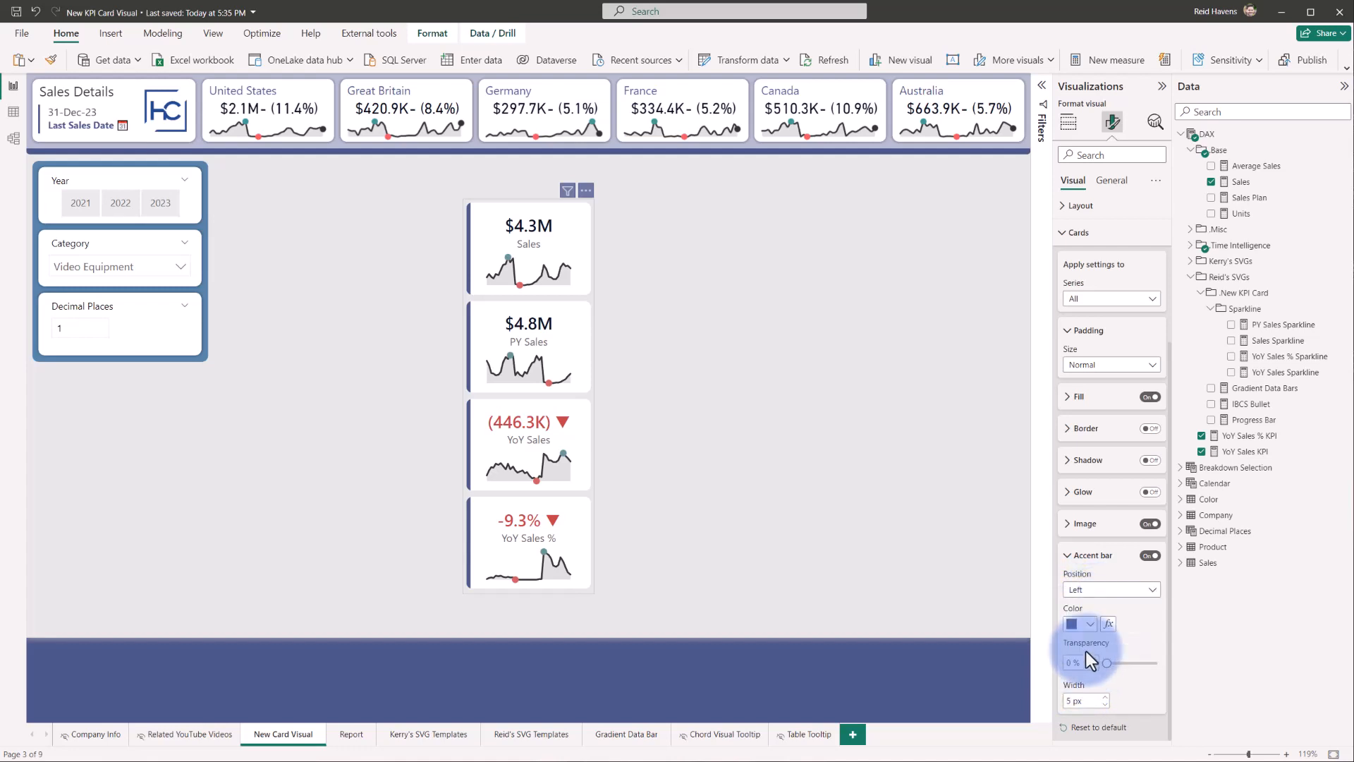
click(1111, 589)
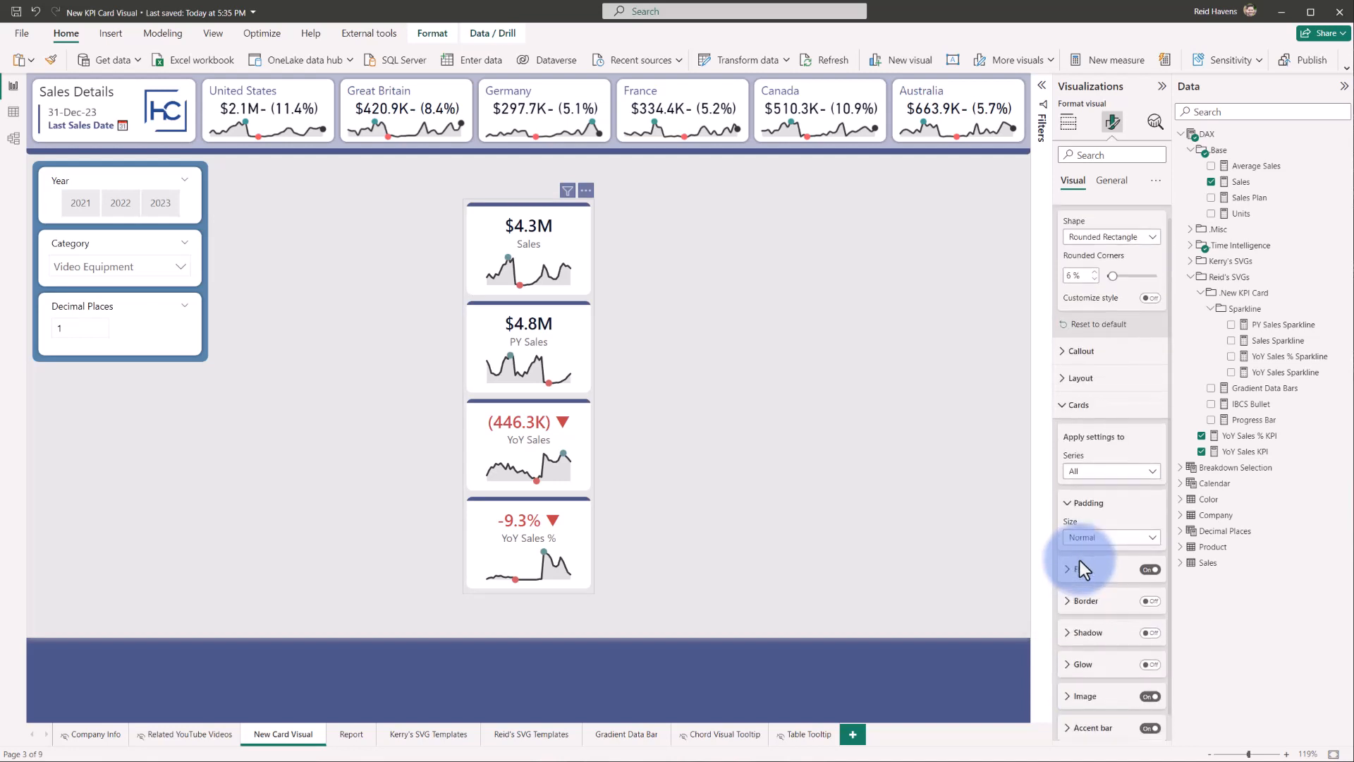
Collapse the shape settings and set Decimal Places to 2, showing $4.33M and -9.34%
click(1079, 212)
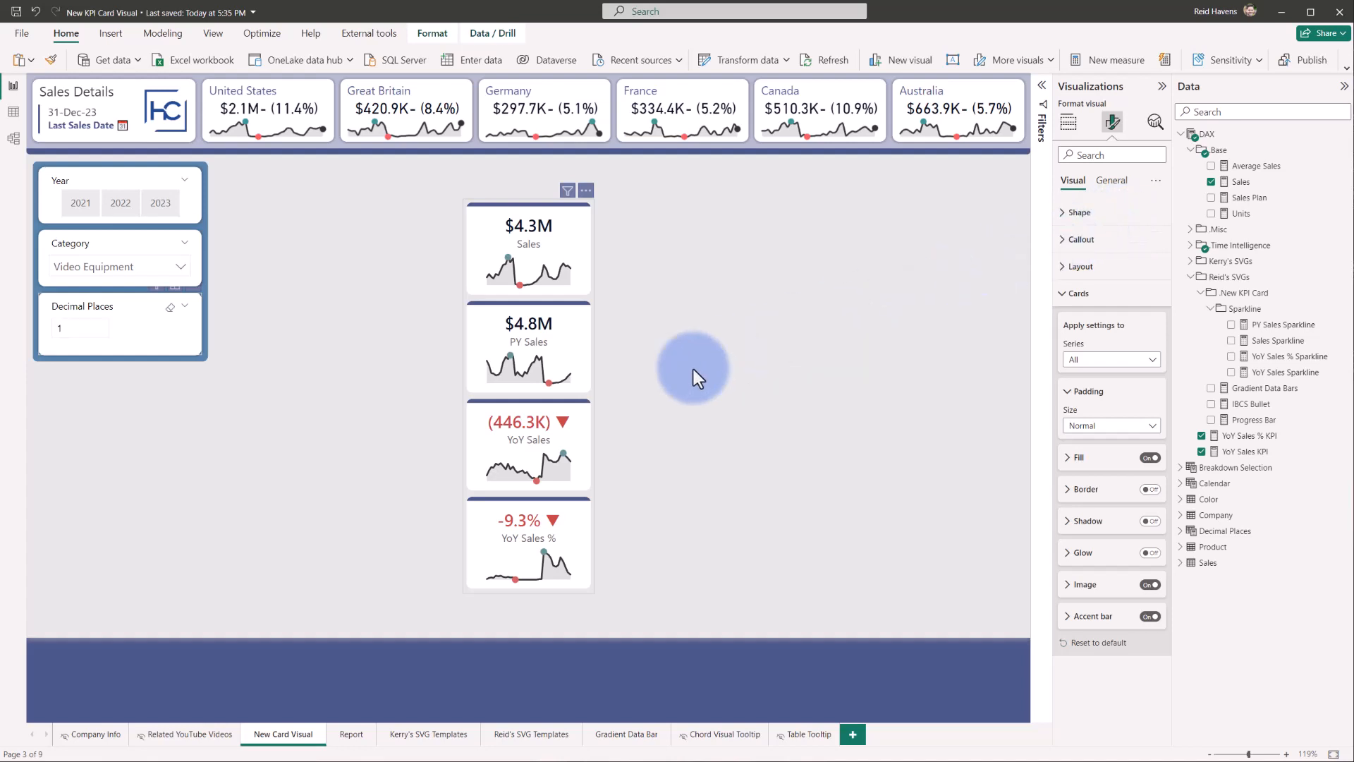
mouse_move(527, 436)
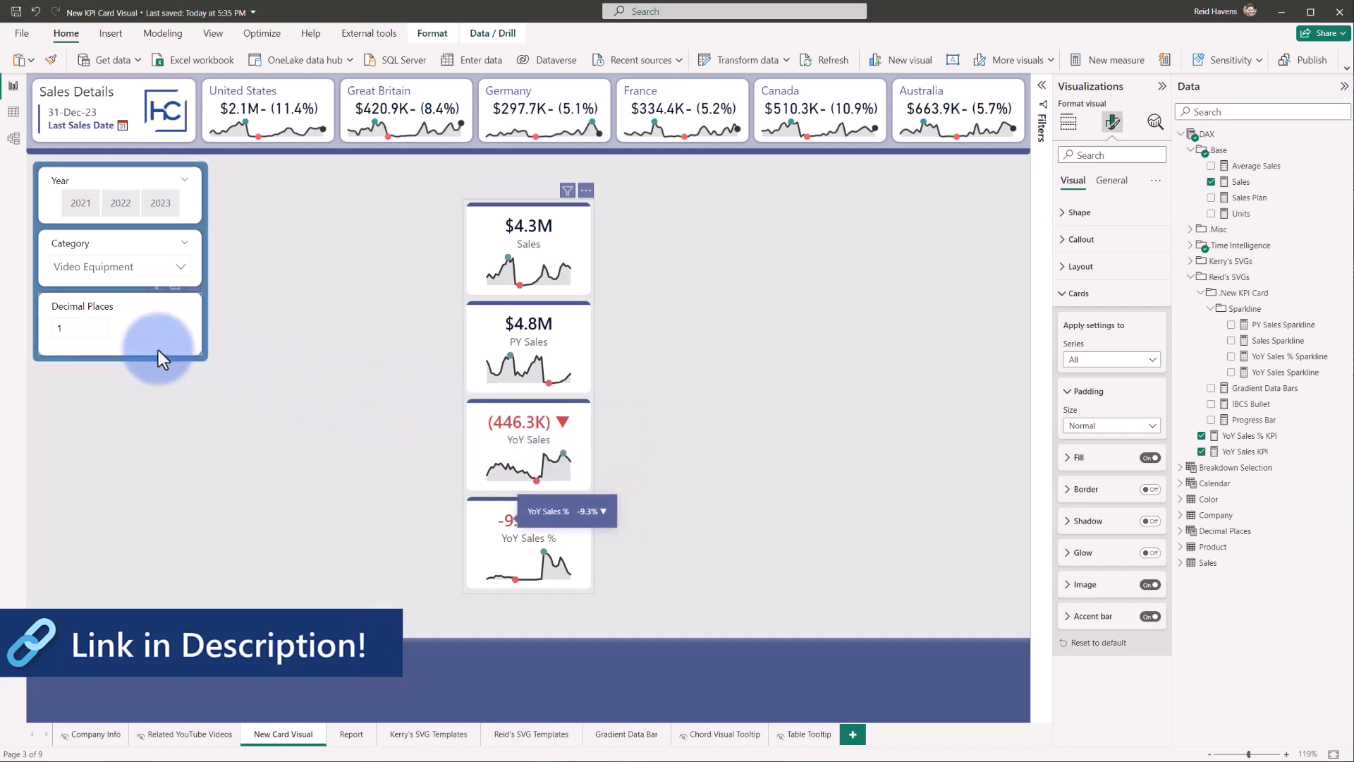
click(80, 327)
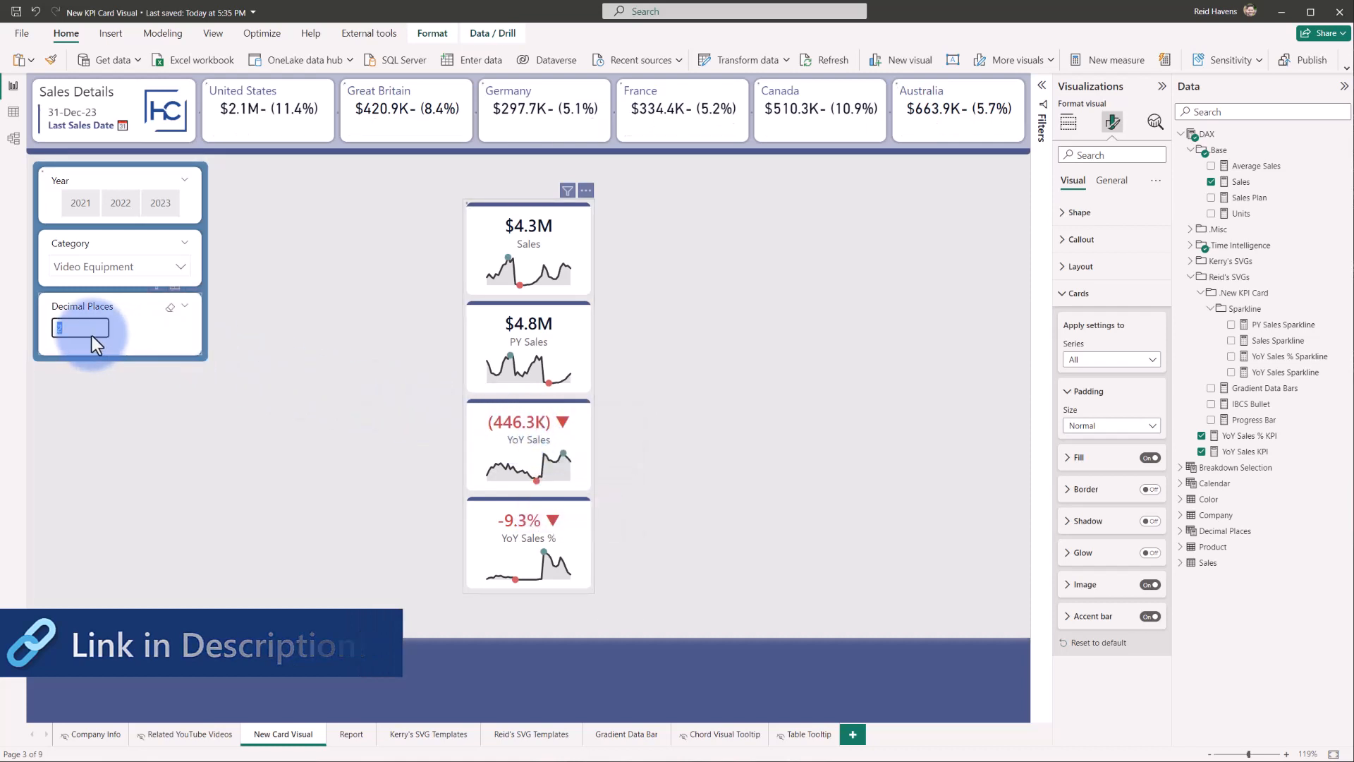
text(2)
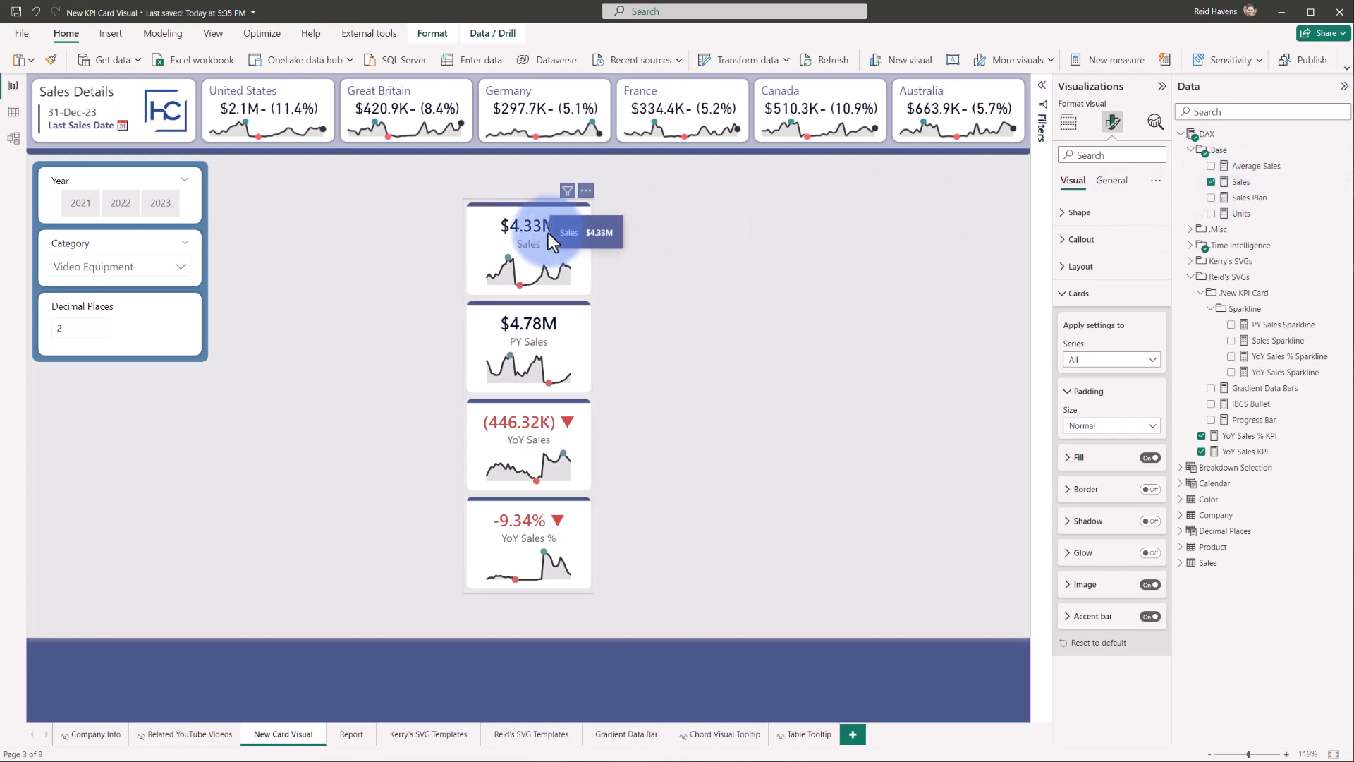
mouse_move(726, 234)
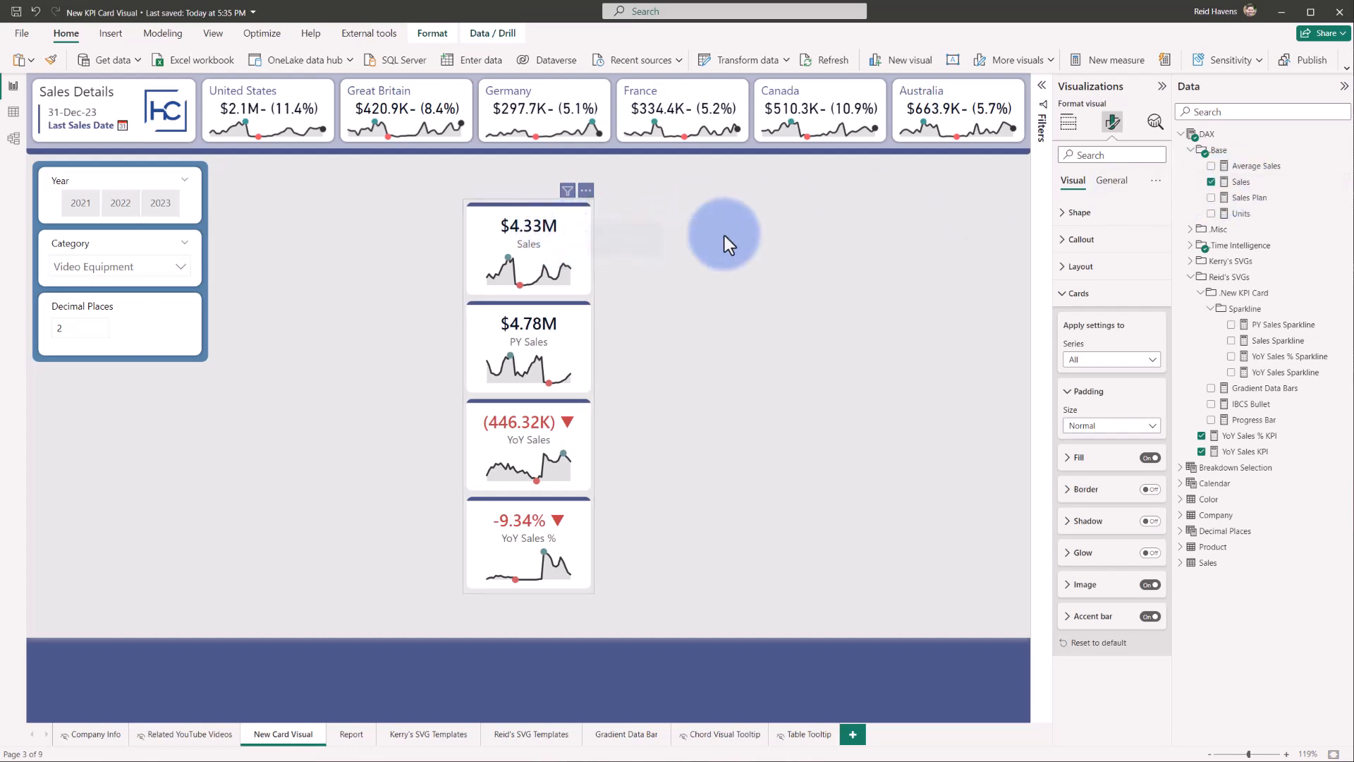
click(1080, 239)
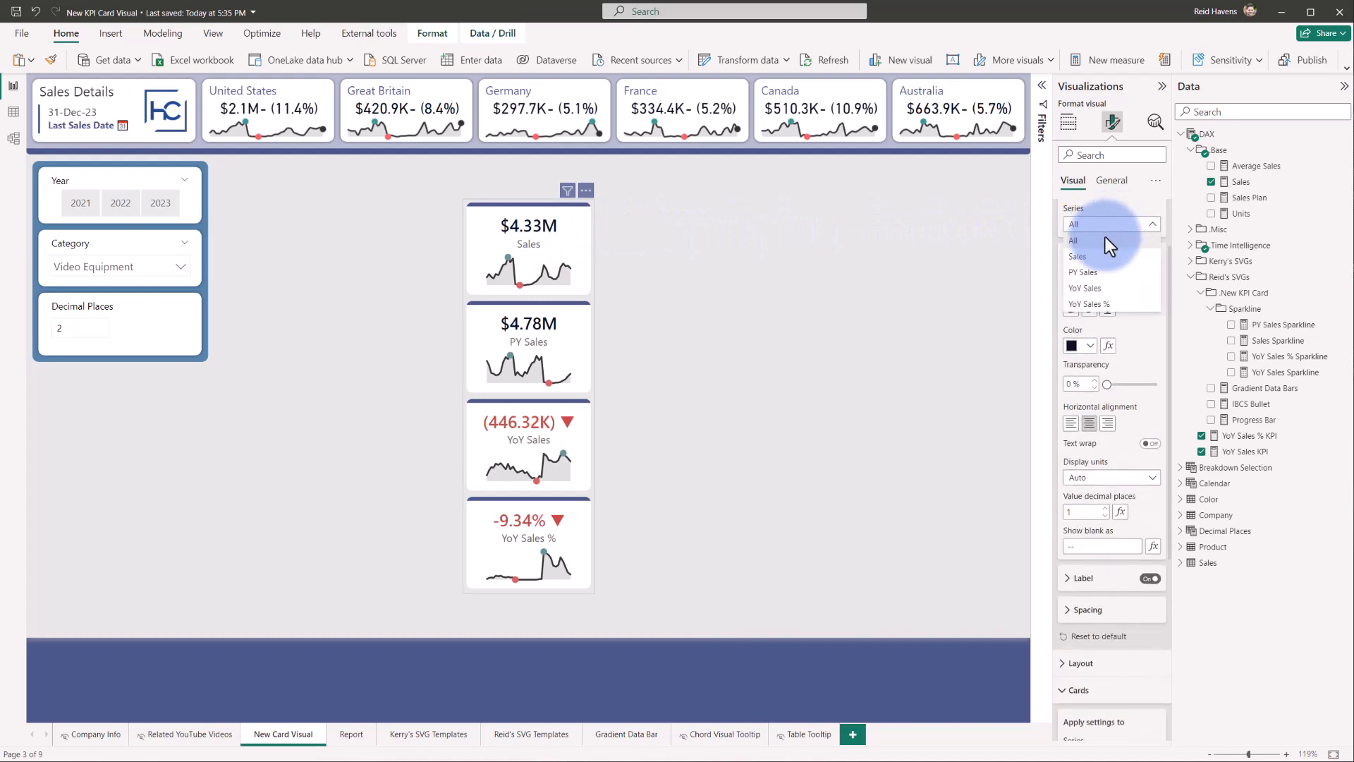
Bind the Sales and PY Sales callout value decimal places to the decimal places measure
click(1077, 256)
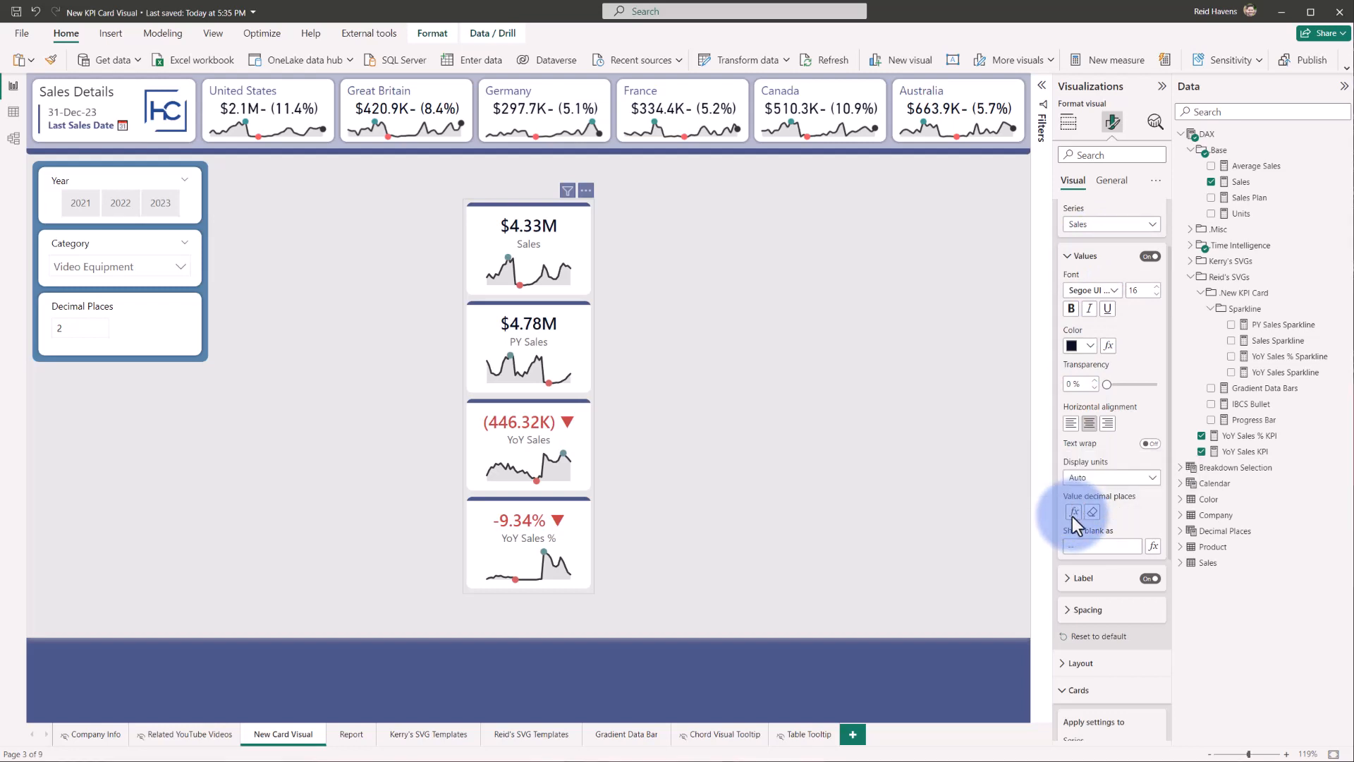
click(1073, 512)
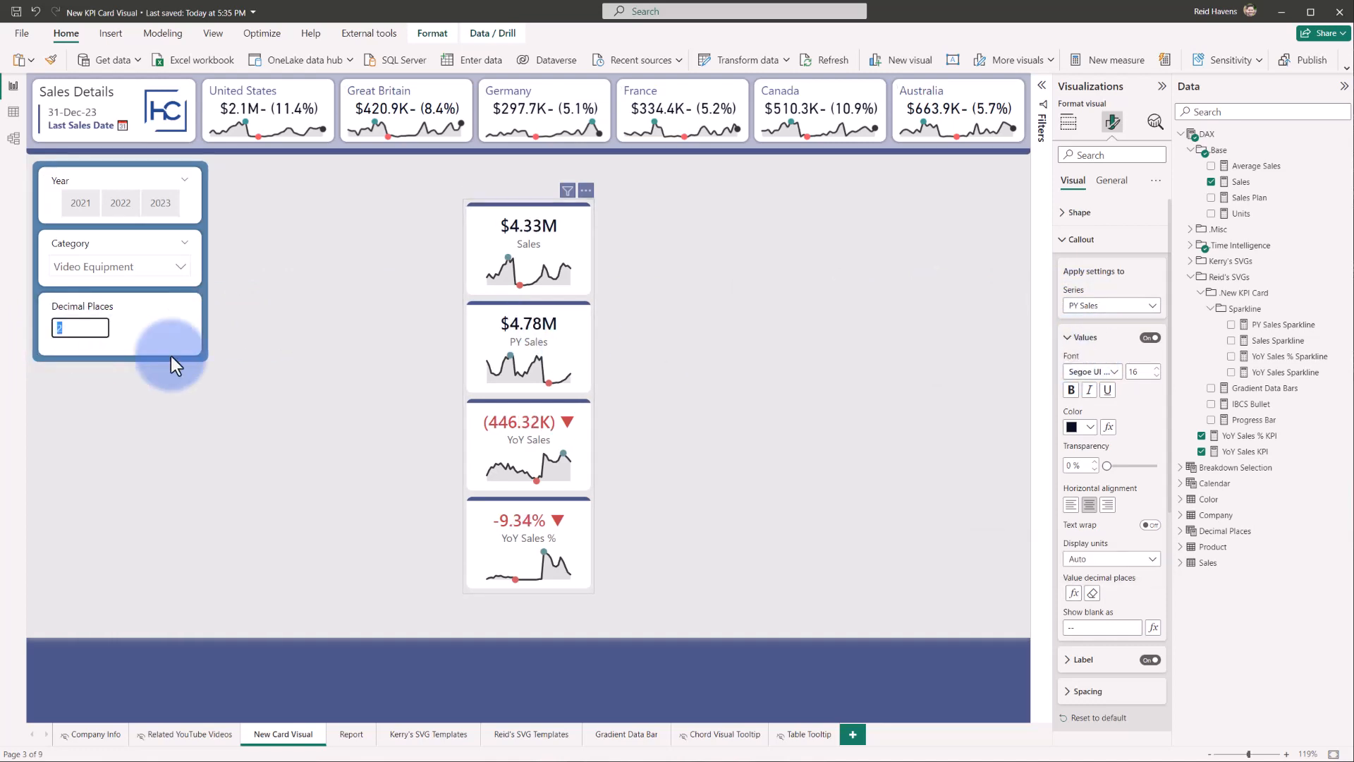
mouse_move(1074, 594)
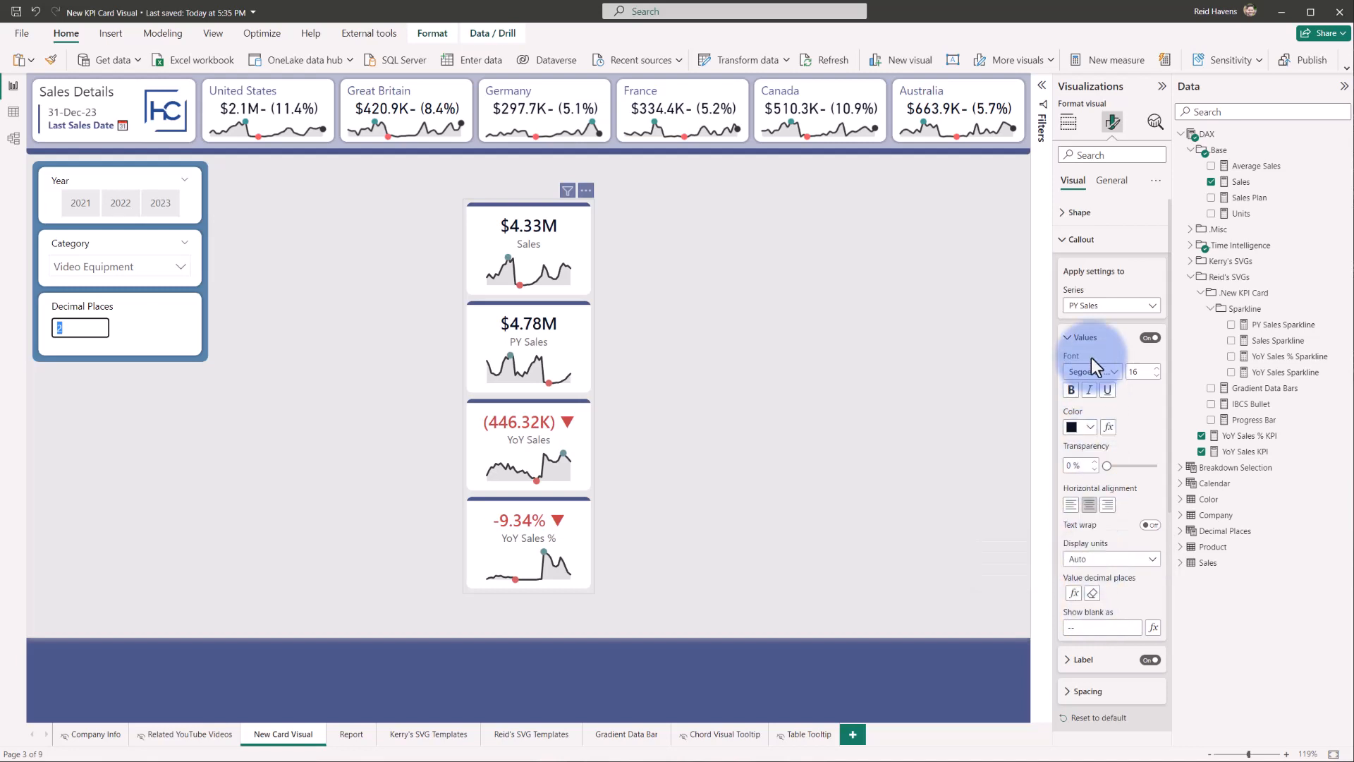
click(1078, 239)
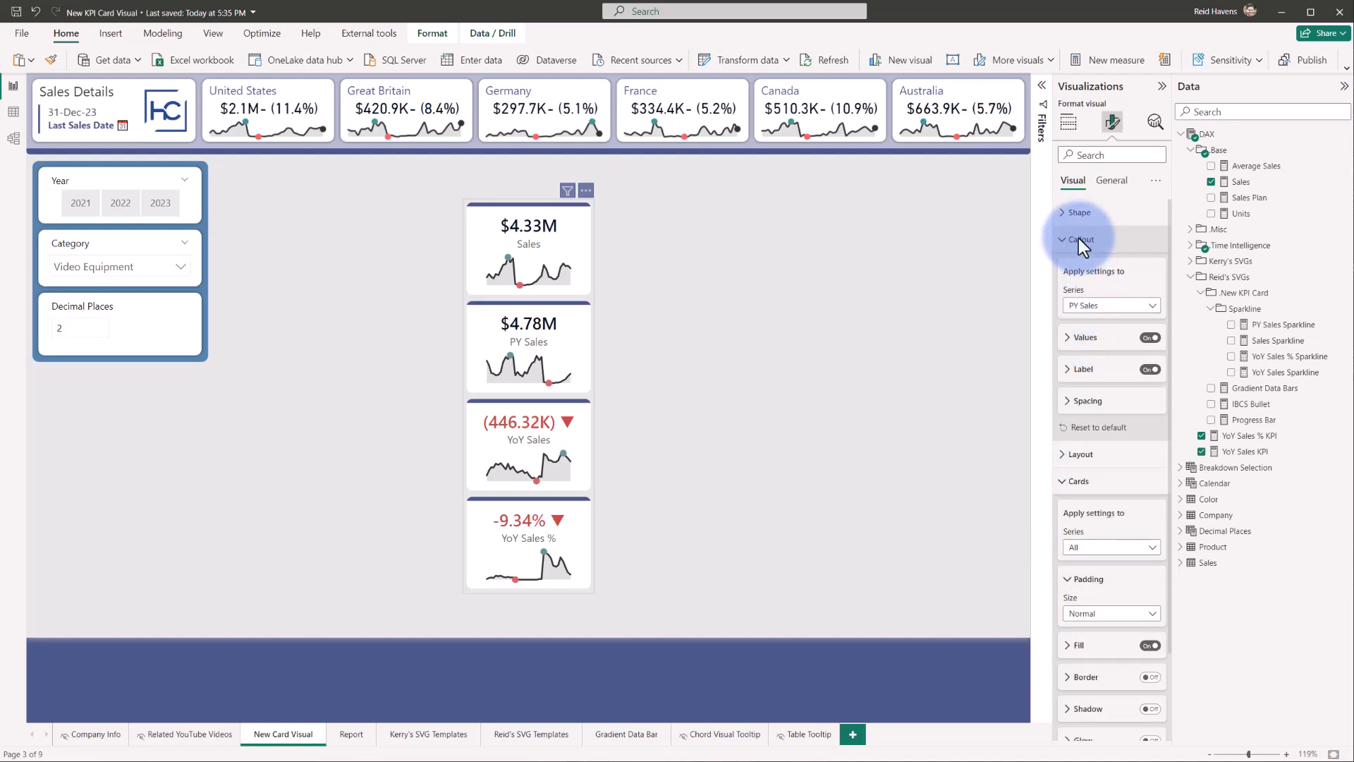
click(1081, 239)
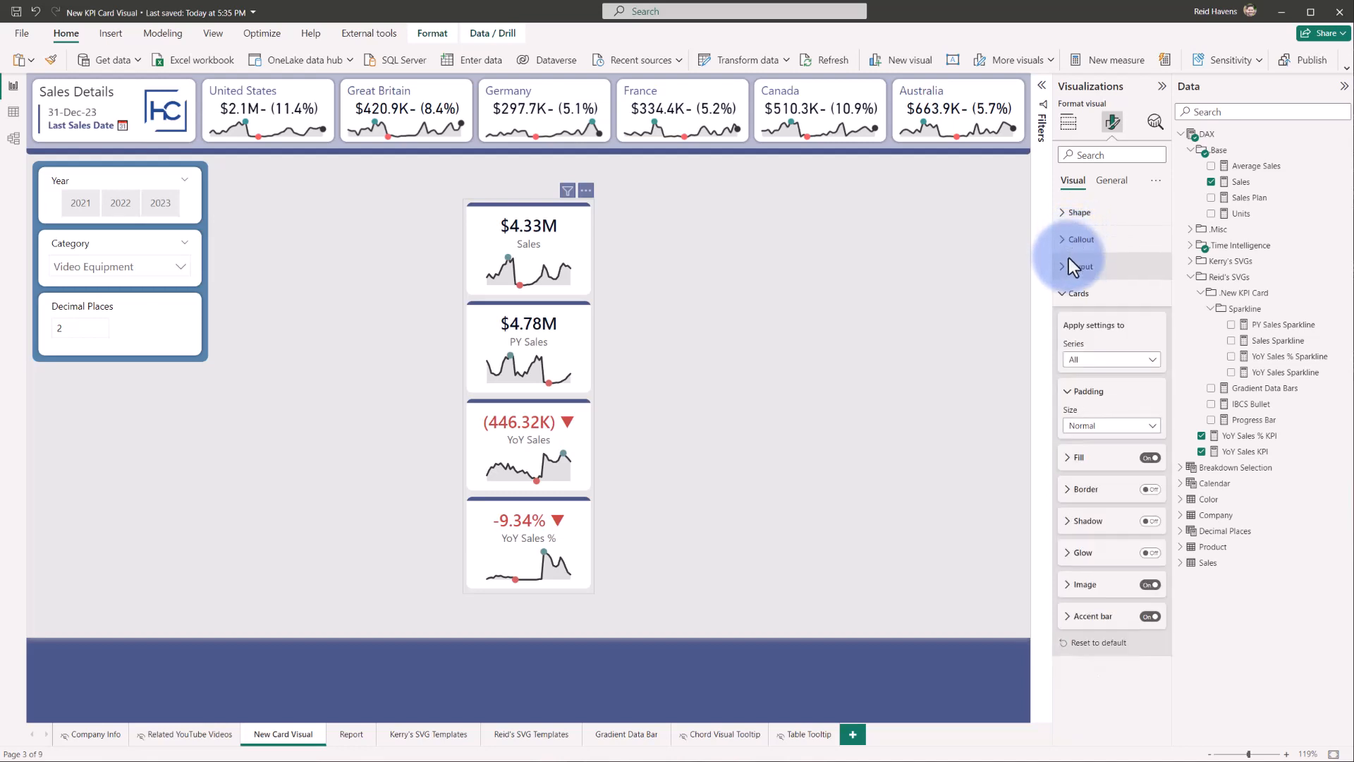
click(1080, 265)
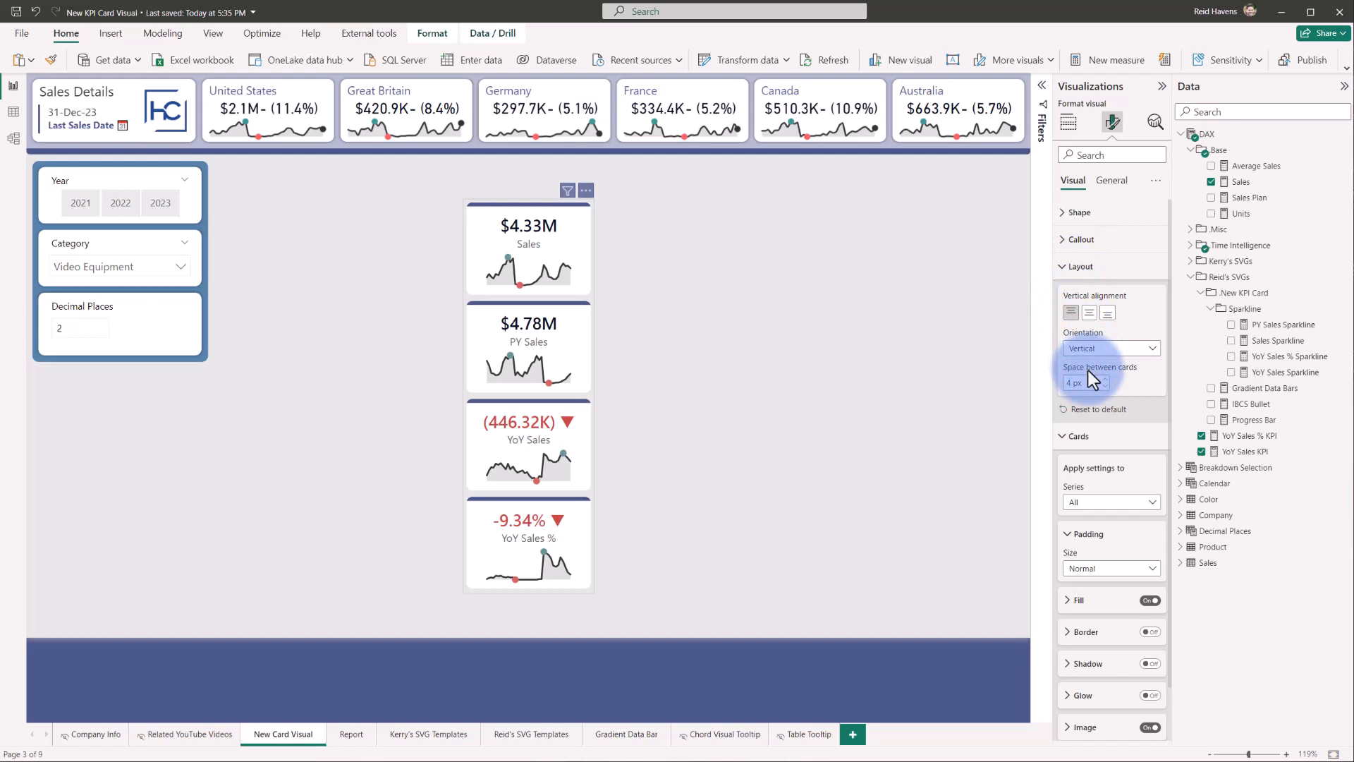
click(1079, 265)
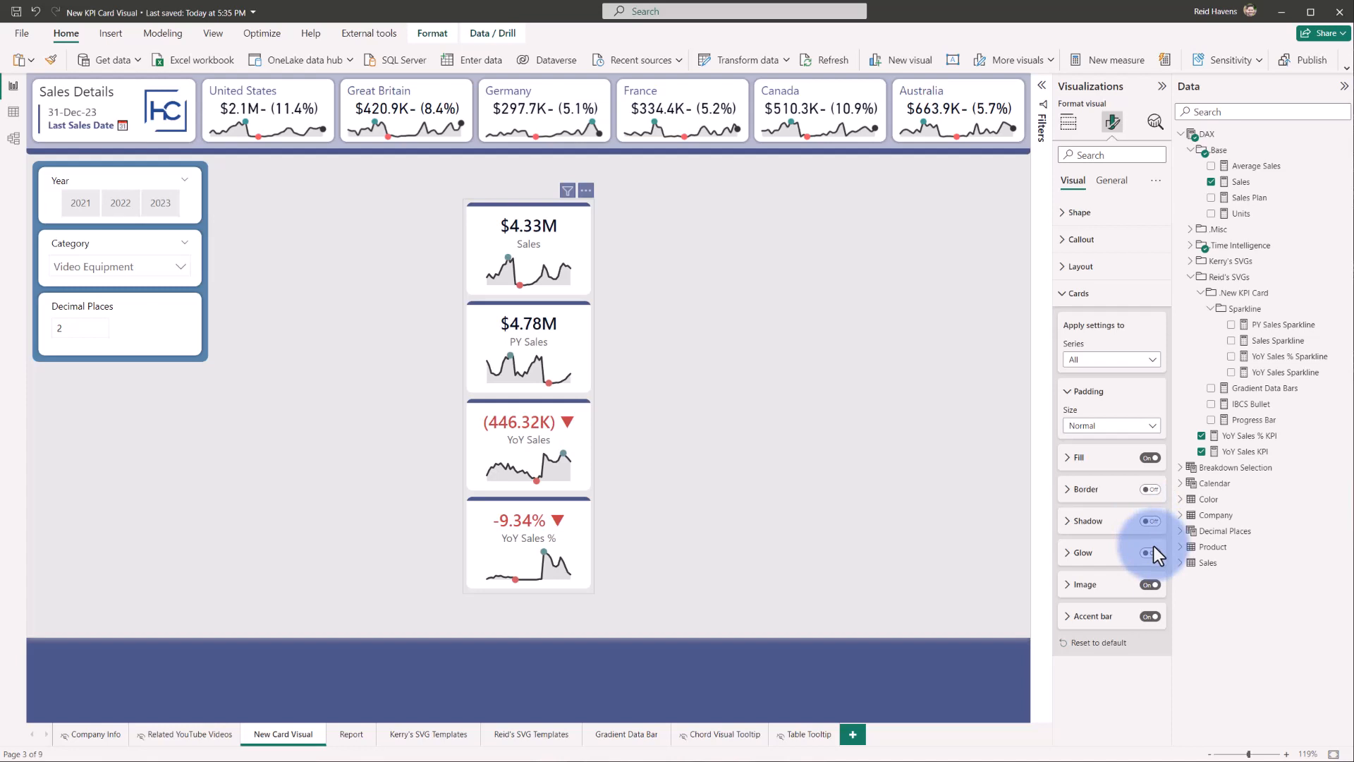
click(1149, 553)
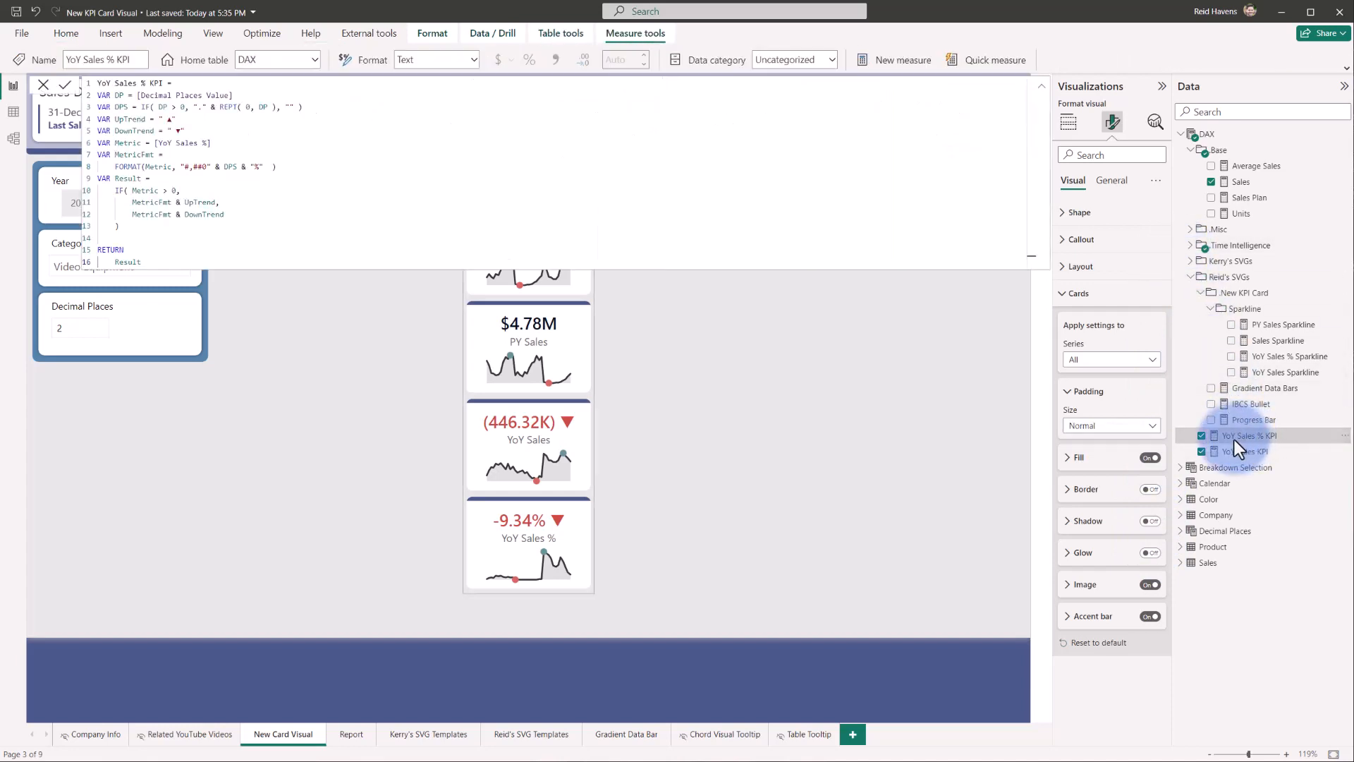
mouse_move(561, 475)
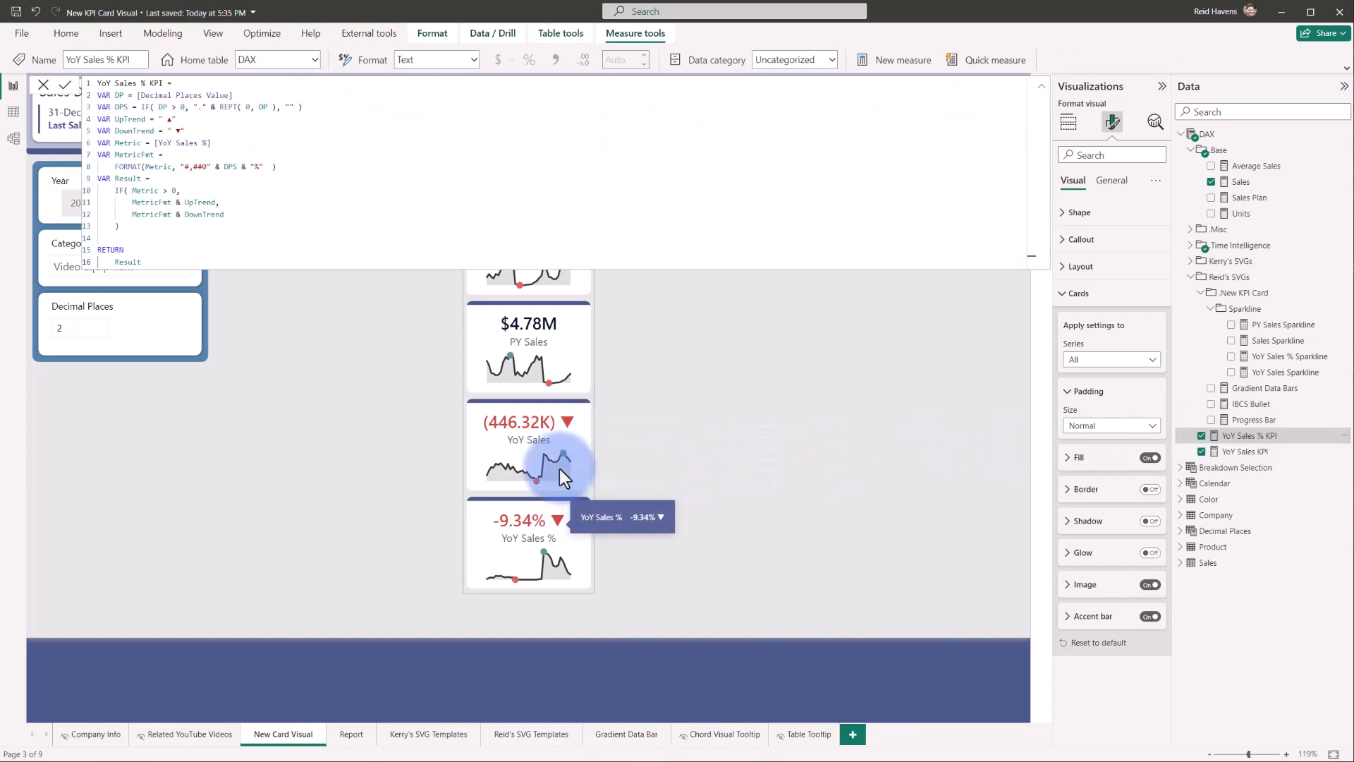